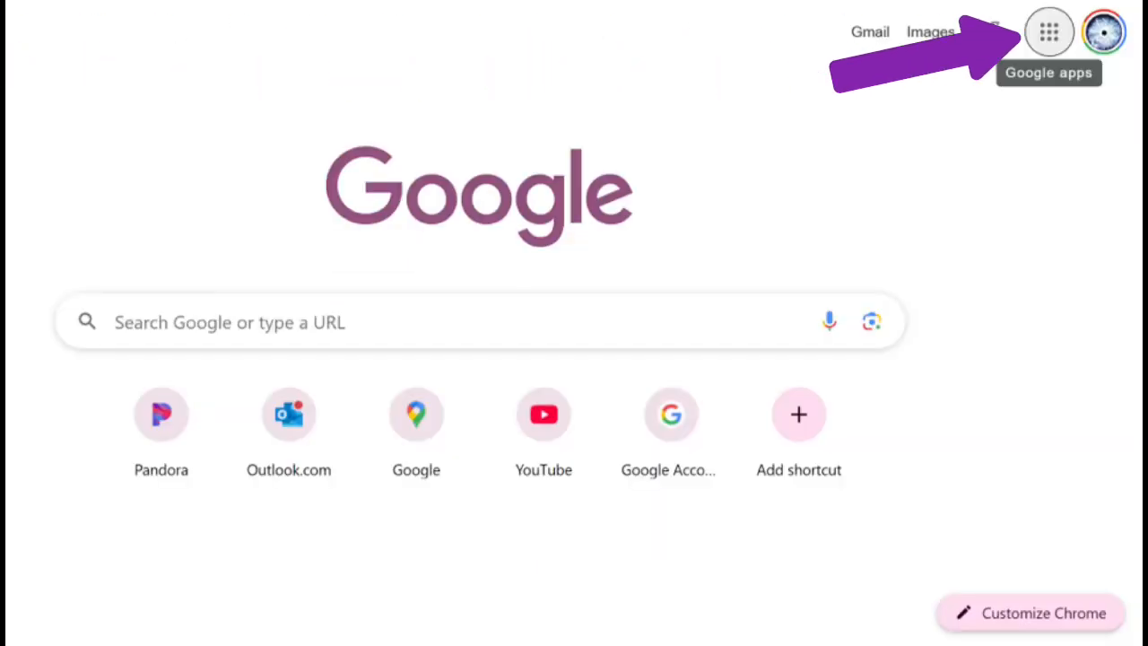
# Launch Google Forms from Chrome's Google apps grid on the new tab page
pyautogui.click(1049, 31)
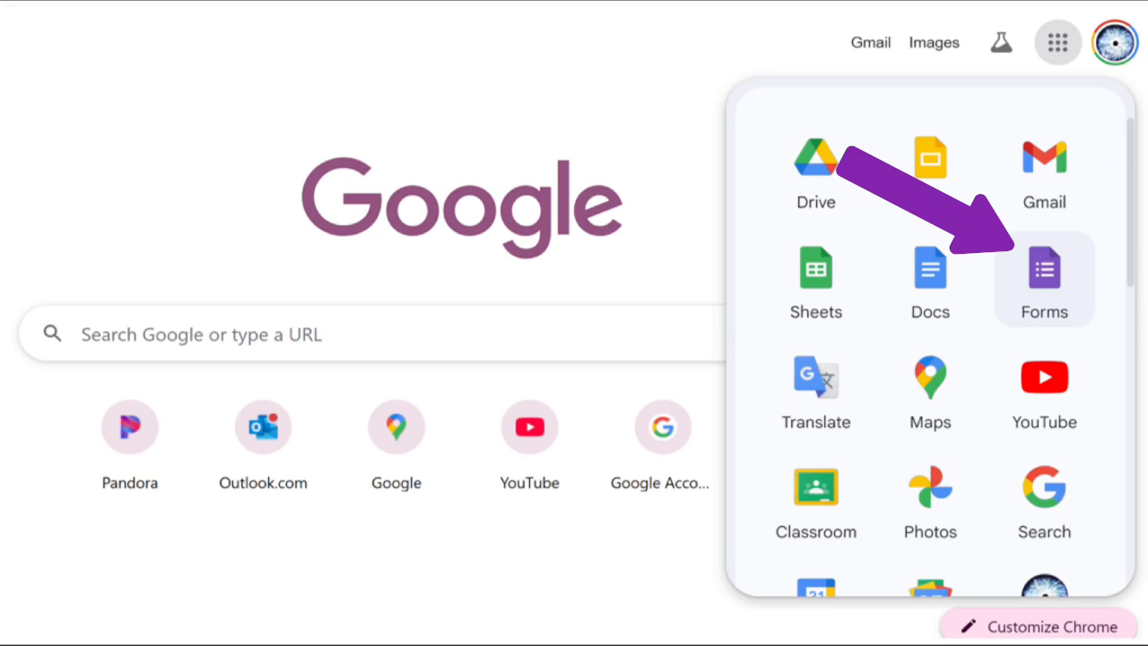
pyautogui.click(1044, 269)
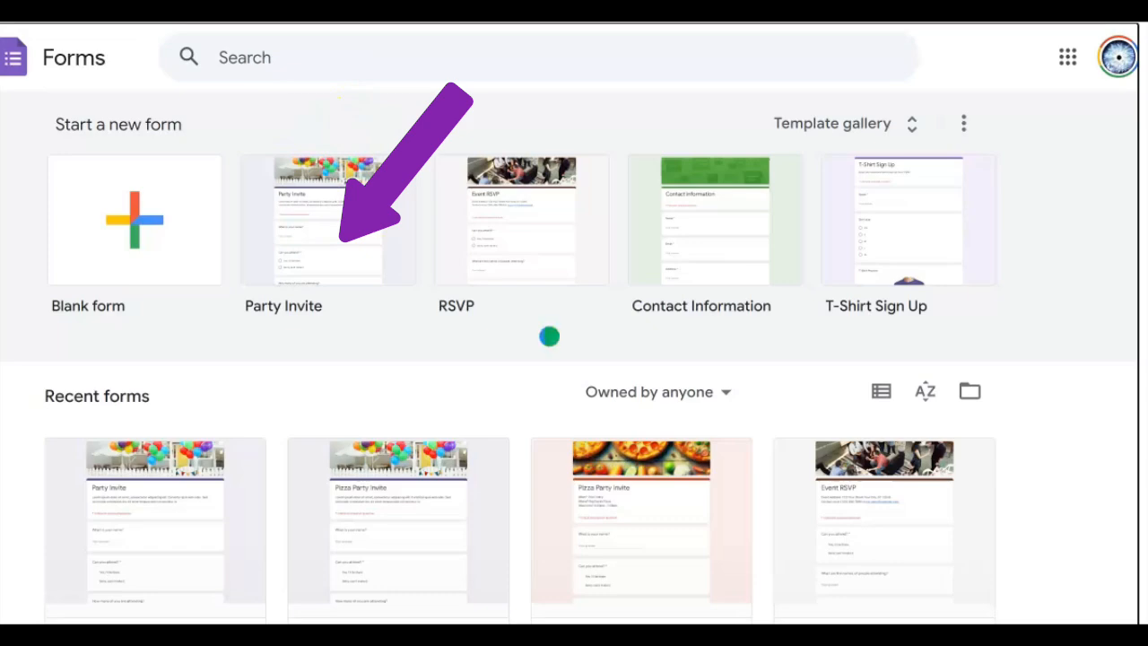
# Create a Party Invite template form and review its attendance, headcount and dishes questions
pyautogui.click(329, 220)
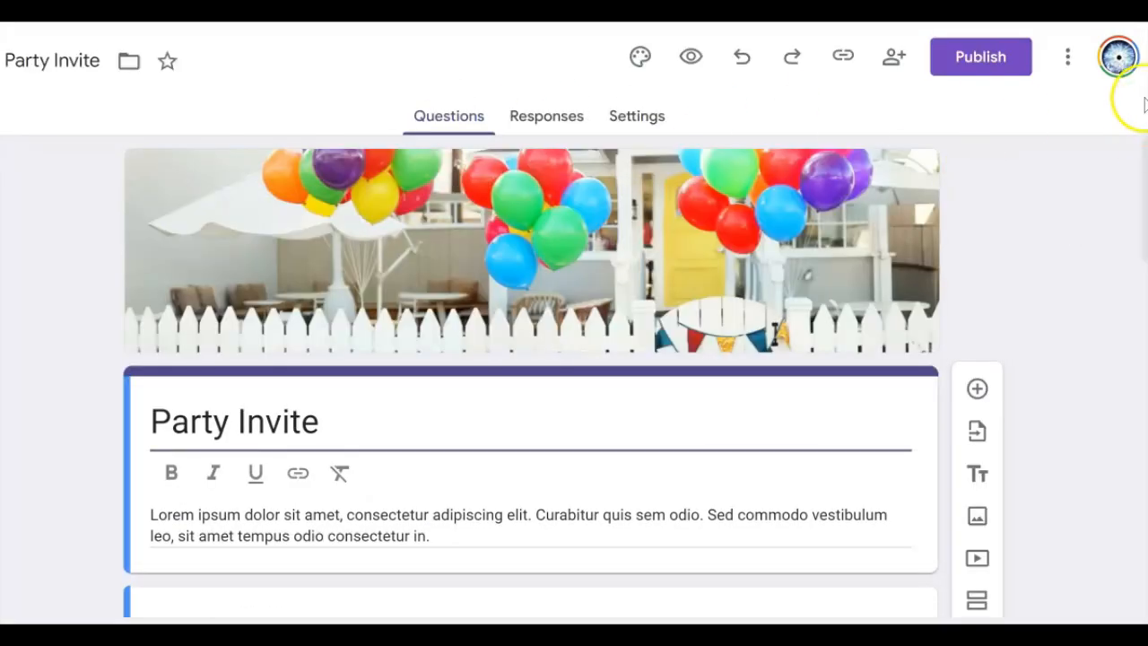
pyautogui.scroll(-3)
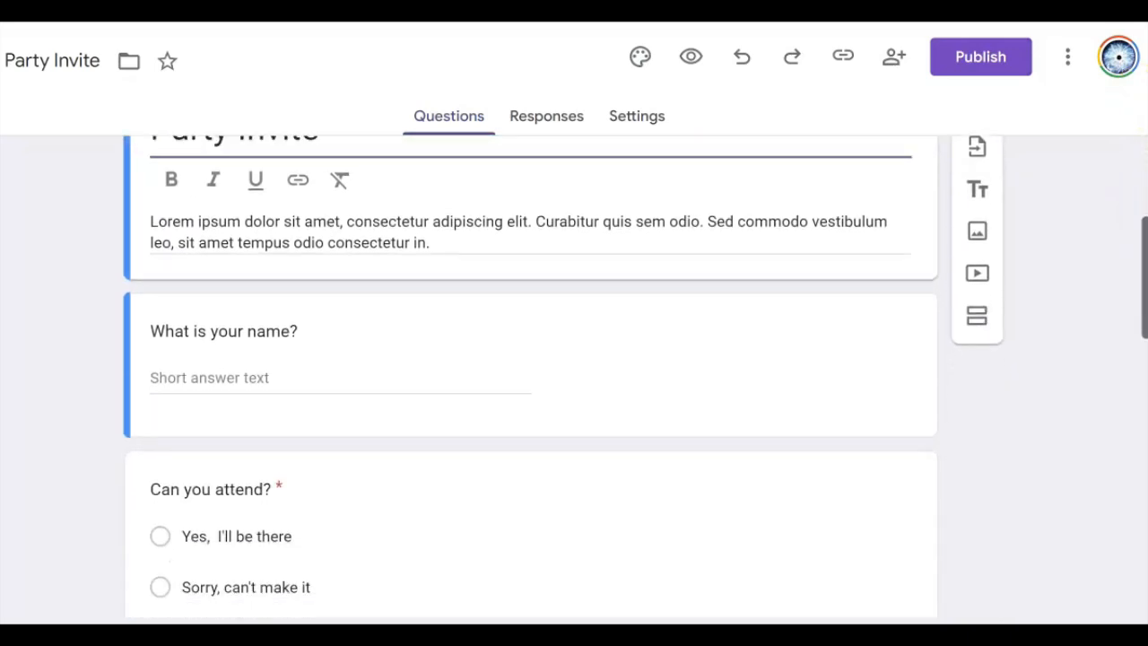
pyautogui.scroll(-3)
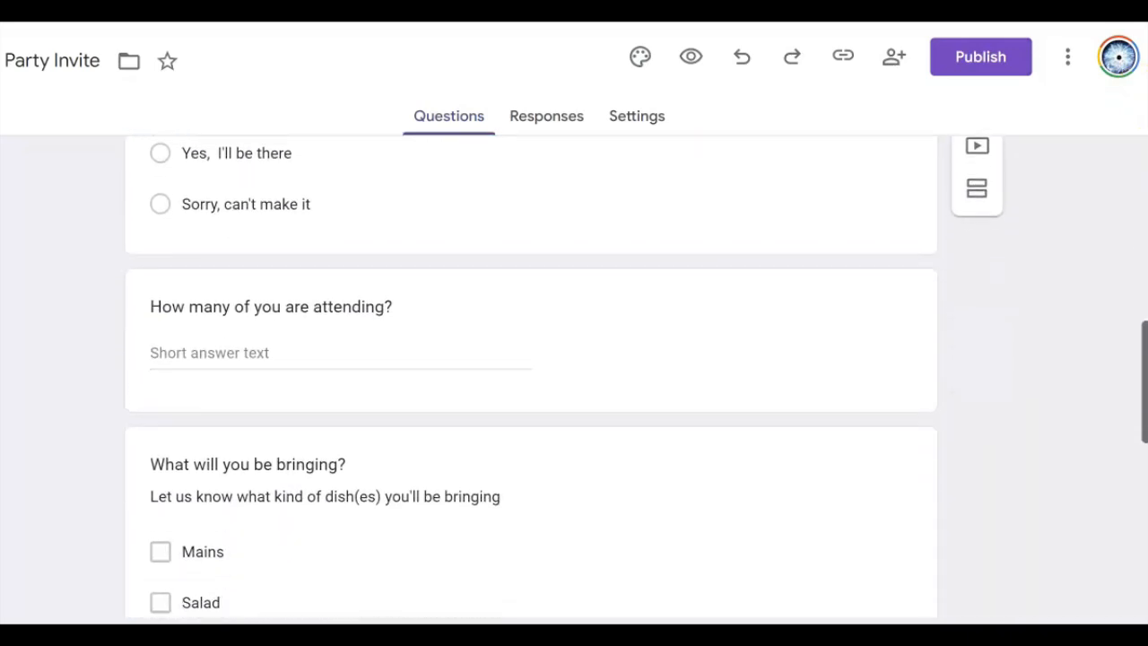
pyautogui.scroll(-3)
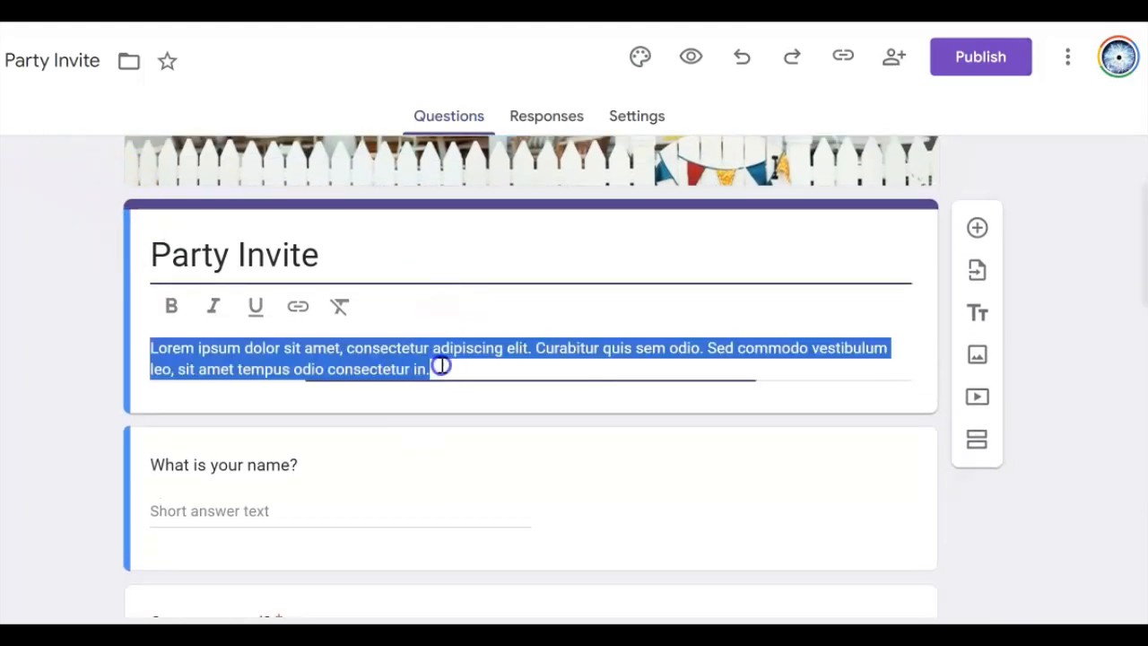
# Write 'When: This Friday! (May 2nd)' and 'Where: The Pizza Parlor' in the description
pyautogui.write('WHen')
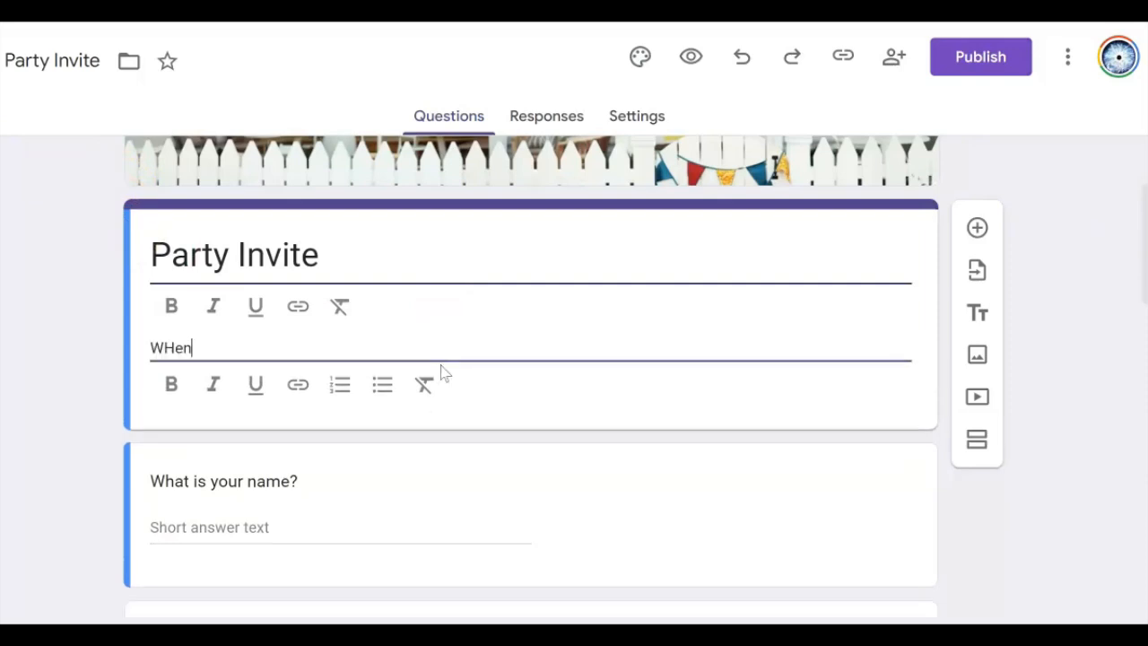
pyautogui.write('When:')
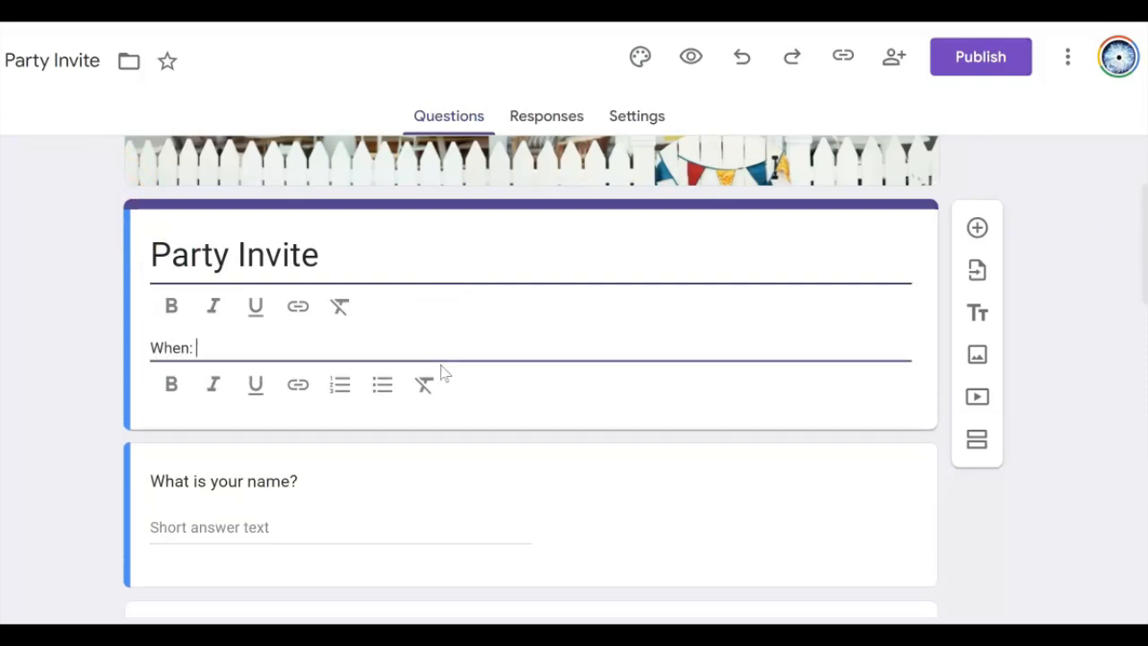
pyautogui.write('THi')
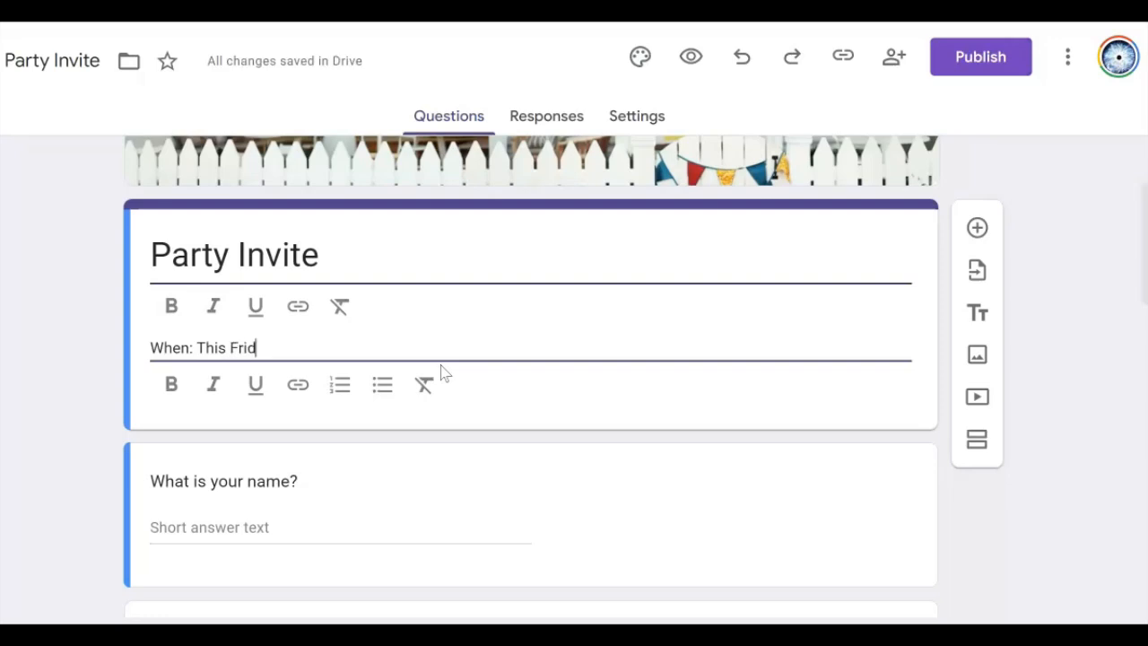
pyautogui.write('ay! (May')
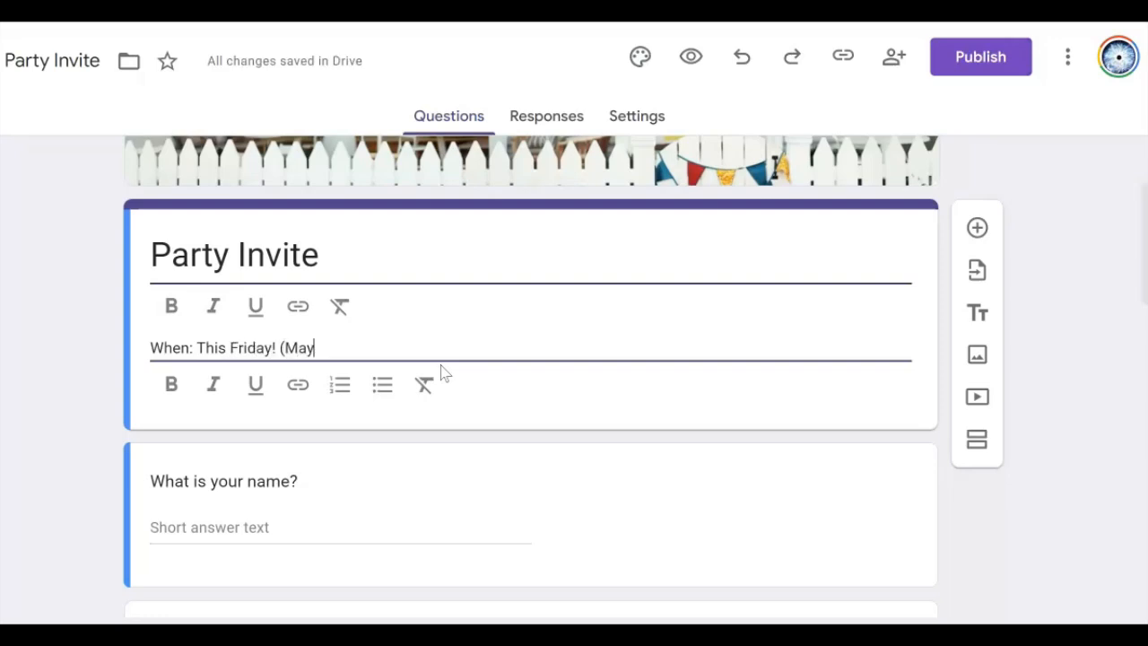
pyautogui.write('2nd)')
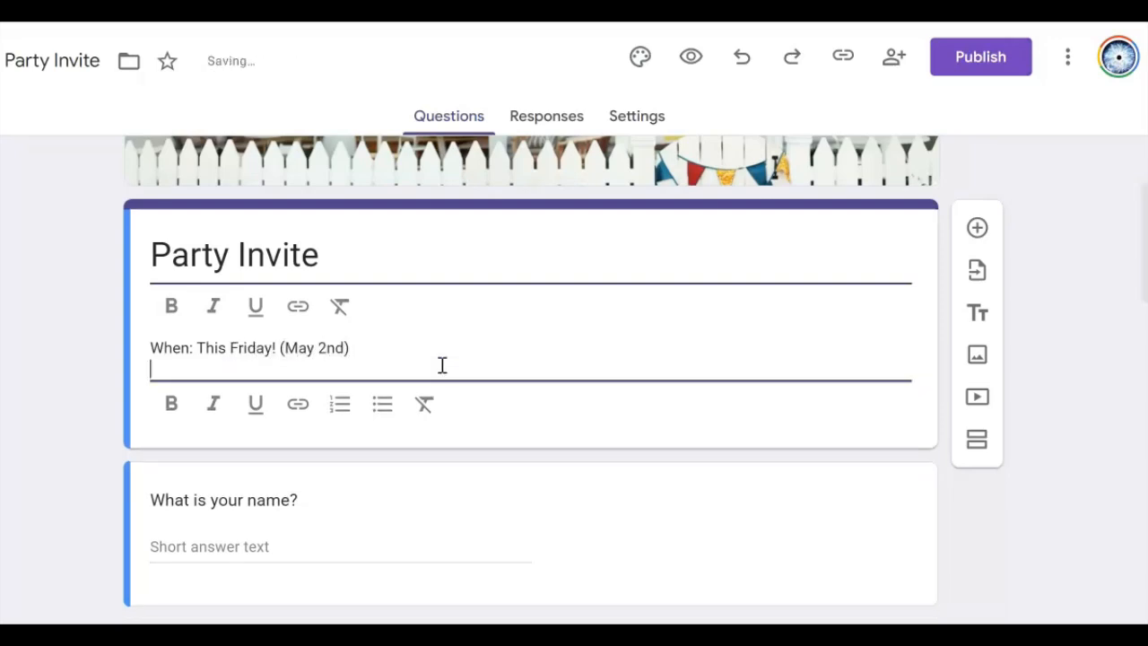
pyautogui.write('Where:')
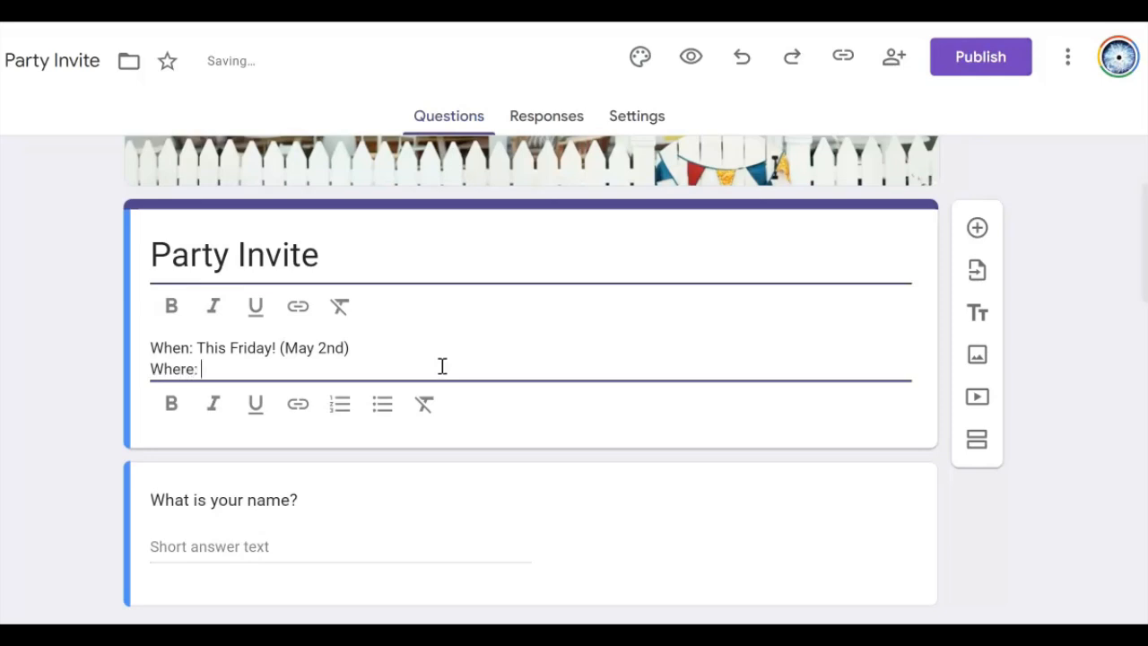
pyautogui.write('The Pizza Parlor')
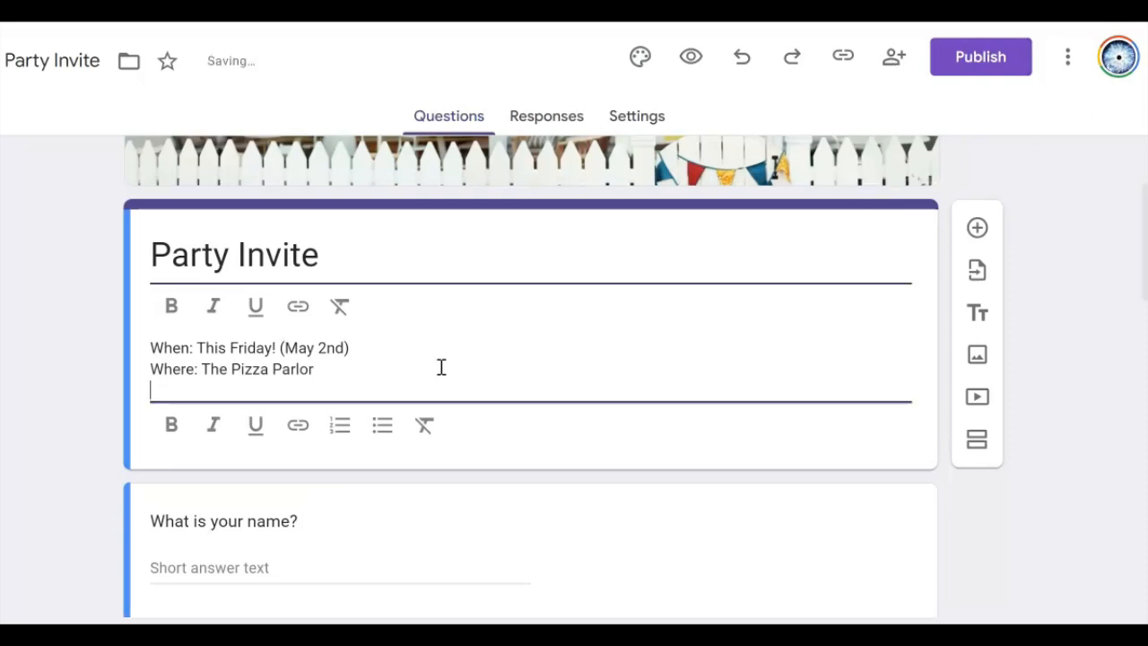
# Replace the mistyped third line with 'Time: 5:00pm until whenever everyone leaves'
pyautogui.write('What time')
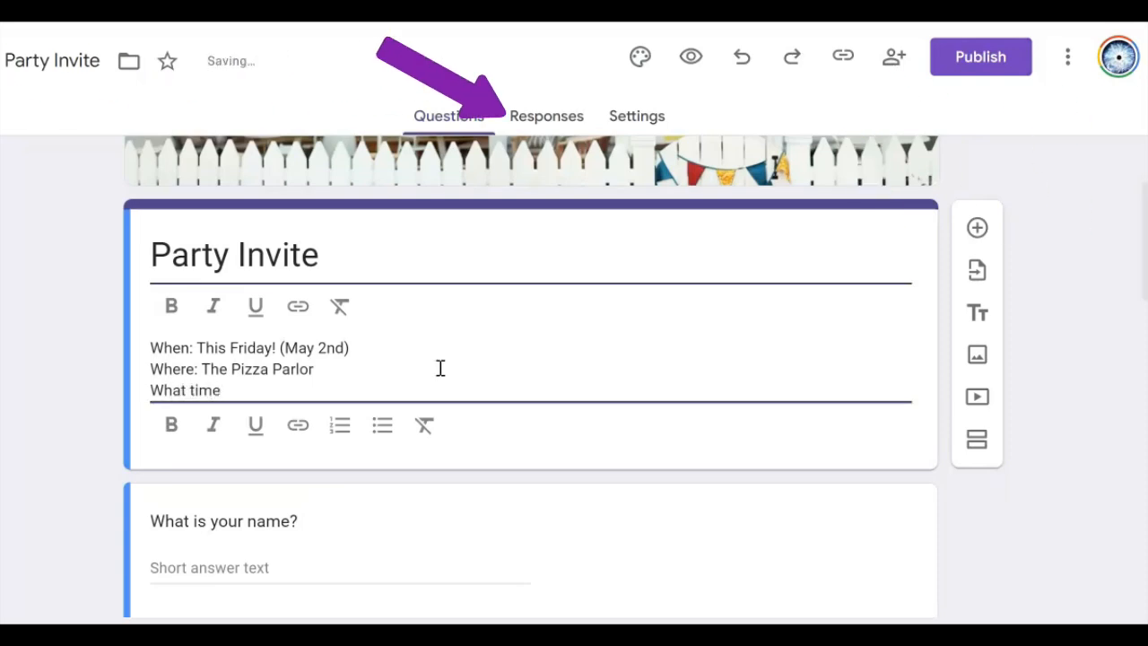
pyautogui.press('Backspace')
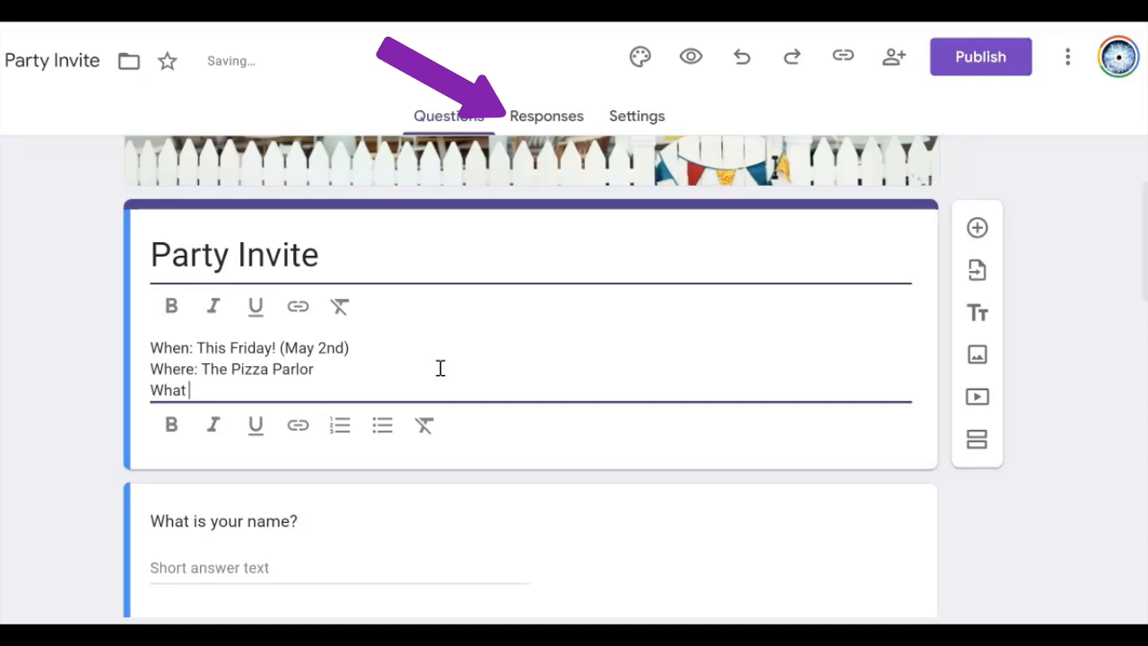
pyautogui.write('Time')
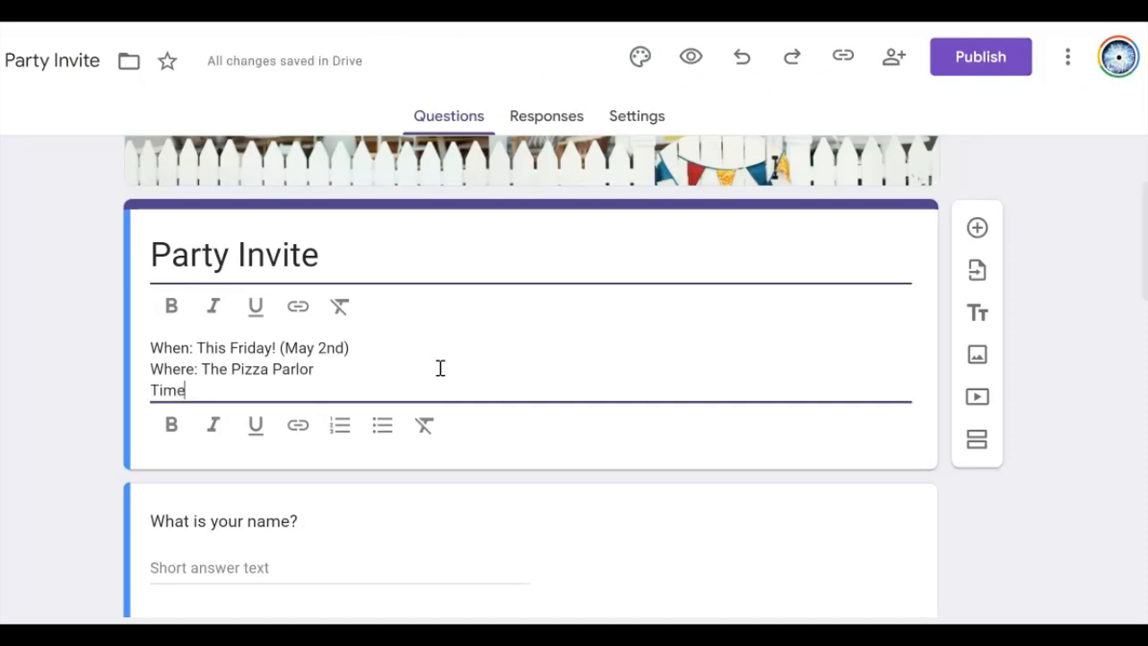
pyautogui.write(': 5')
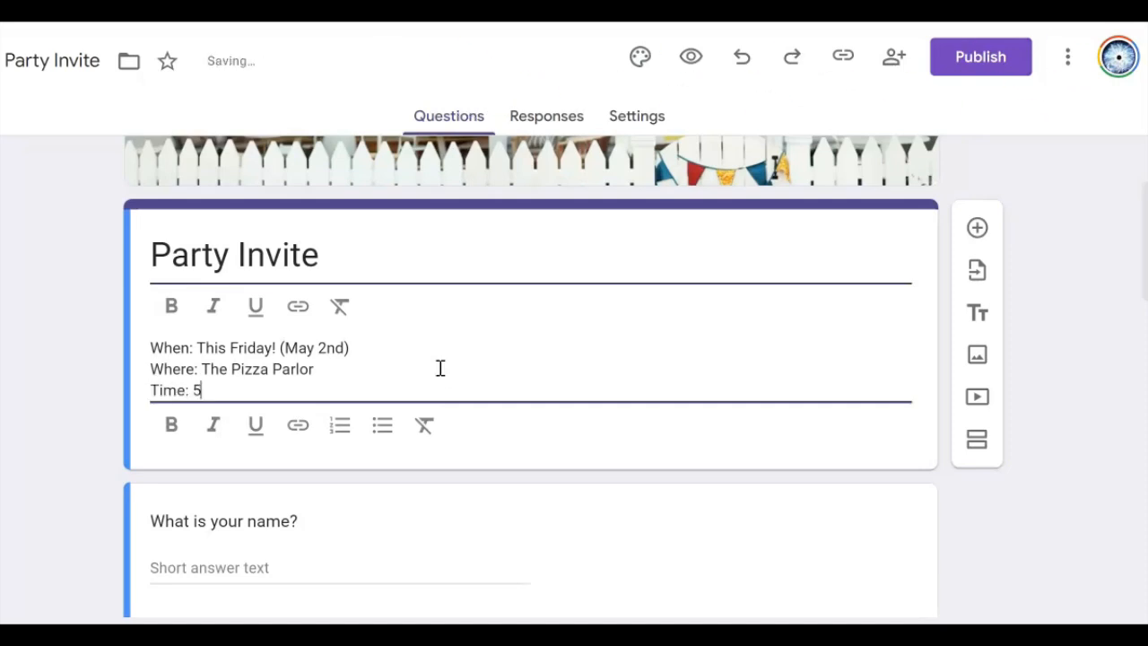
pyautogui.write(':00')
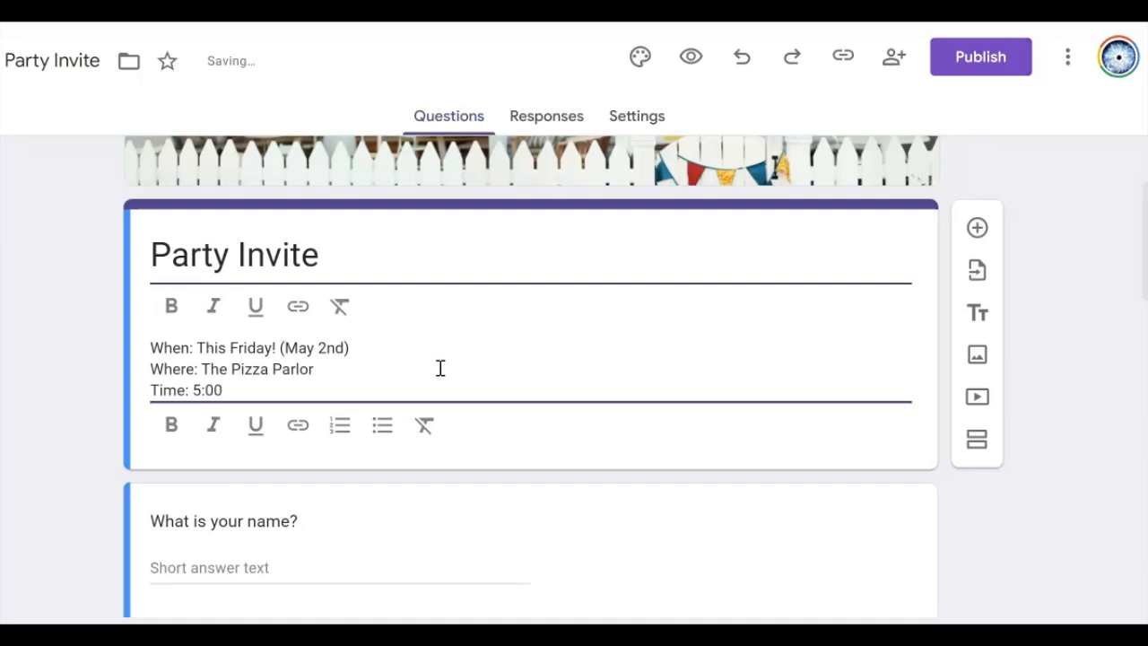
pyautogui.write('pm until')
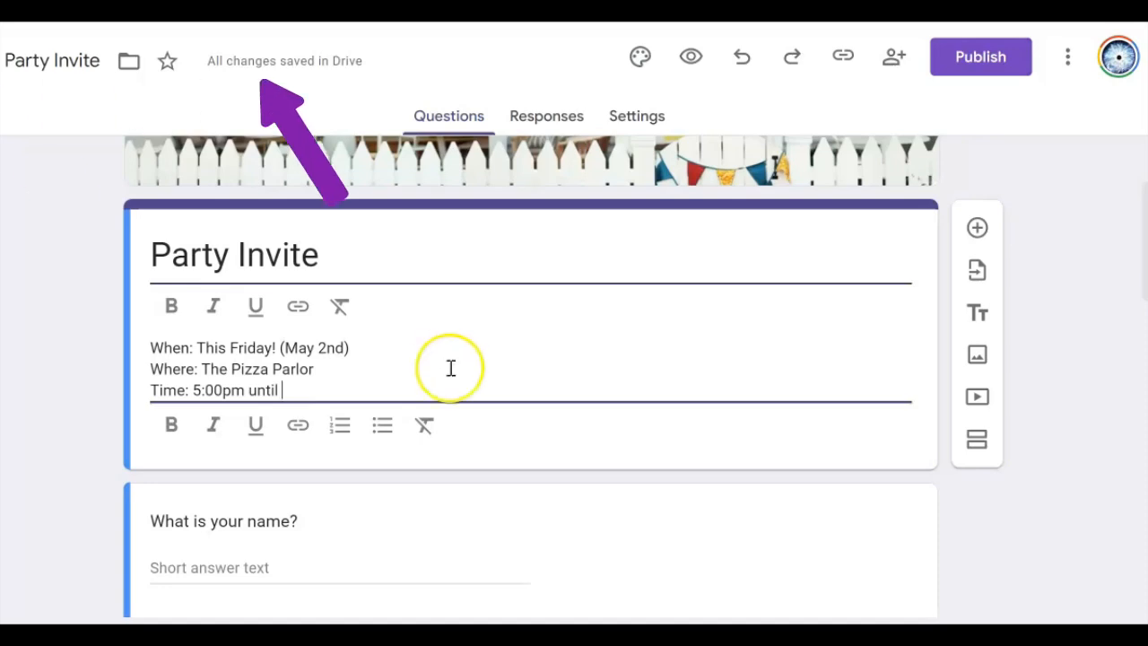
pyautogui.write('whenever everyone leaves')
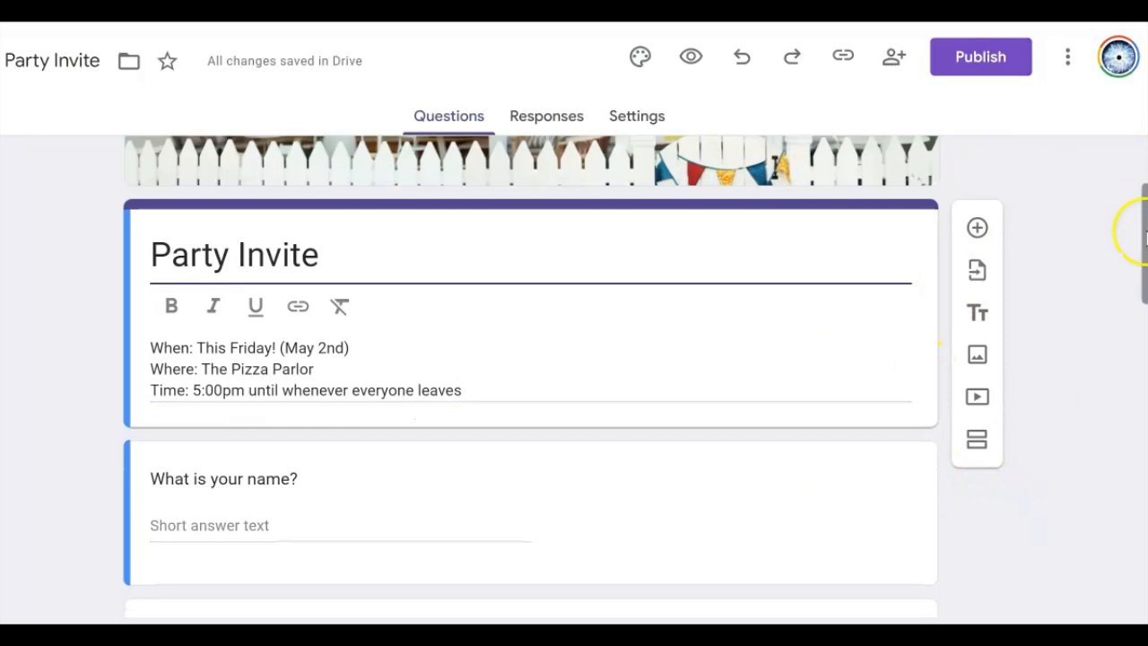
# Delete the 'What will you be bringing?' checkbox question further down the form
pyautogui.scroll(-3)
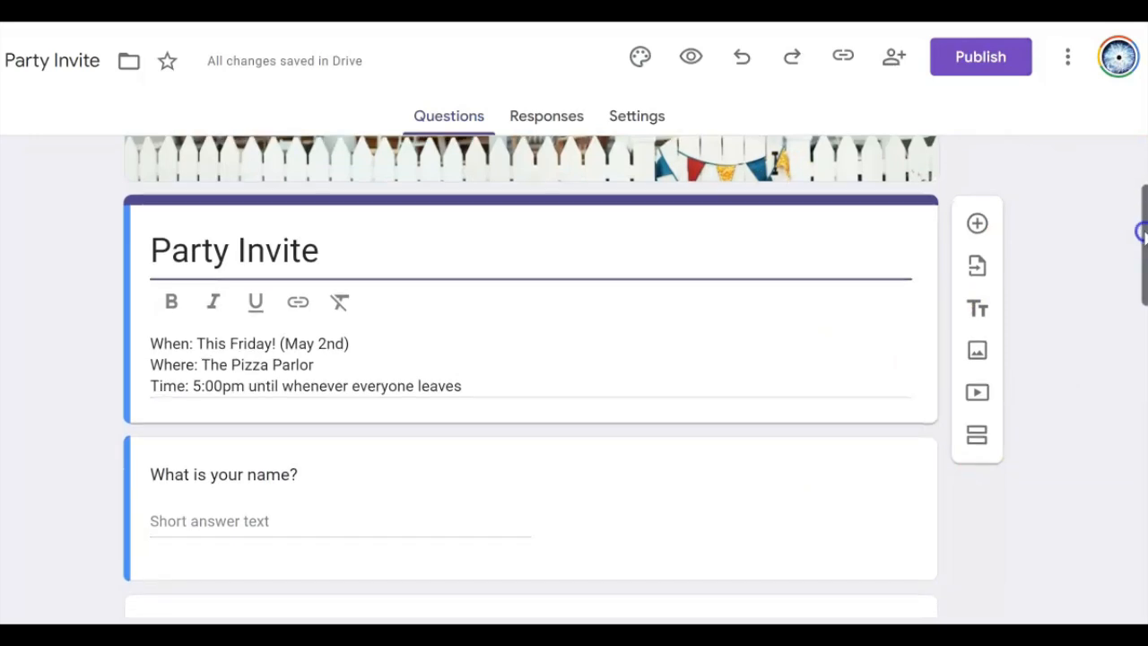
pyautogui.scroll(-3)
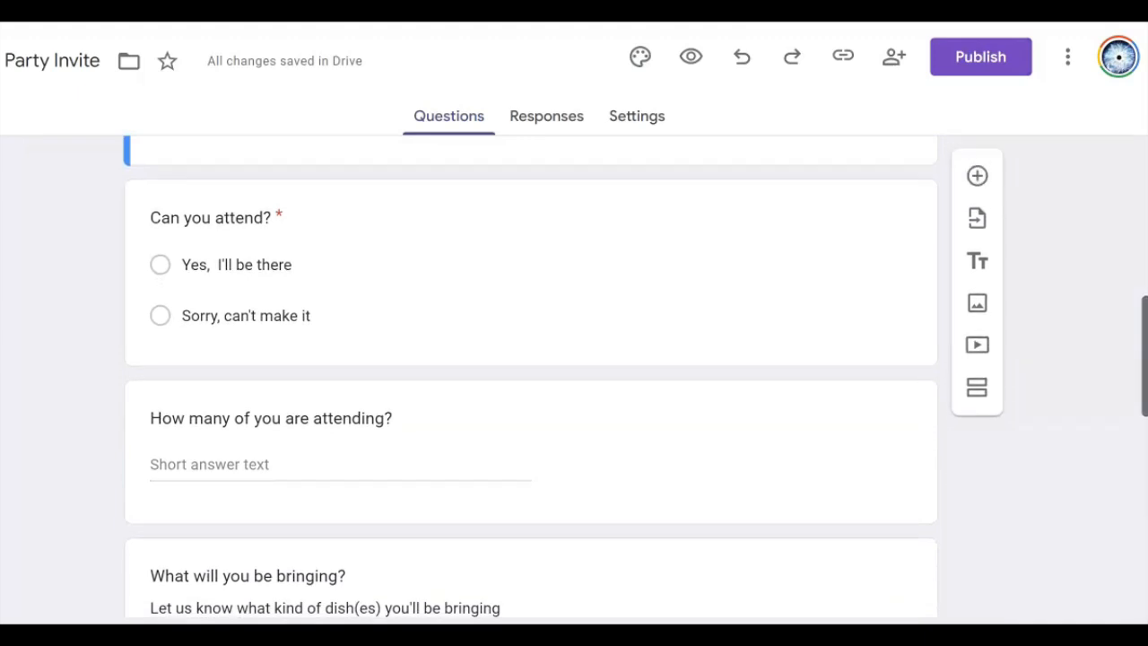
pyautogui.scroll(-3)
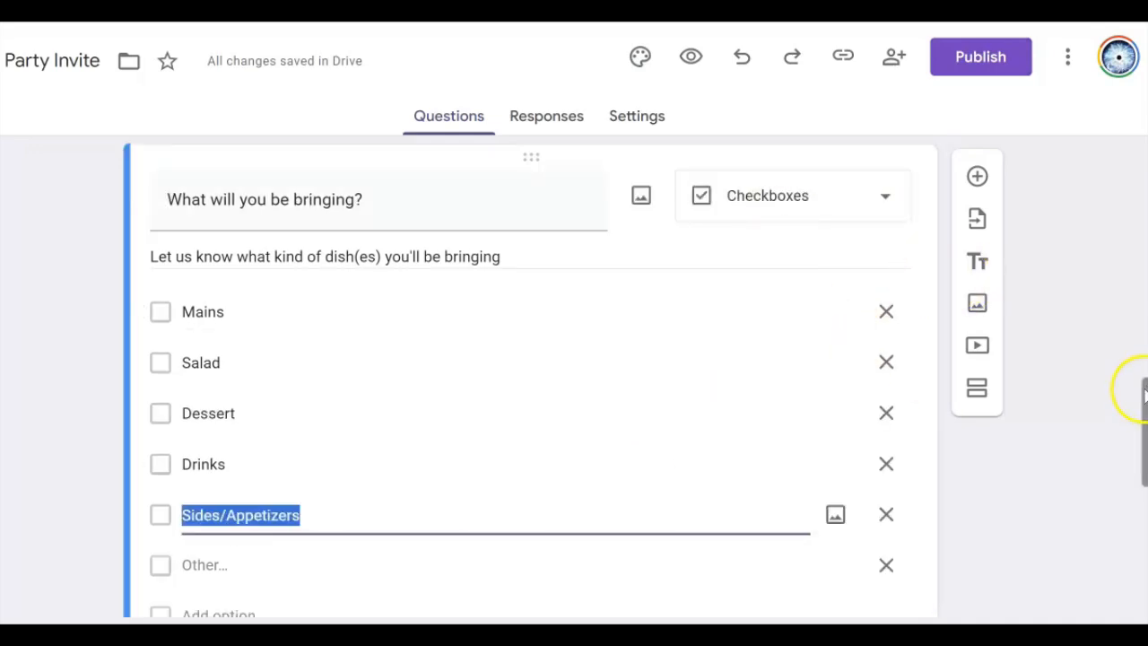
pyautogui.scroll(-3)
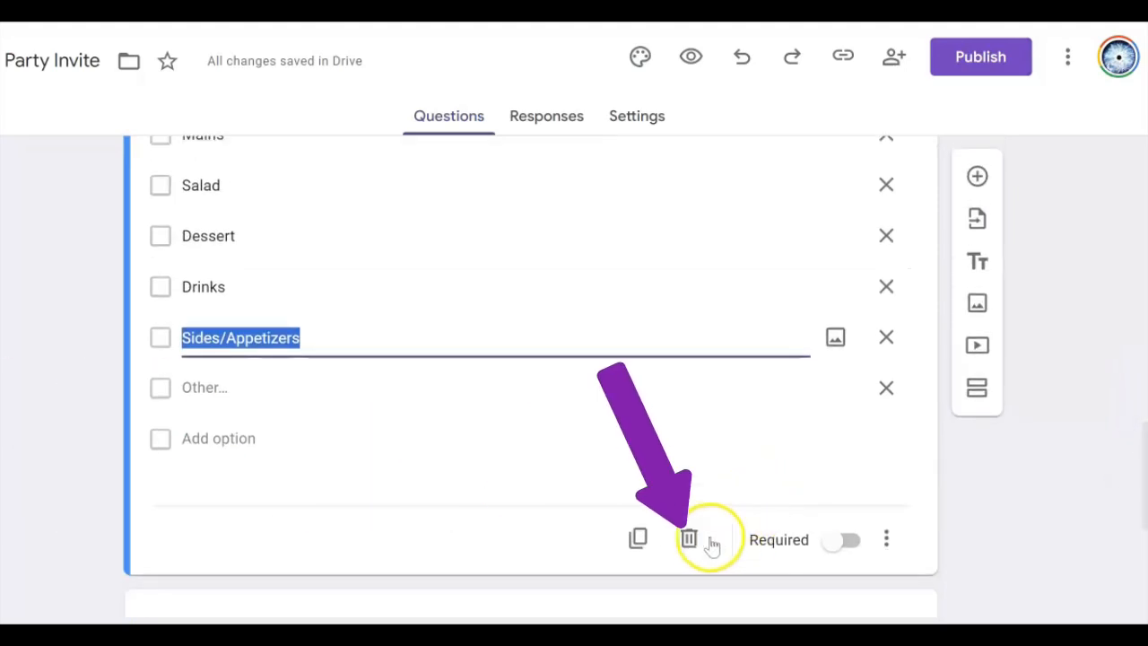
pyautogui.click(689, 539)
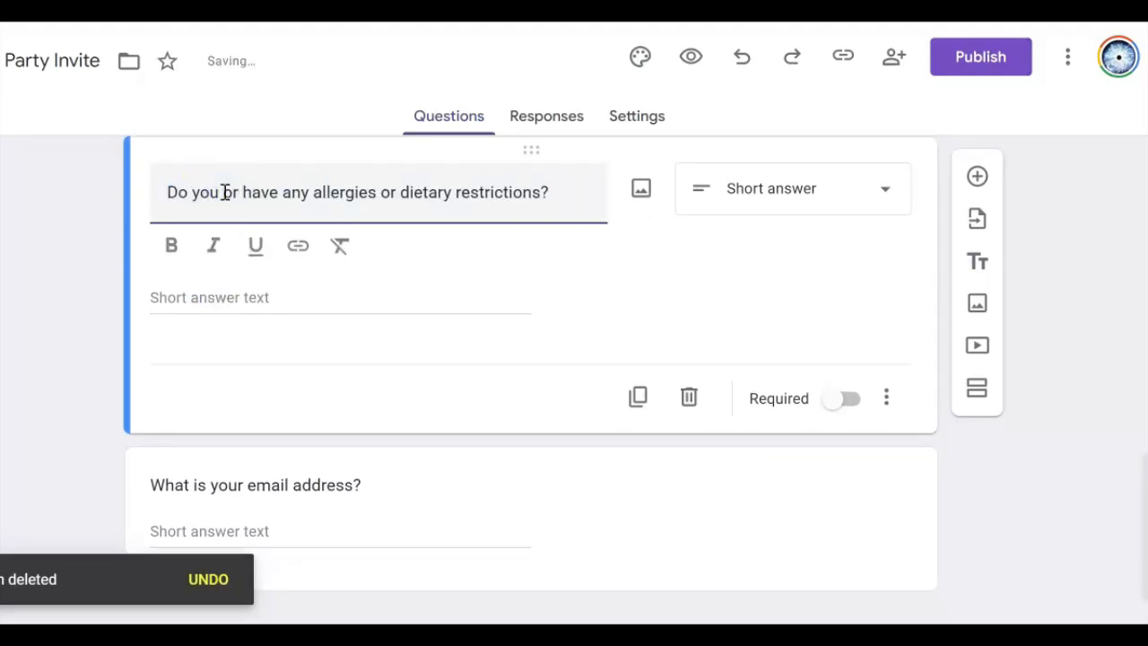
# Reword the allergies question for anyone who is coming, add 'food', and mark it required
pyautogui.write('does a')
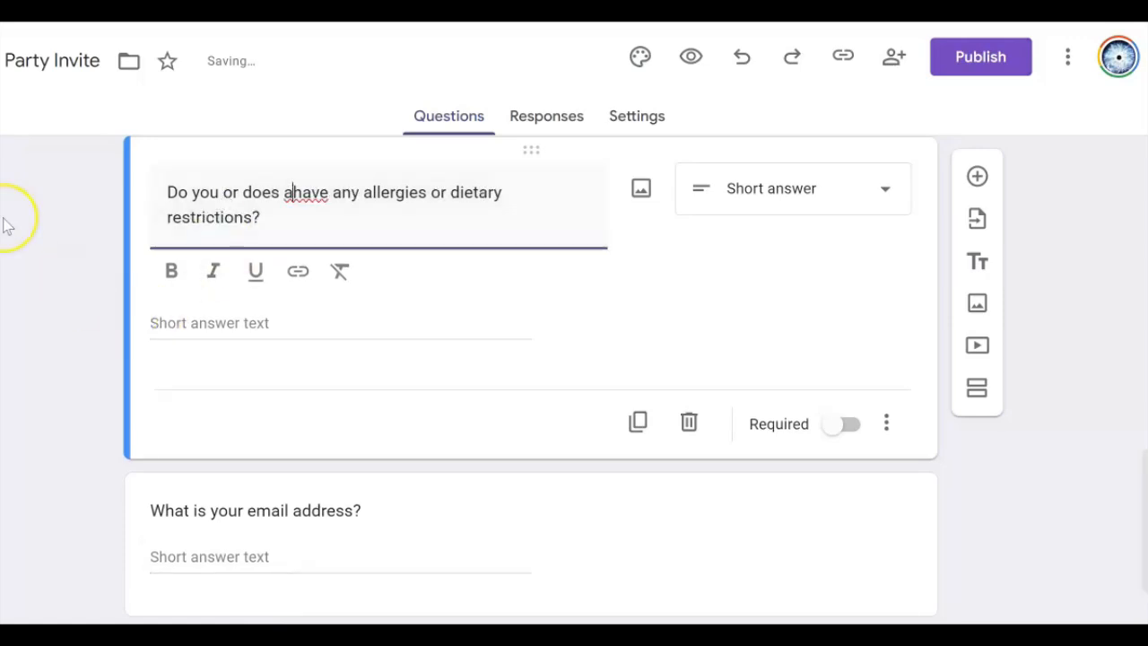
pyautogui.write('nyone')
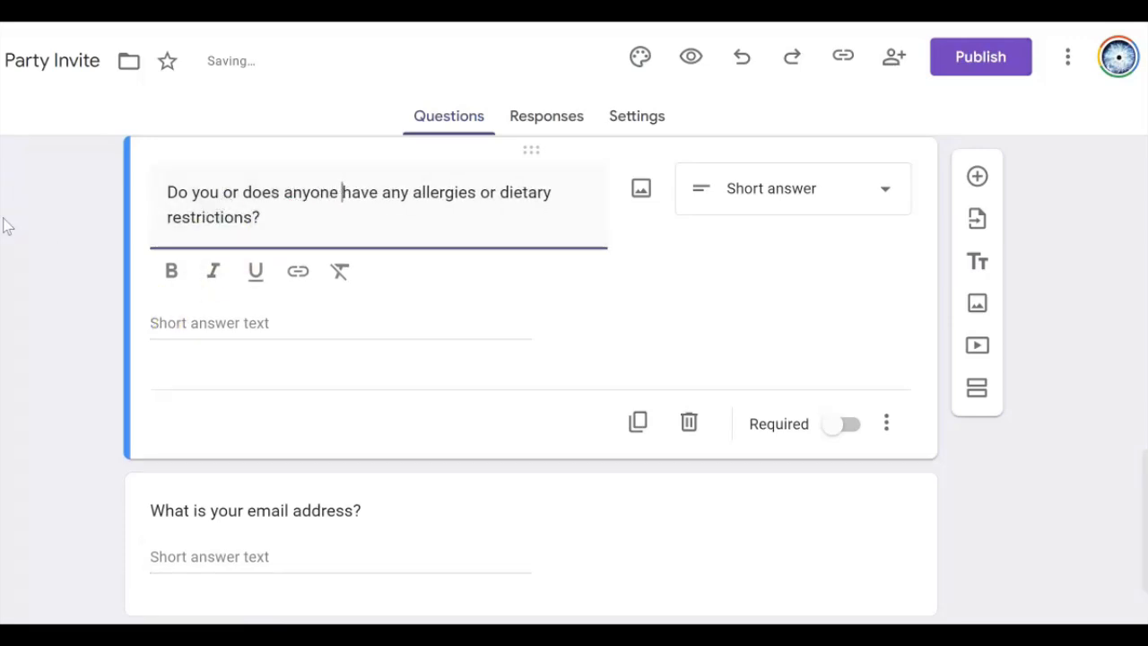
pyautogui.write('who is coming to the party with you')
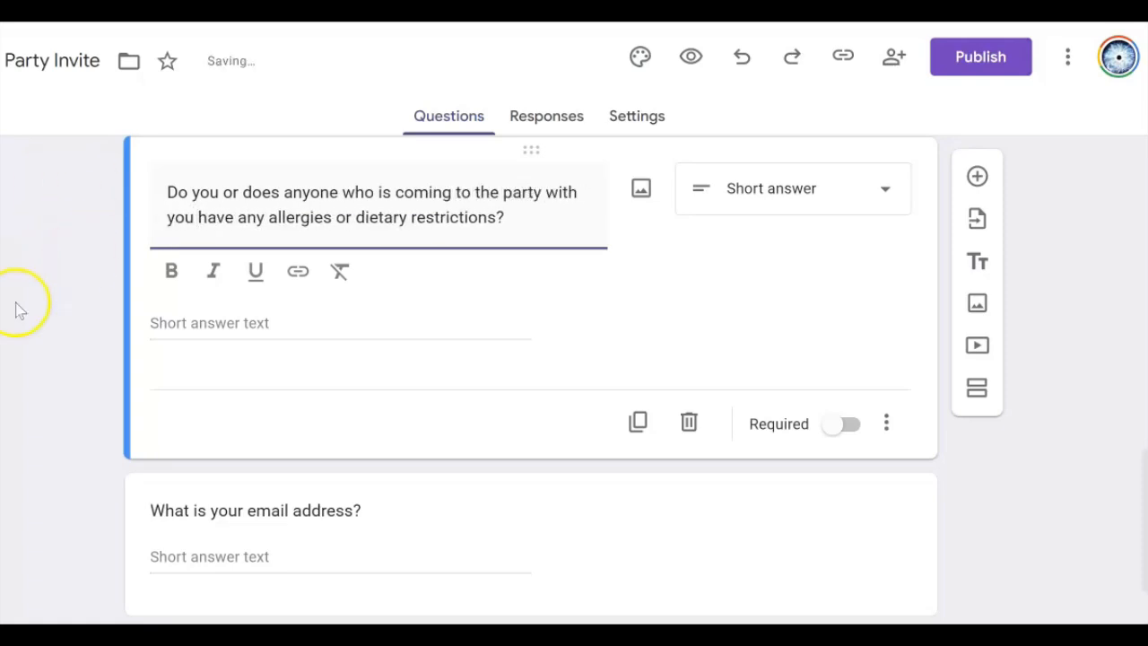
pyautogui.click(269, 217)
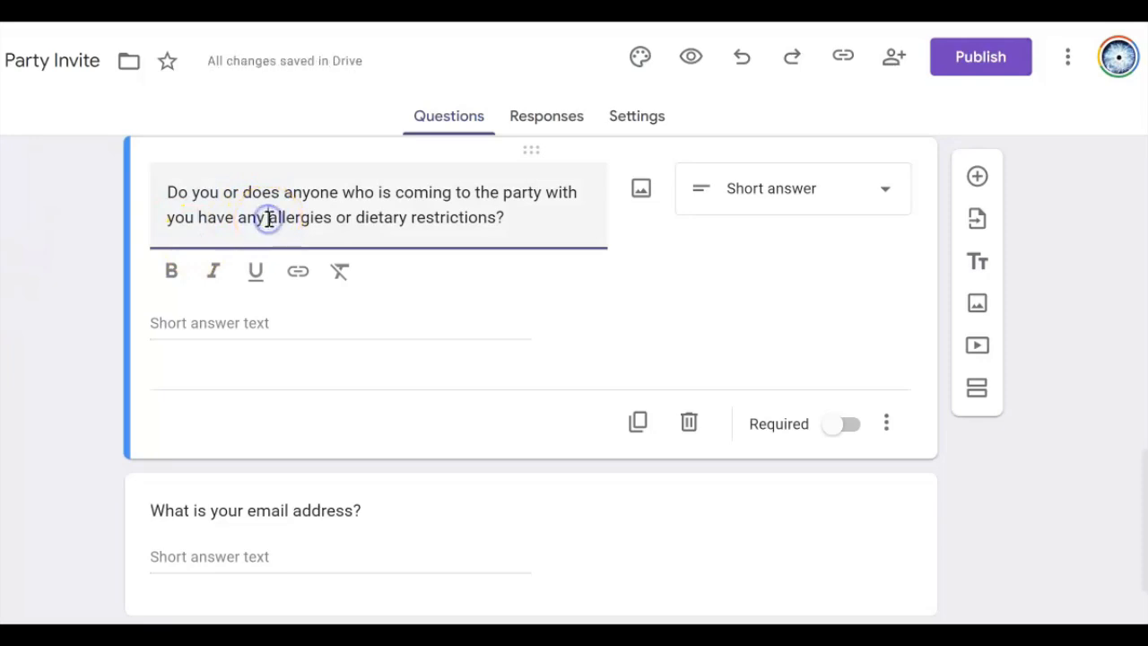
pyautogui.write('food')
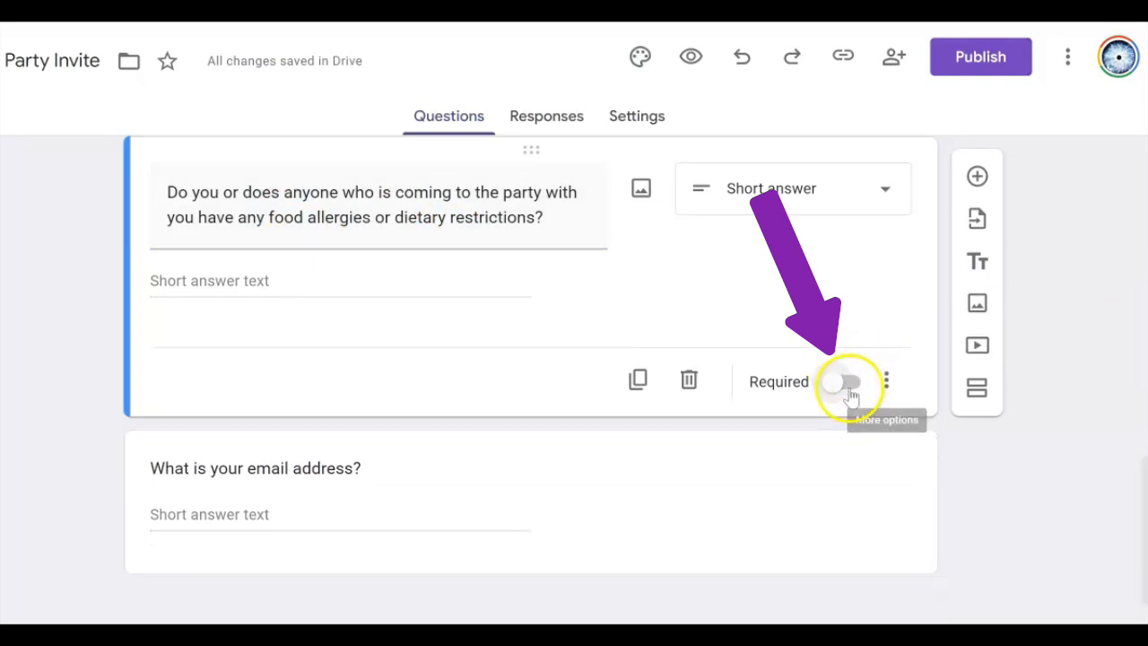
pyautogui.click(842, 381)
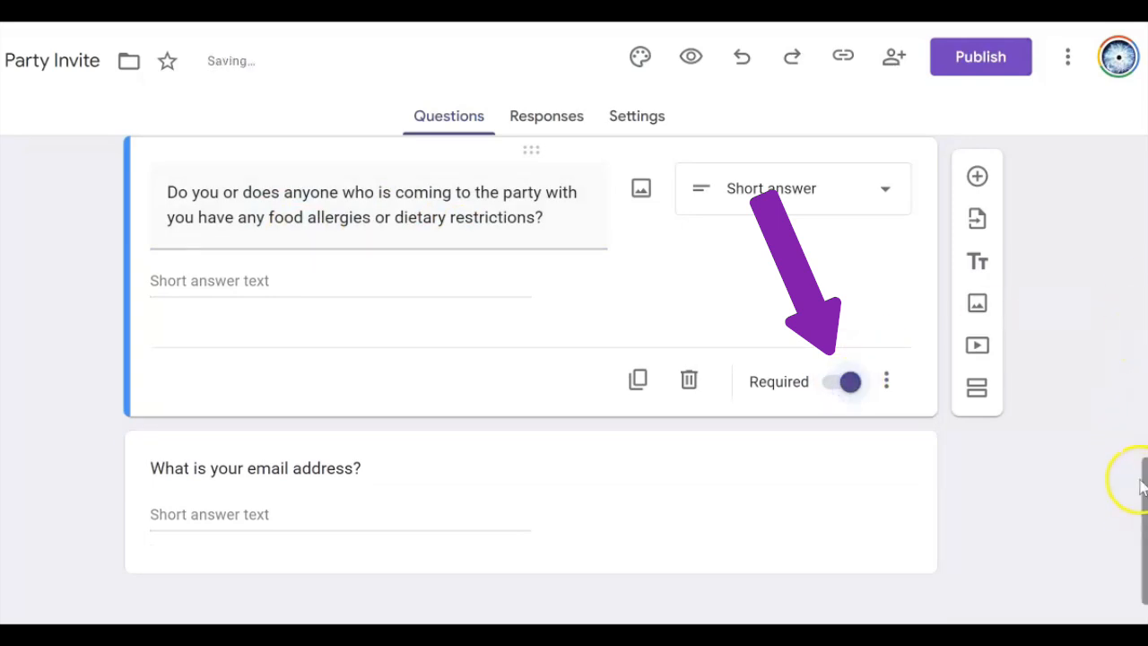
pyautogui.scroll(-3)
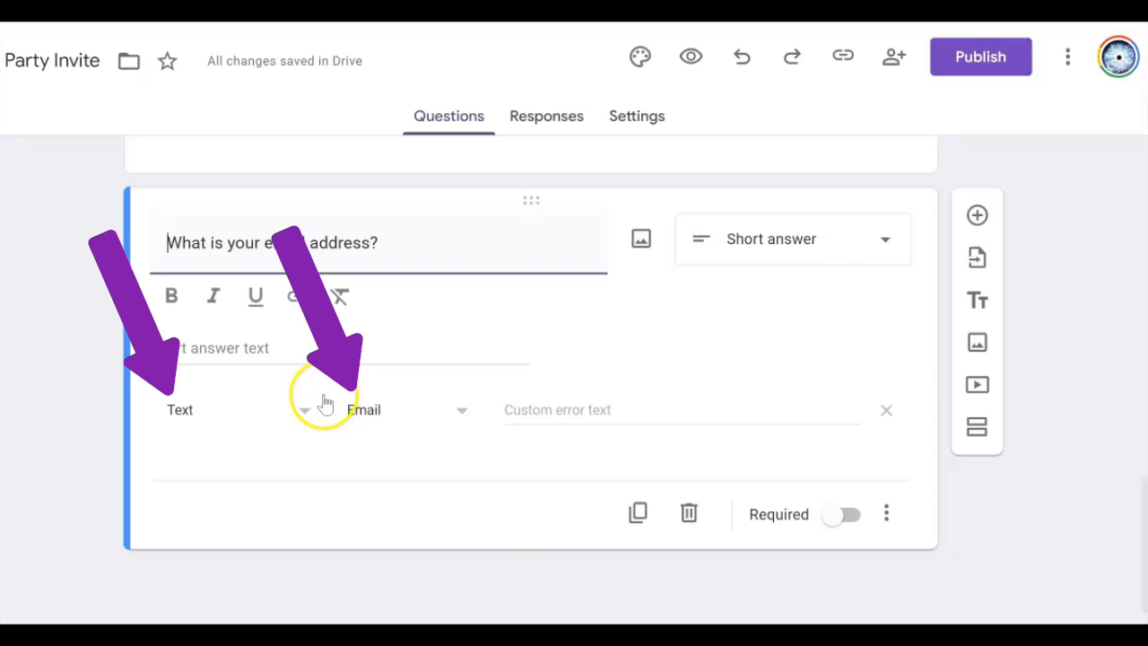
pyautogui.moveTo(886, 514)
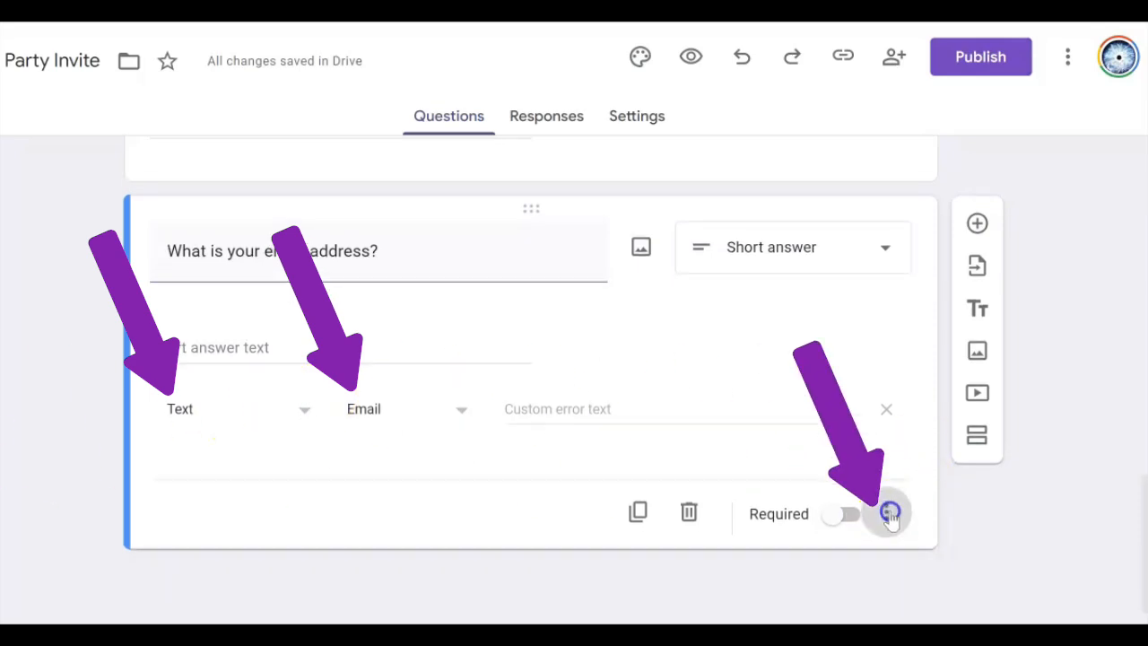
# Uncheck Response validation in the email question's three-dot menu
pyautogui.click(890, 512)
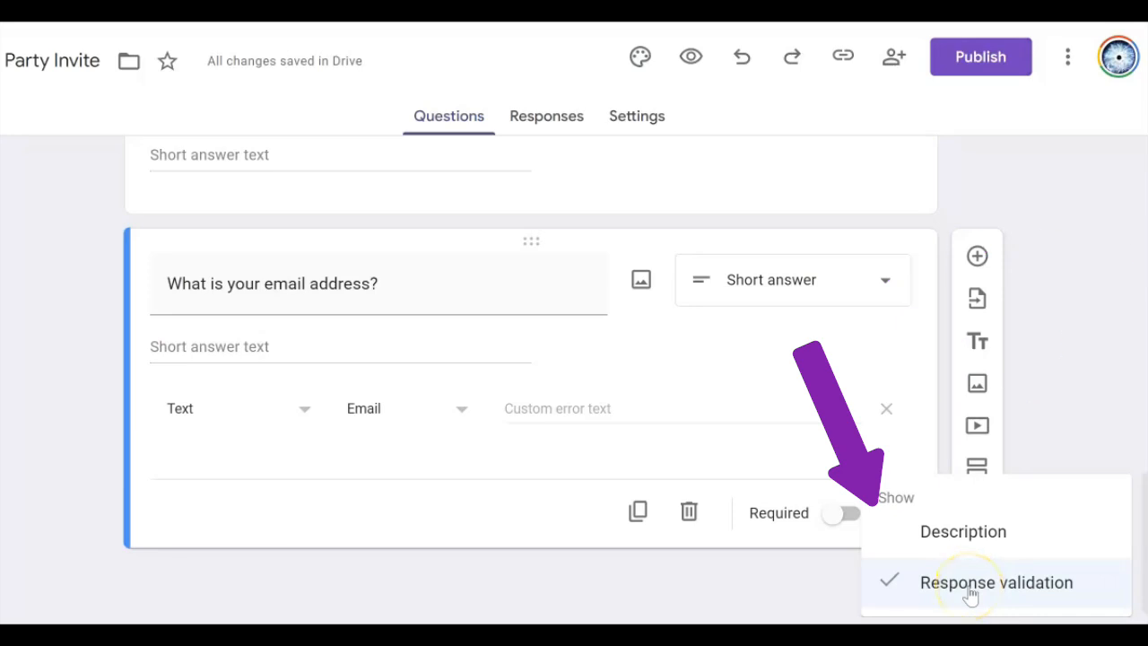
pyautogui.moveTo(1010, 595)
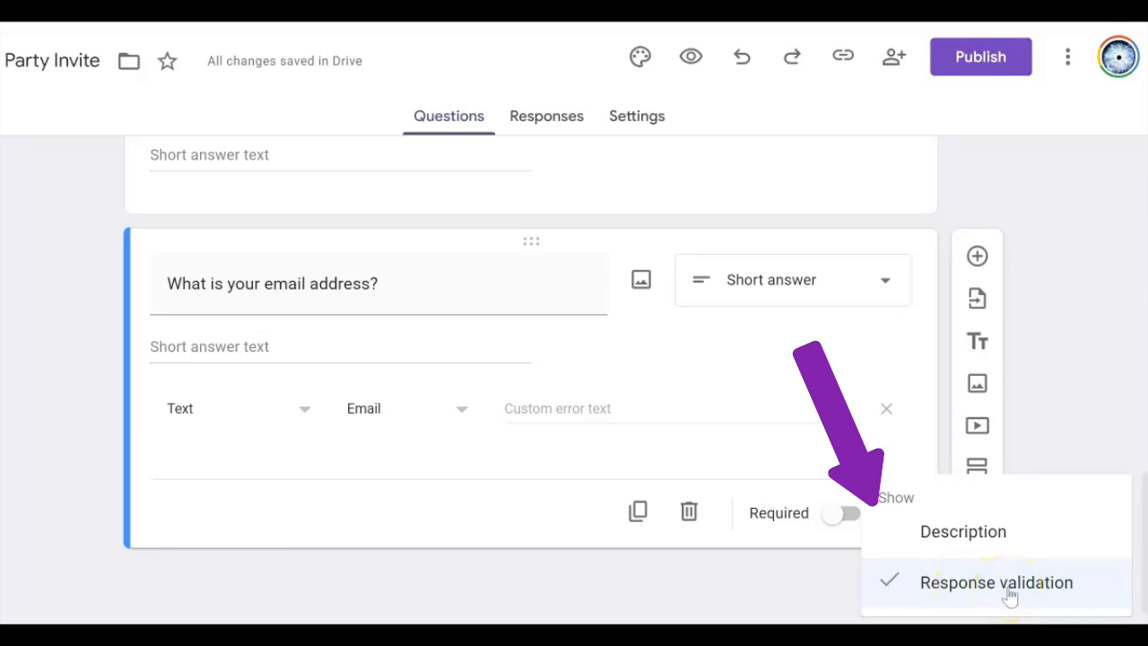
pyautogui.click(996, 582)
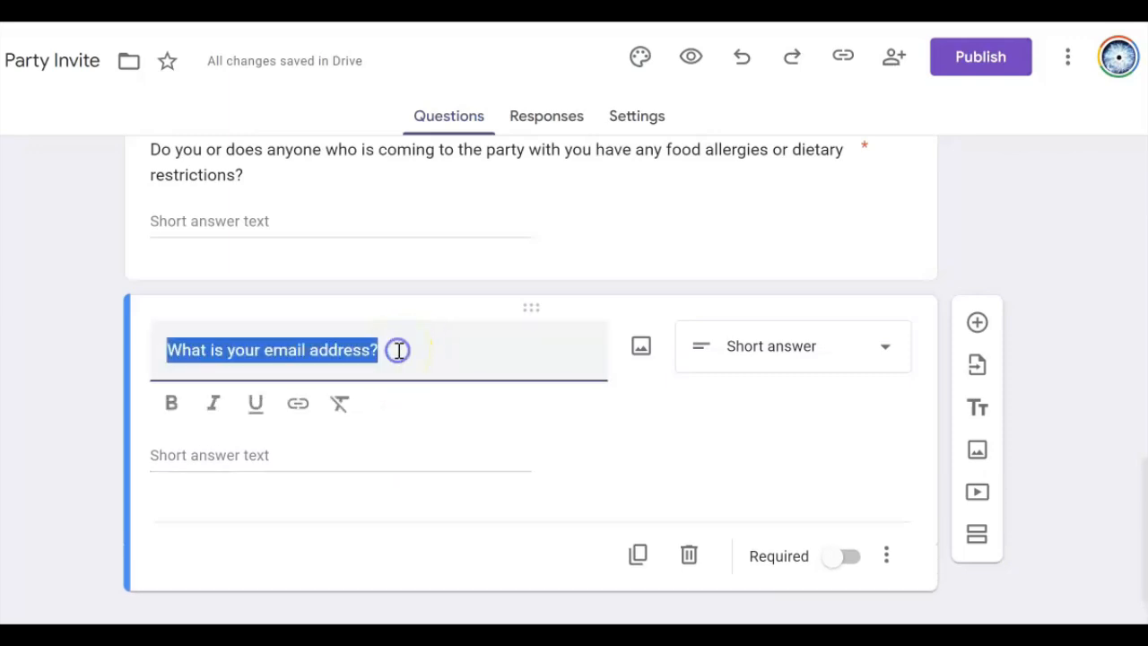
# Retitle the email question 'What is your phone number?' with Number > Whole number validation
pyautogui.write('What is yo')
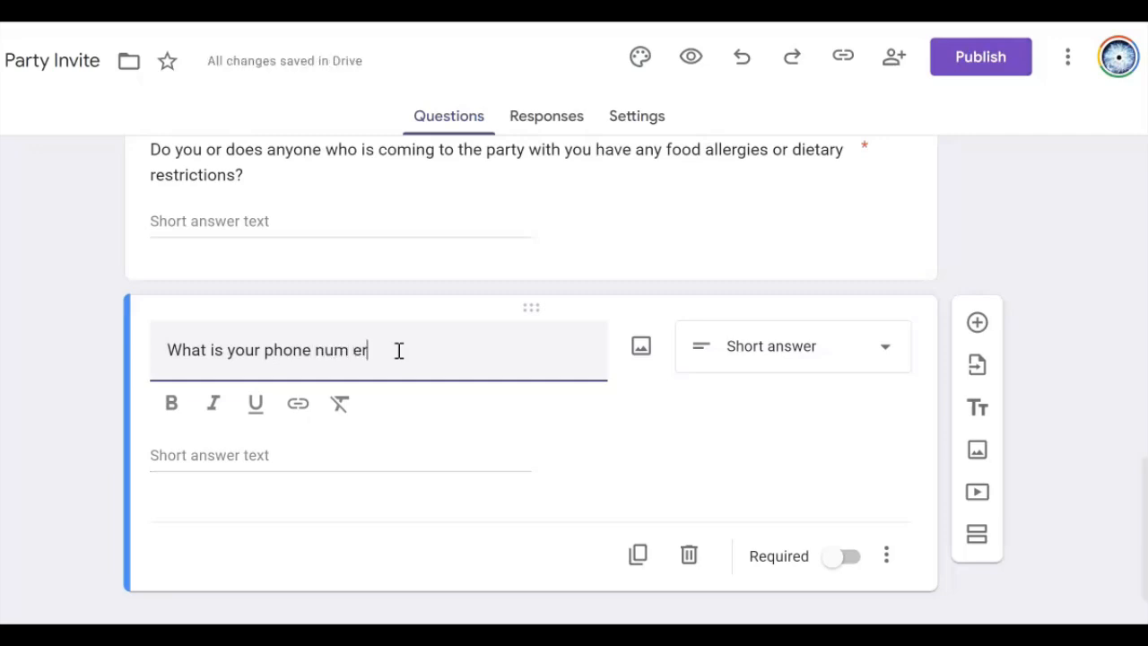
pyautogui.write('ber?')
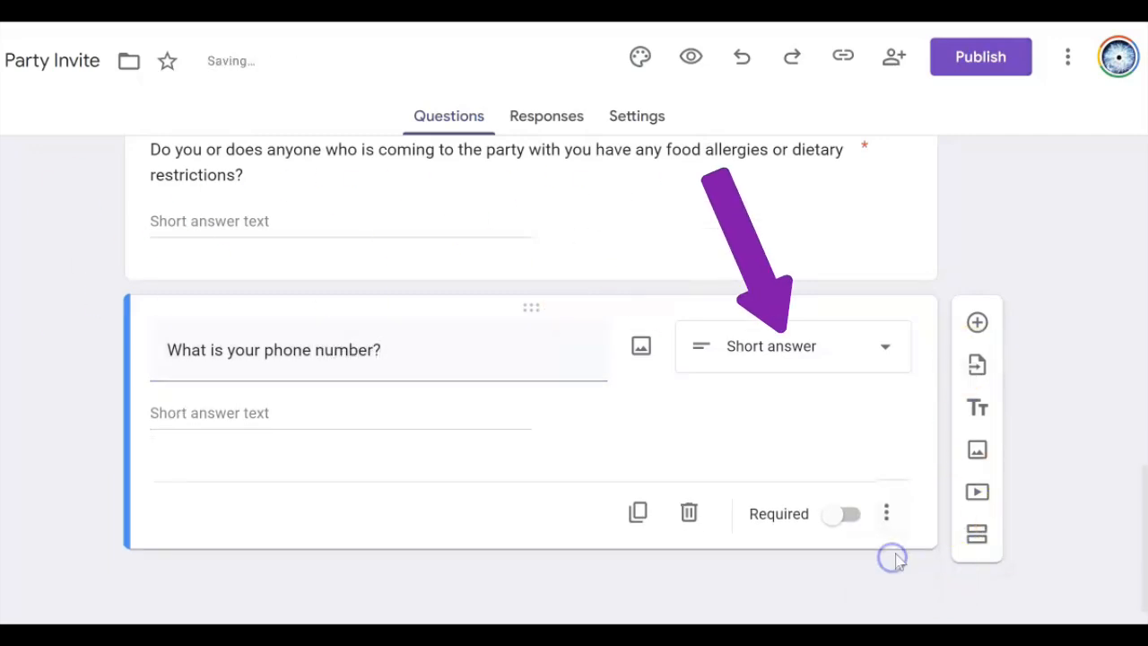
pyautogui.click(886, 513)
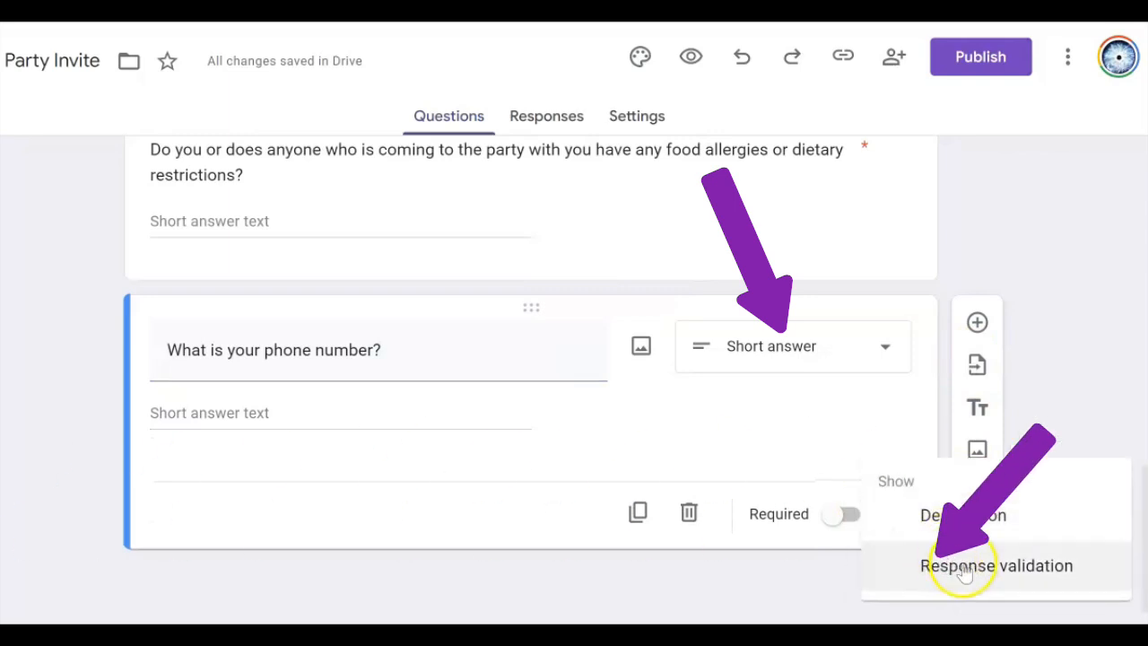
pyautogui.click(997, 565)
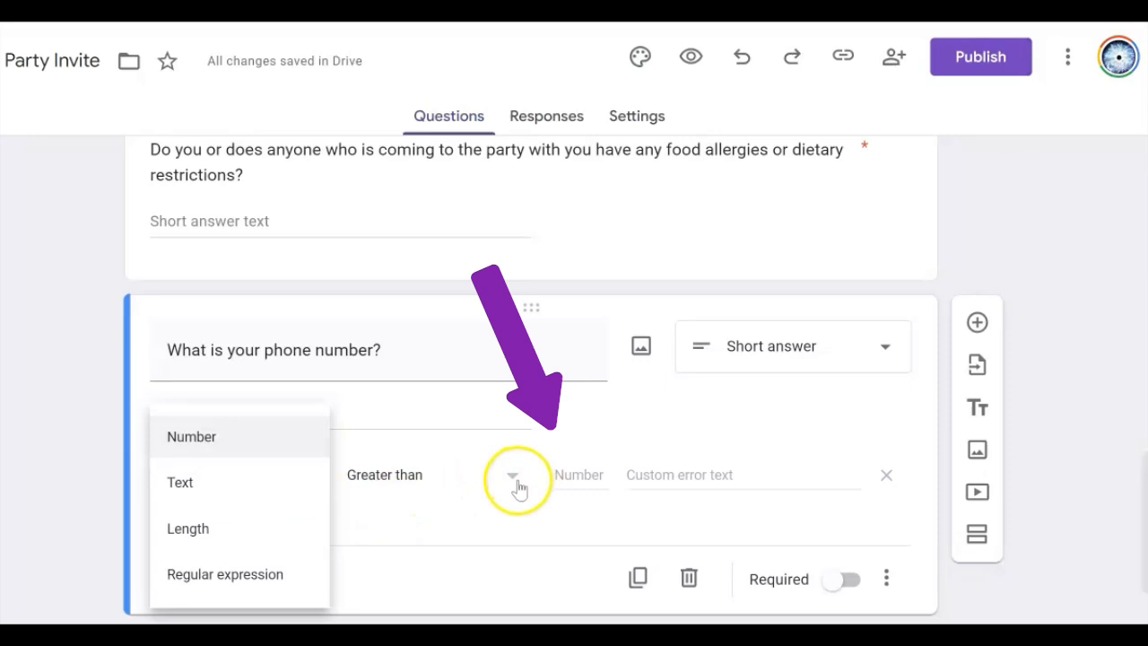
pyautogui.click(191, 436)
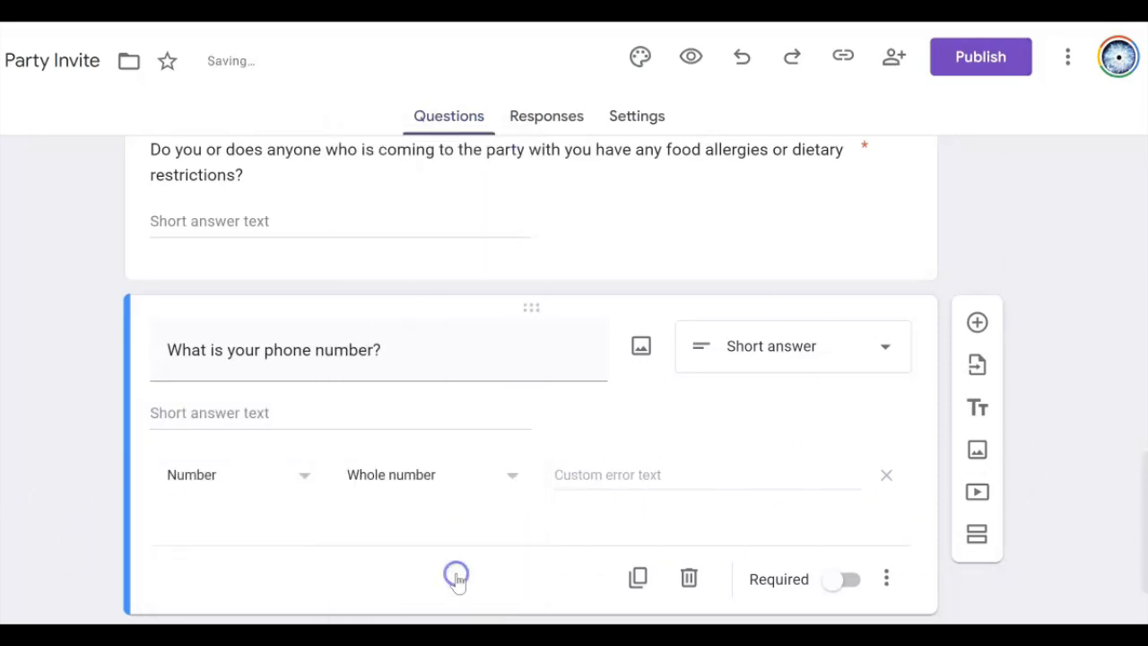
pyautogui.moveTo(821, 547)
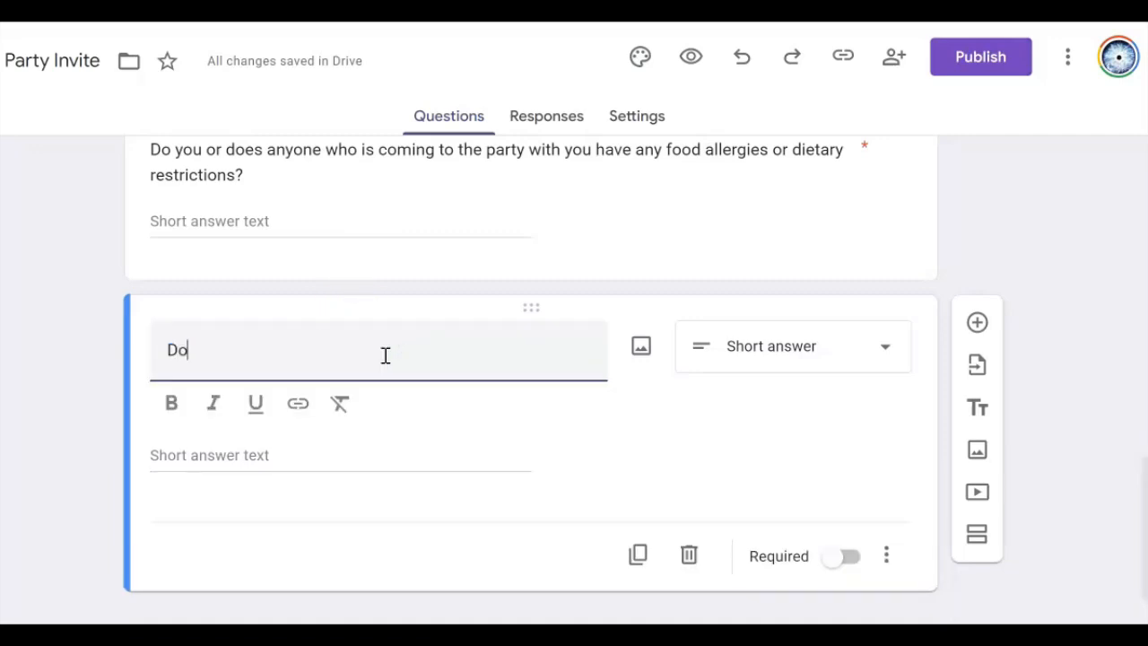
# Title the question 'Do you or does anyone in your arrival party have any accessibility needs or requests?'
pyautogui.write('you r')
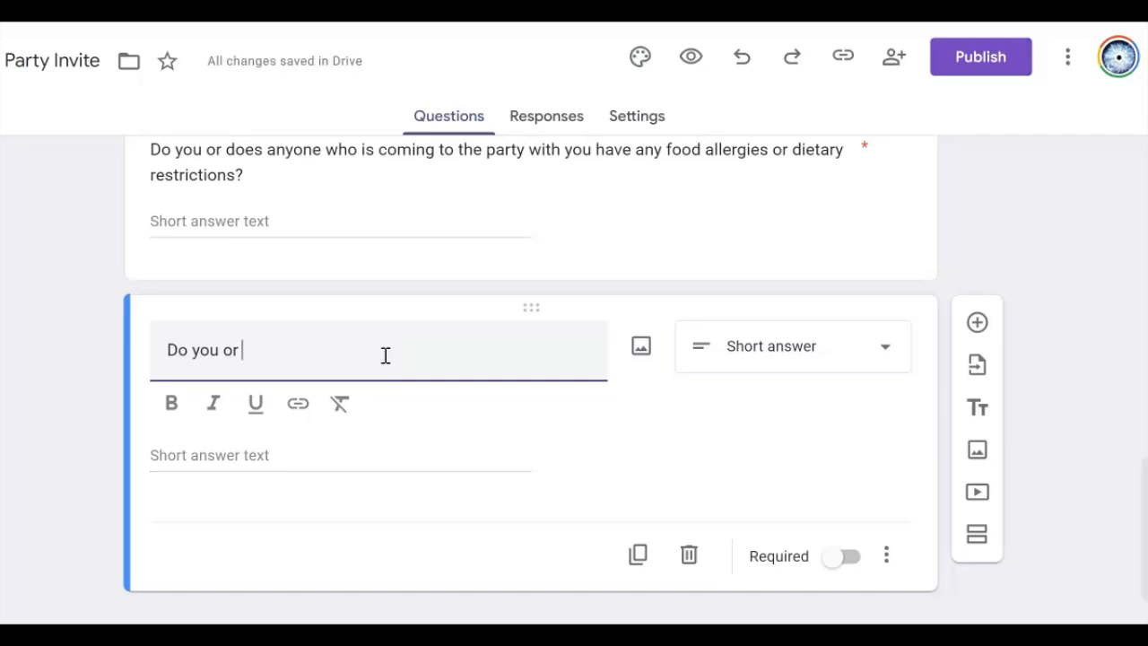
pyautogui.write('do')
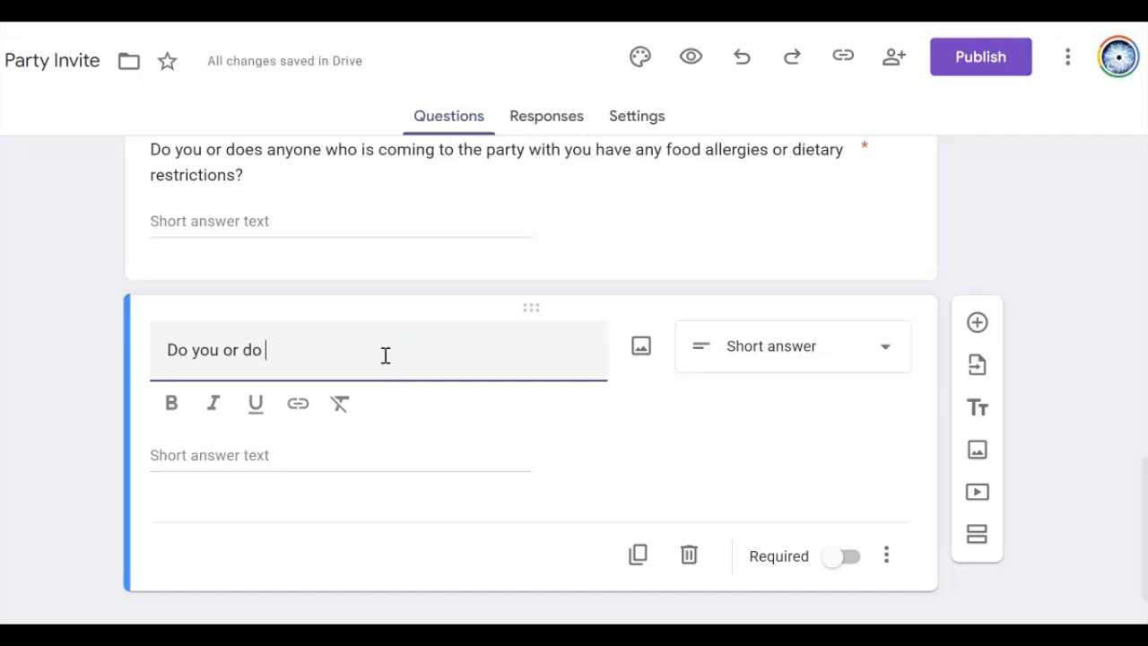
pyautogui.write('es anyo')
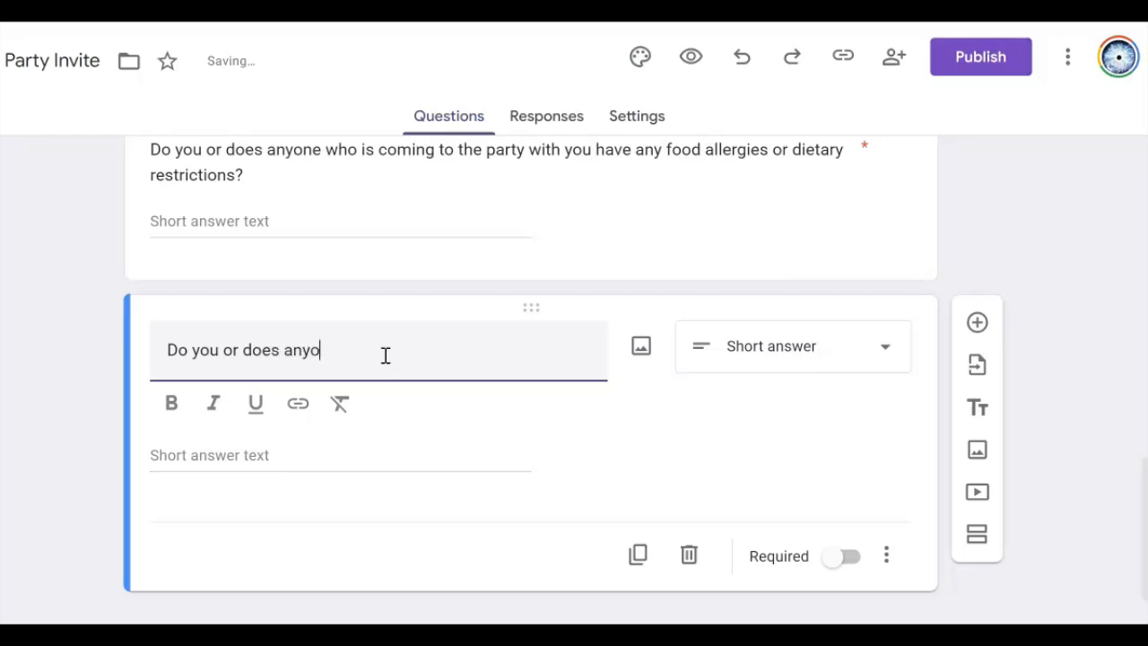
pyautogui.write('ne in your')
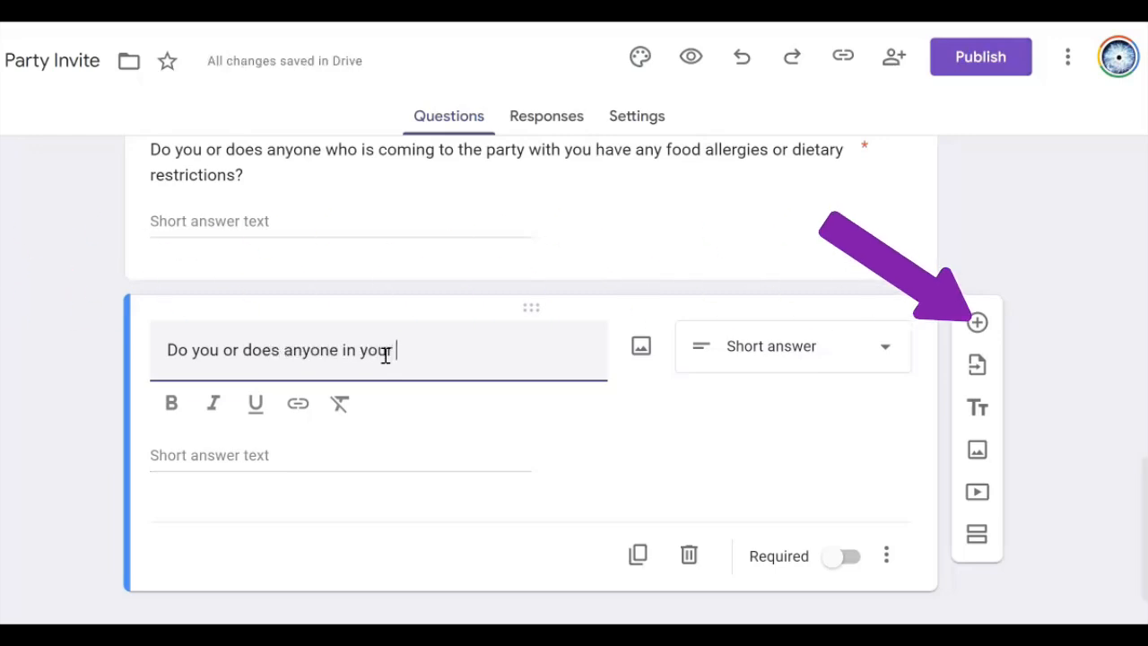
pyautogui.write('arrival')
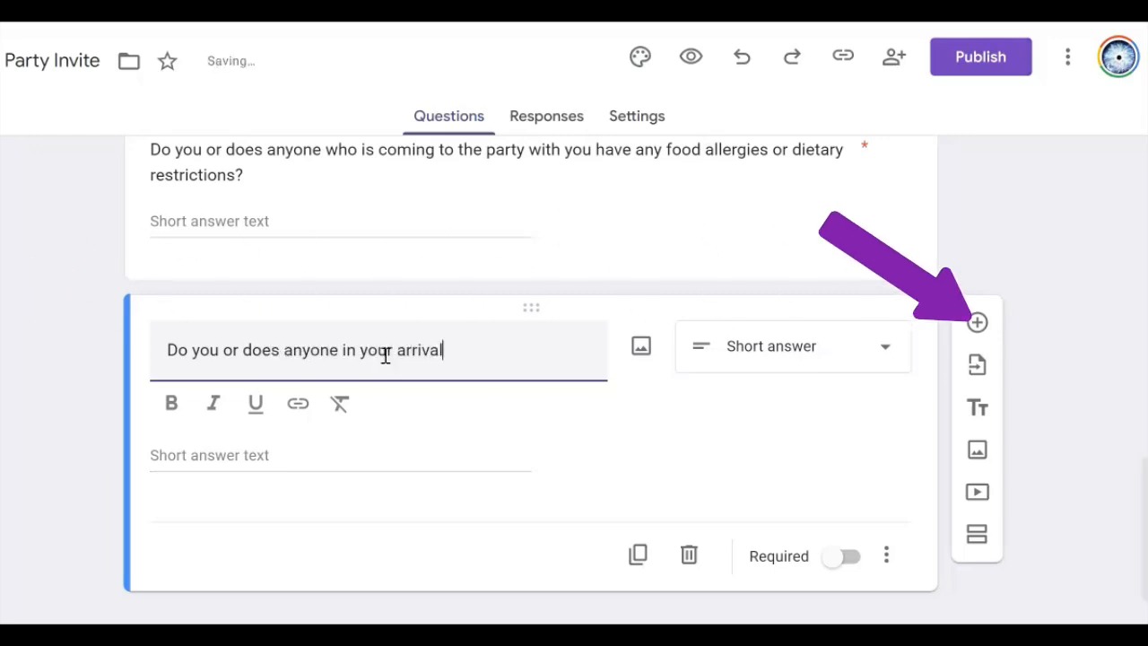
pyautogui.write('party')
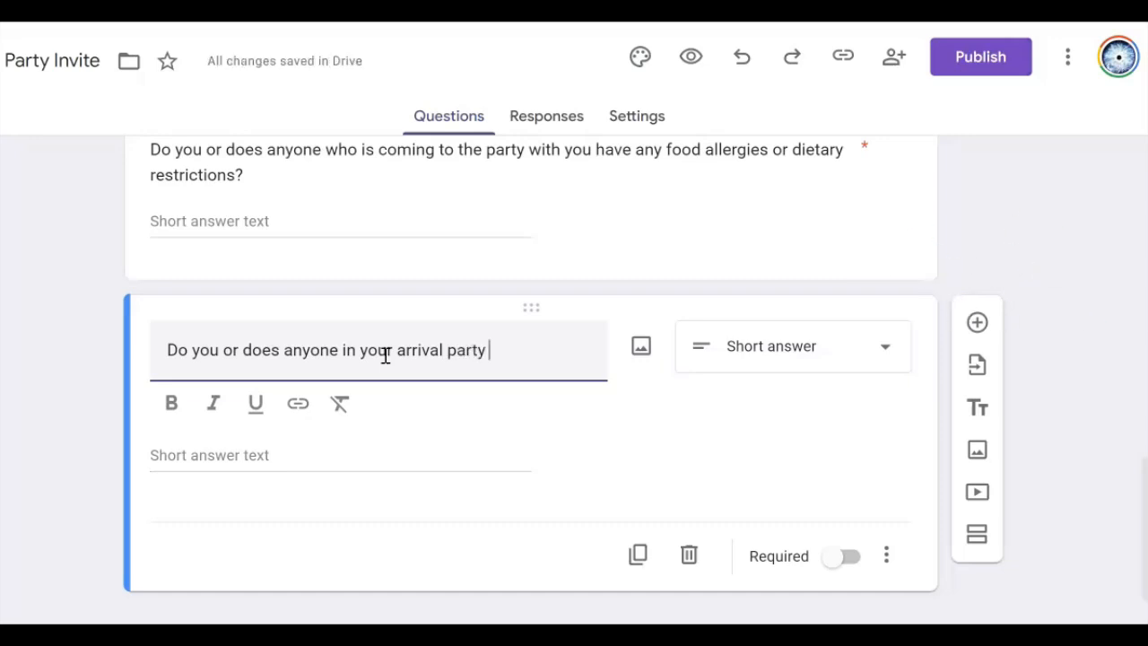
pyautogui.write('have any')
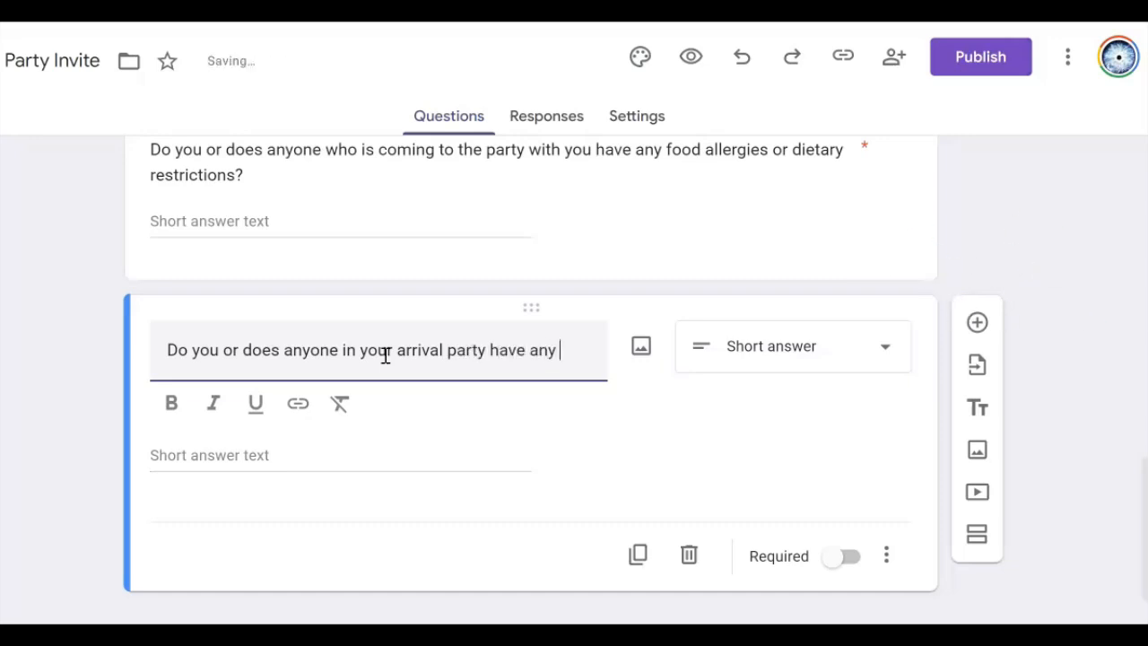
pyautogui.write('accessibi')
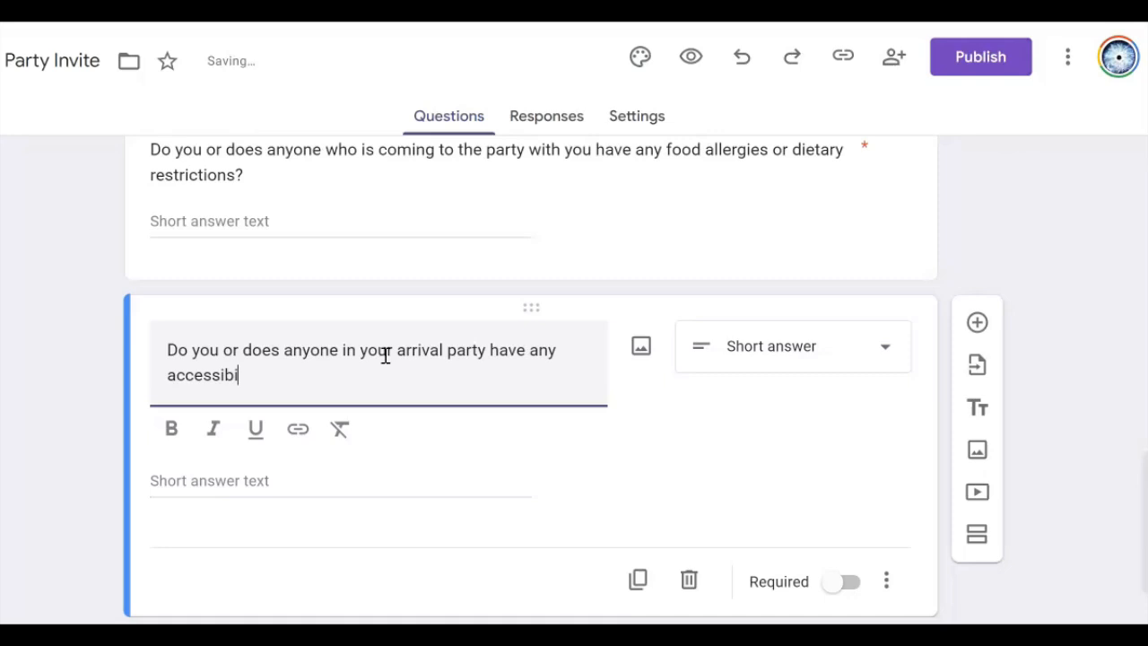
pyautogui.write('lity')
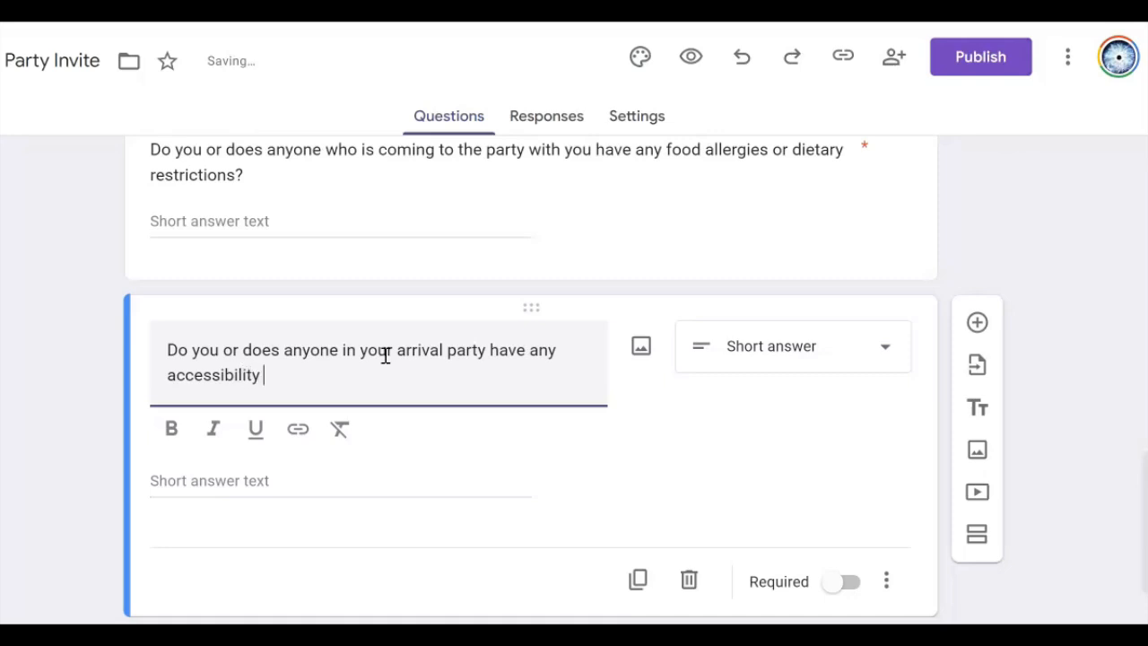
pyautogui.write('needs')
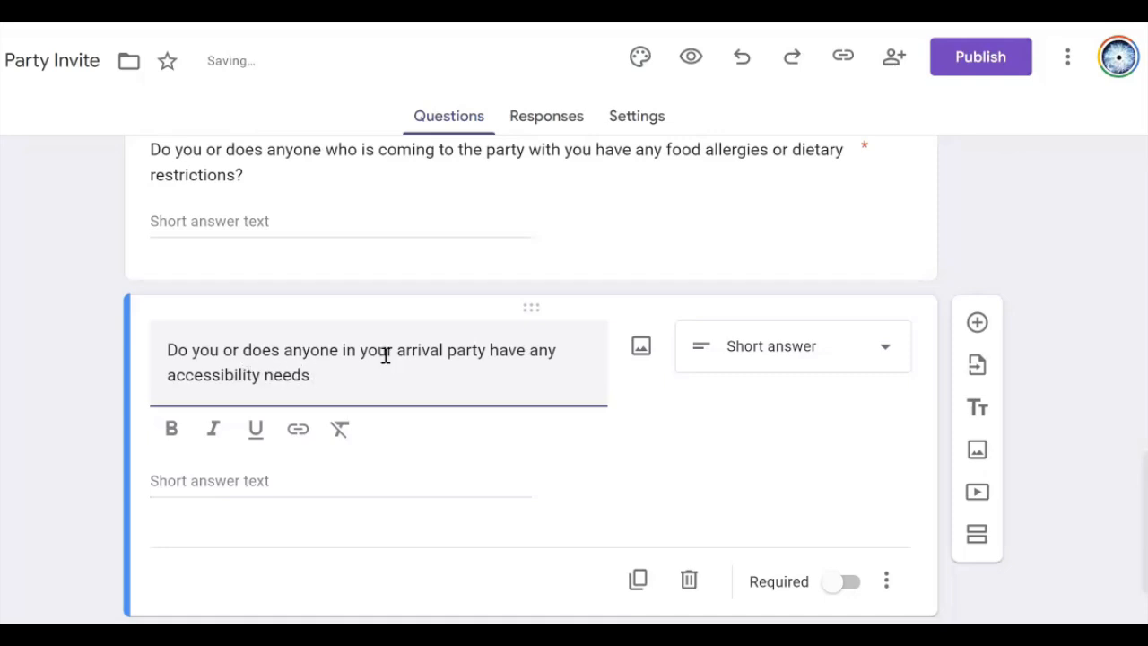
pyautogui.write('or requests?')
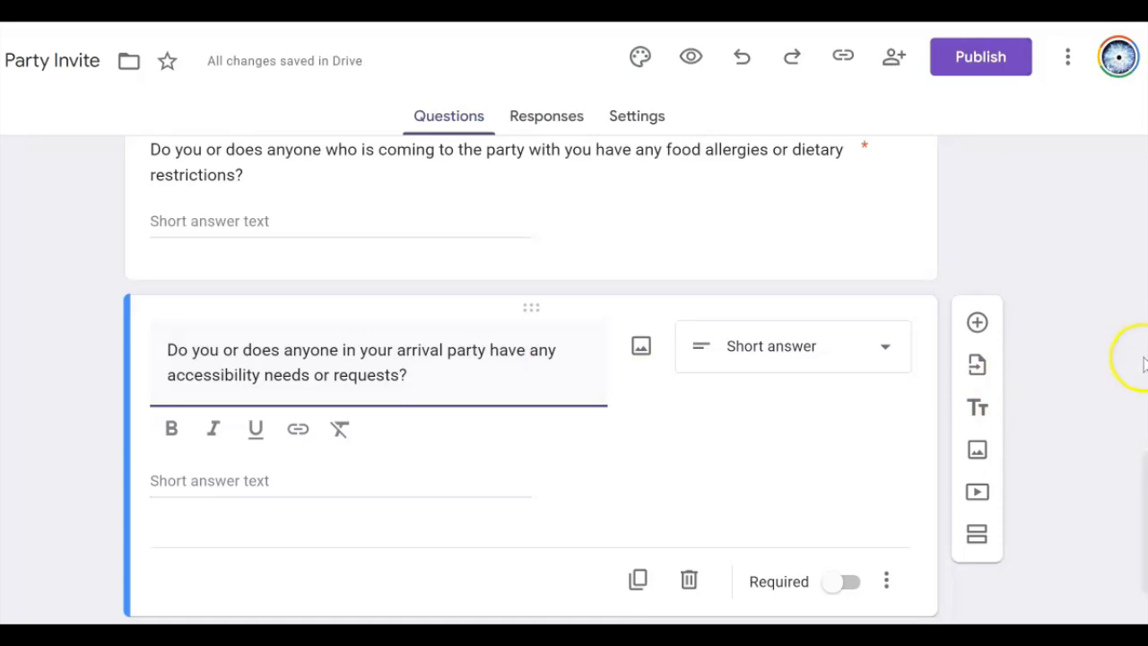
# Publish the Party Invite form so anyone with the link can respond
pyautogui.scroll(-3)
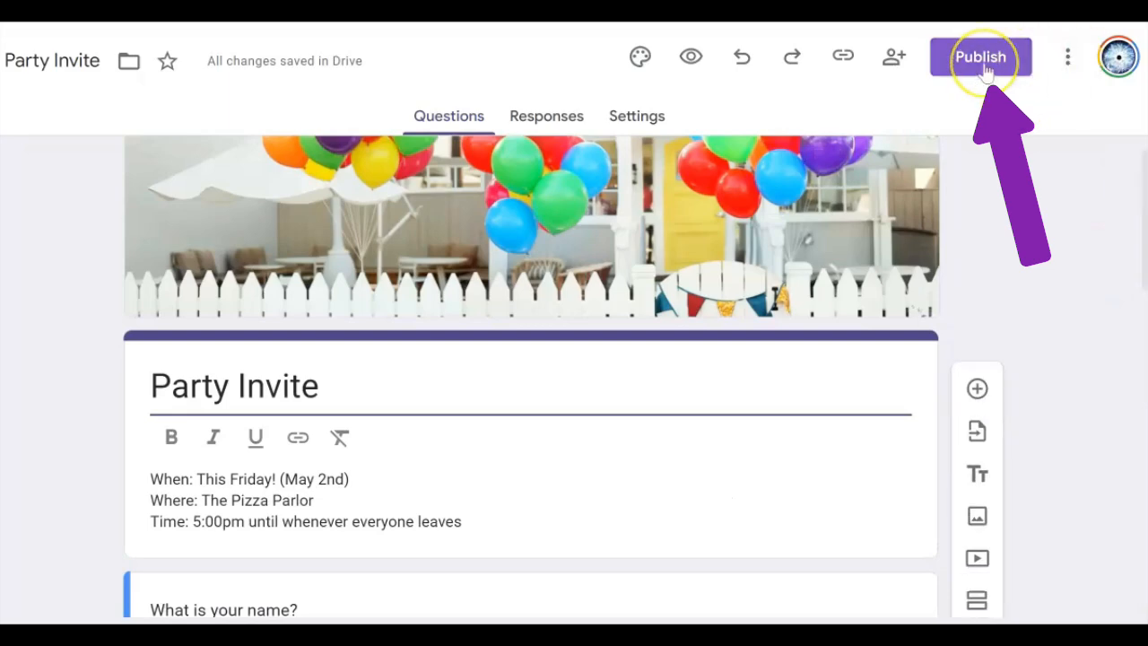
pyautogui.click(980, 57)
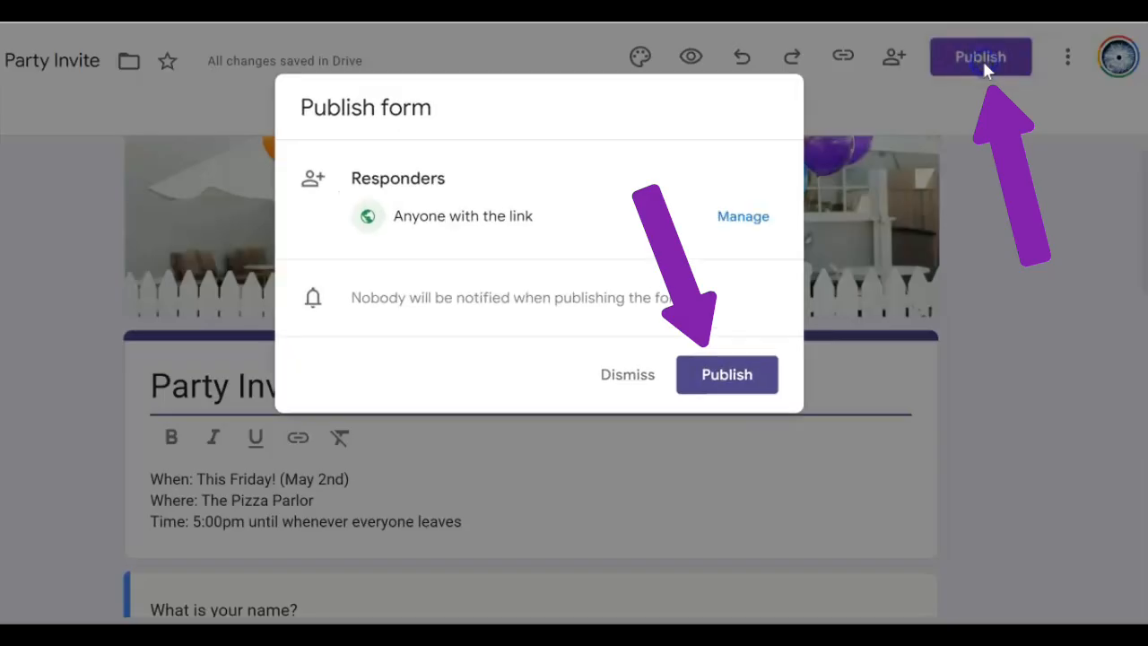
pyautogui.click(726, 374)
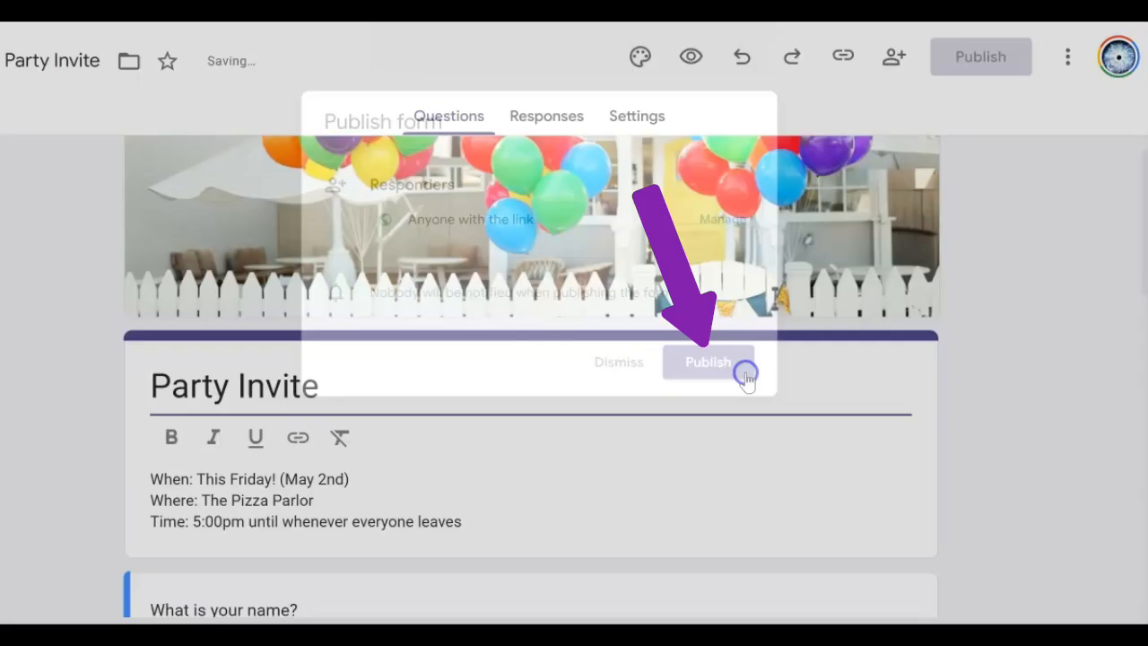
pyautogui.click(708, 362)
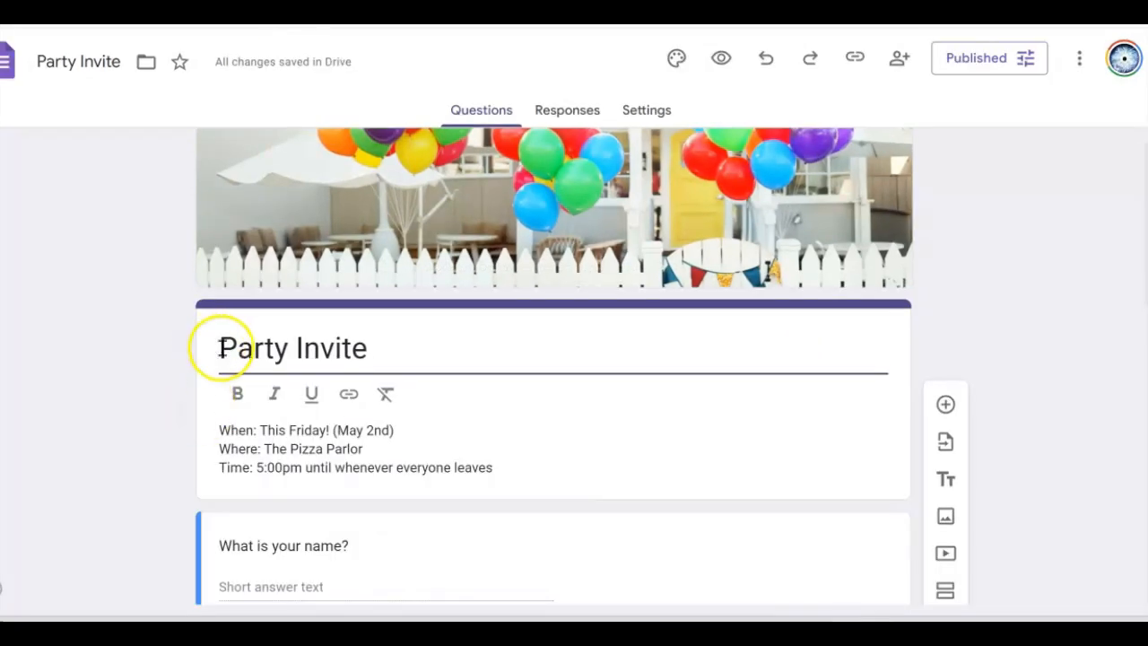
# Add 'Pizza ' before the form title so it reads 'Pizza Party Invite'
pyautogui.write('Pizza')
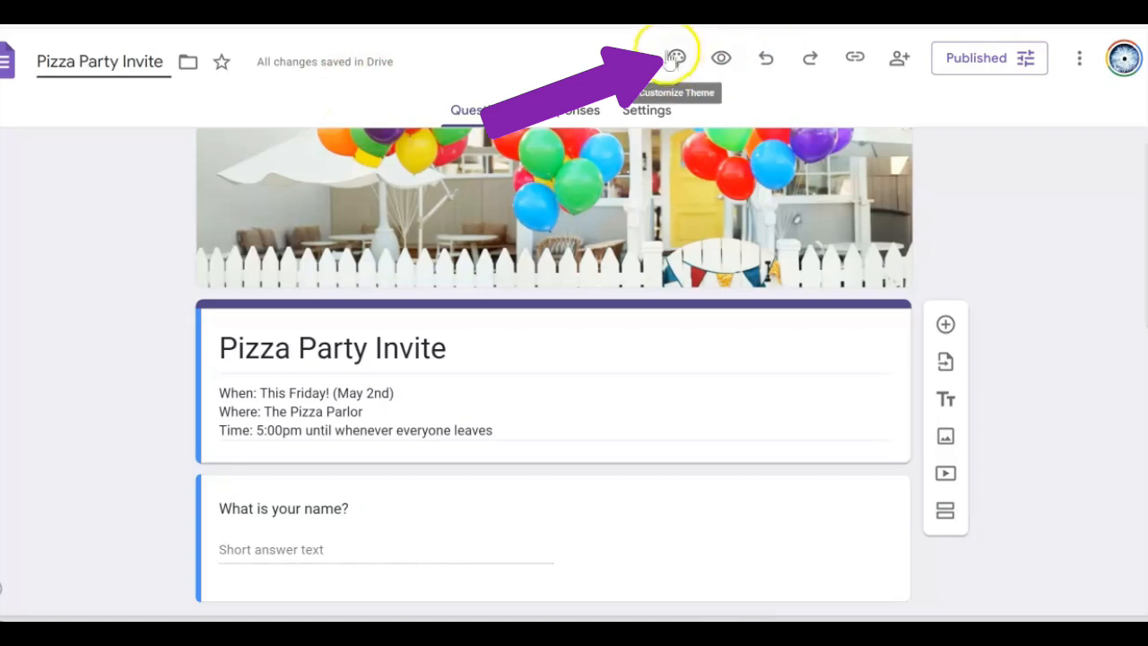
# Open the header picker, browse the Food and dining themes, then switch to Upload
pyautogui.click(676, 58)
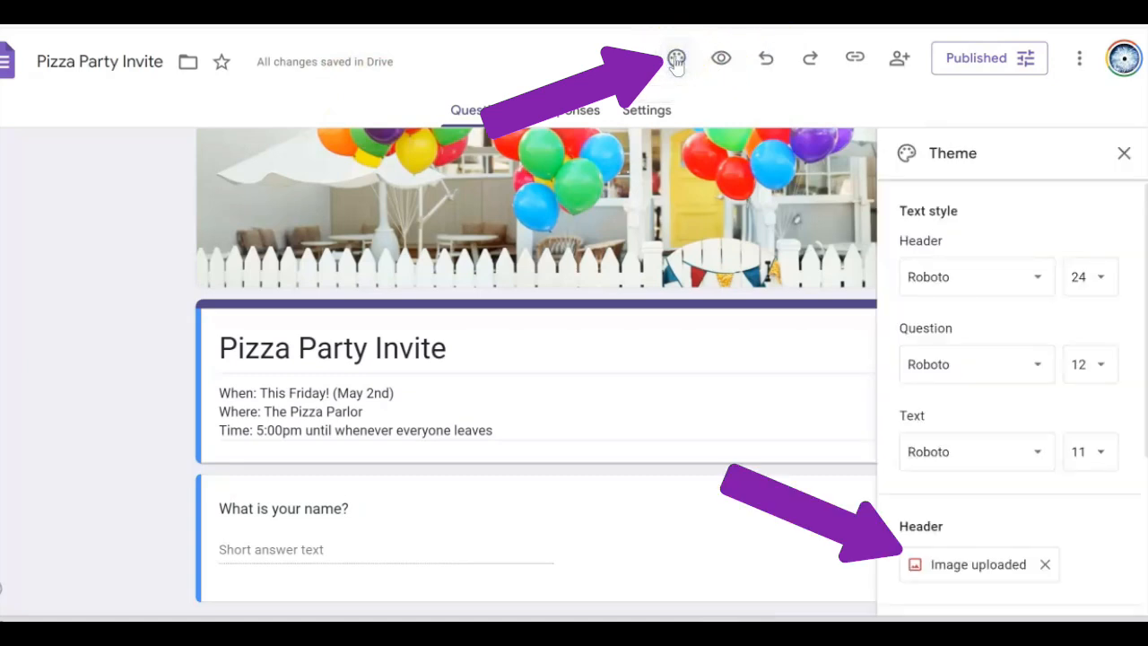
pyautogui.click(978, 565)
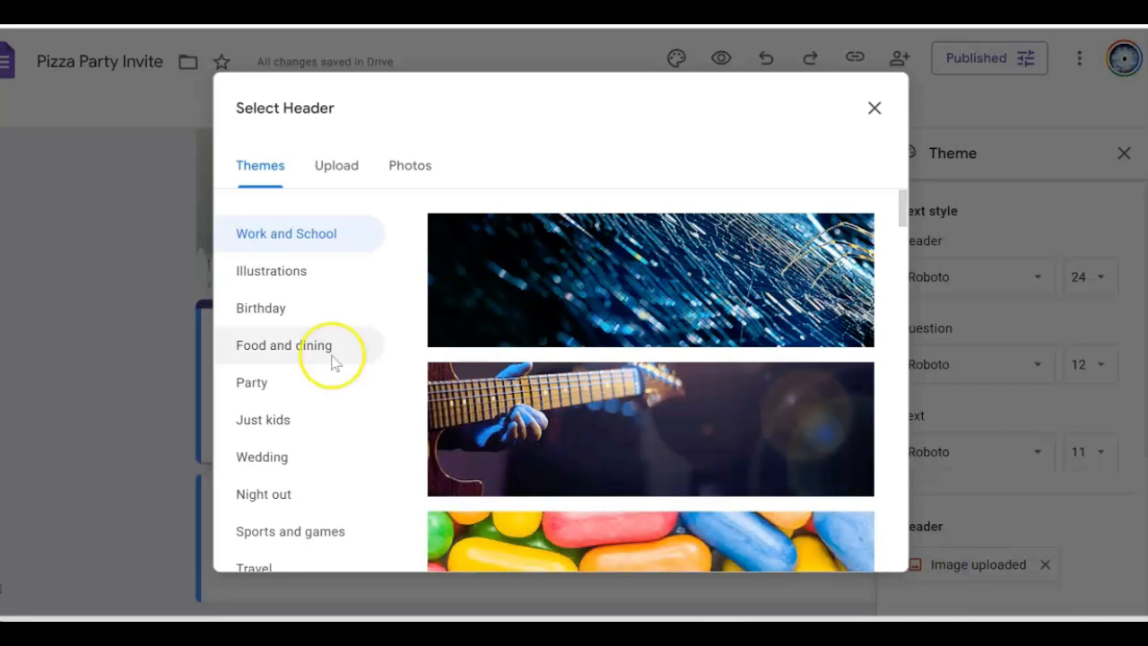
pyautogui.moveTo(289, 531)
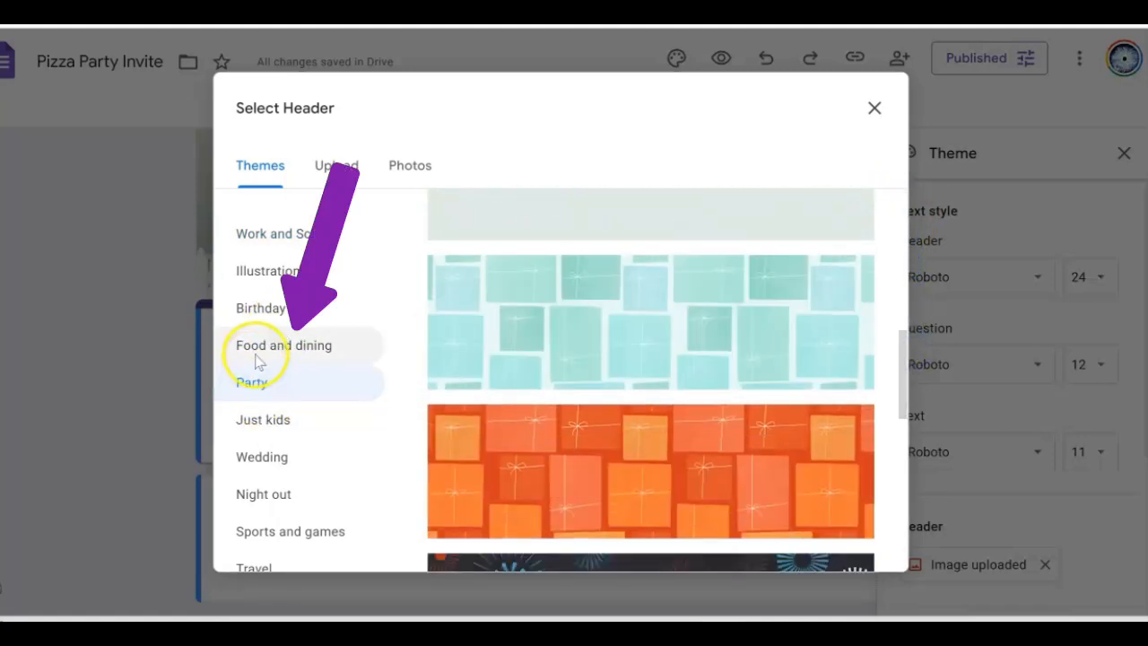
pyautogui.click(283, 346)
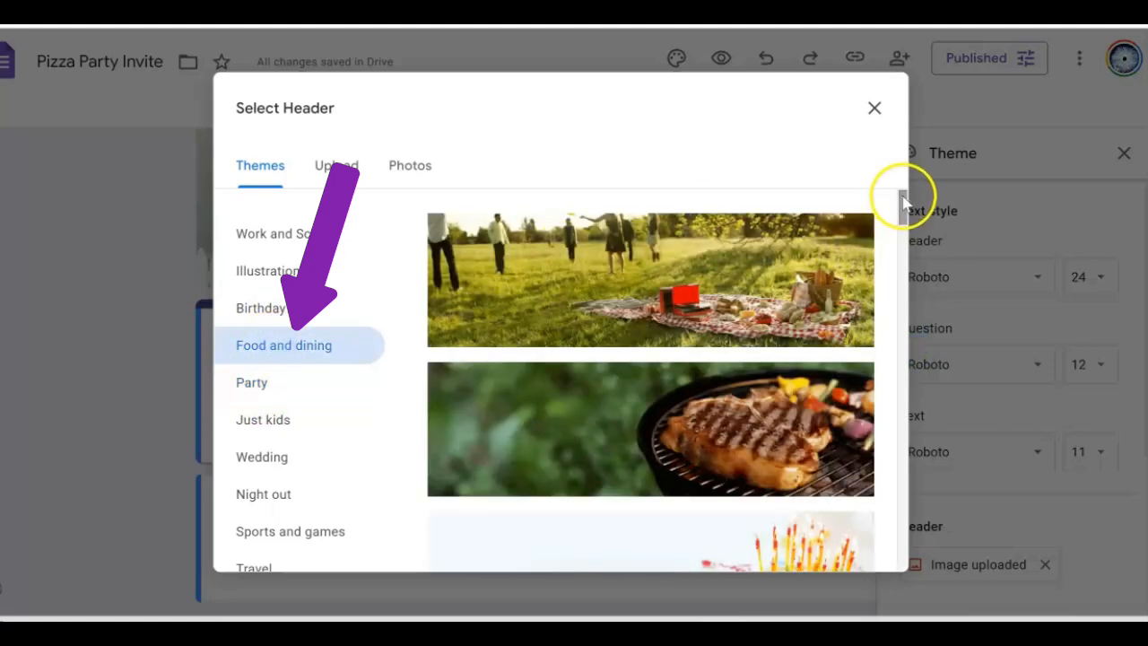
pyautogui.scroll(-3)
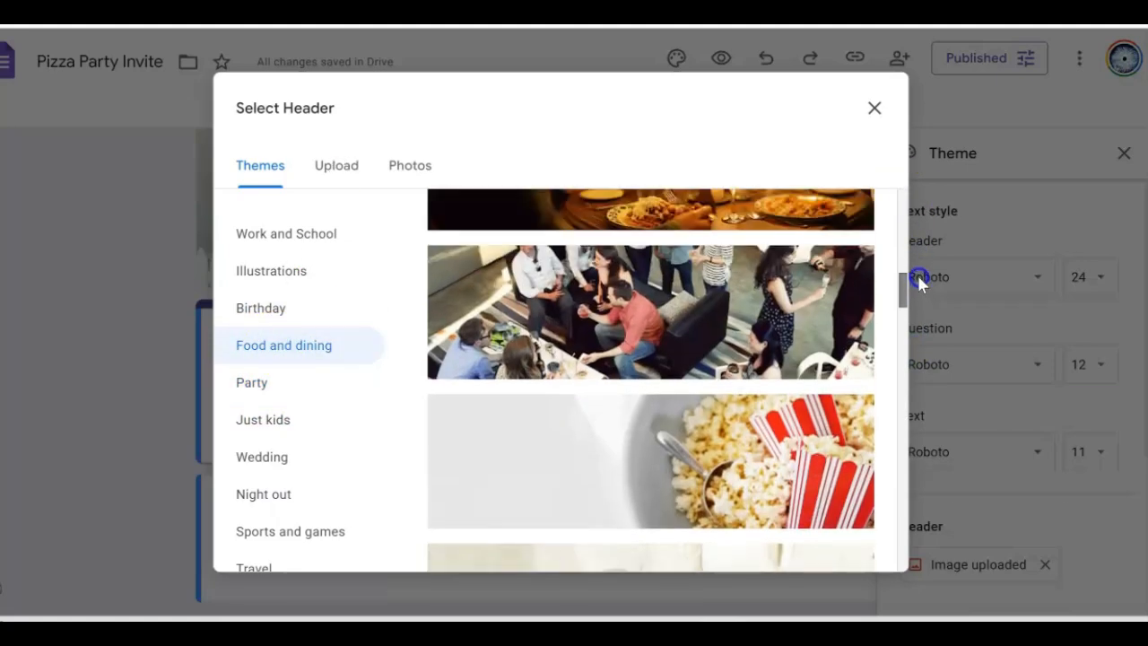
pyautogui.scroll(-3)
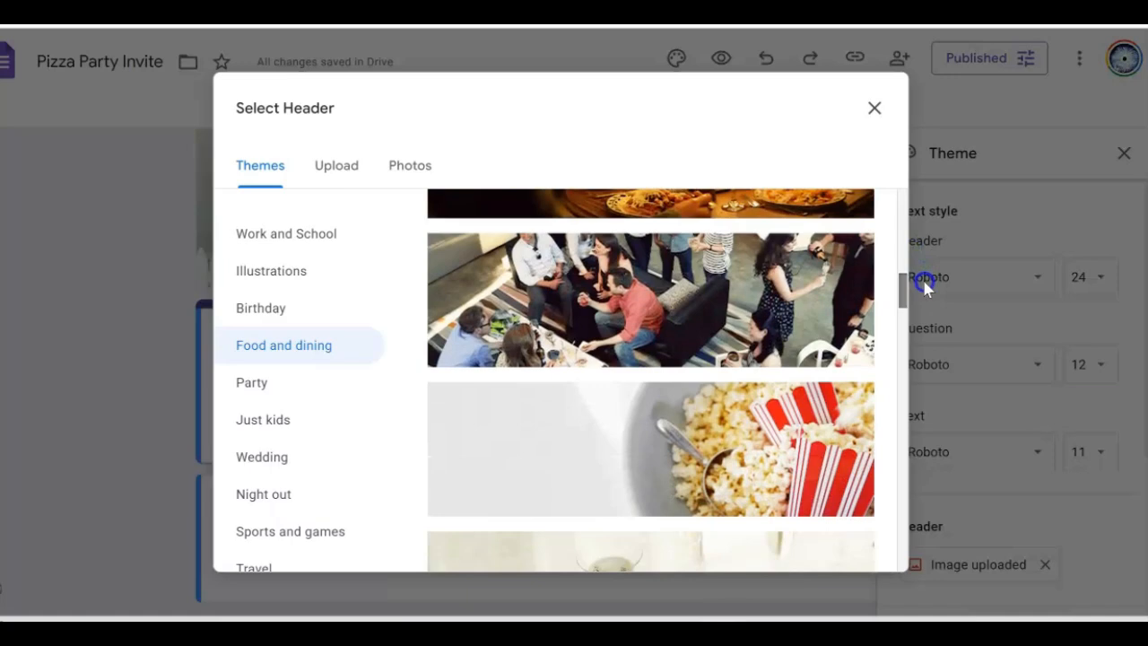
pyautogui.scroll(-3)
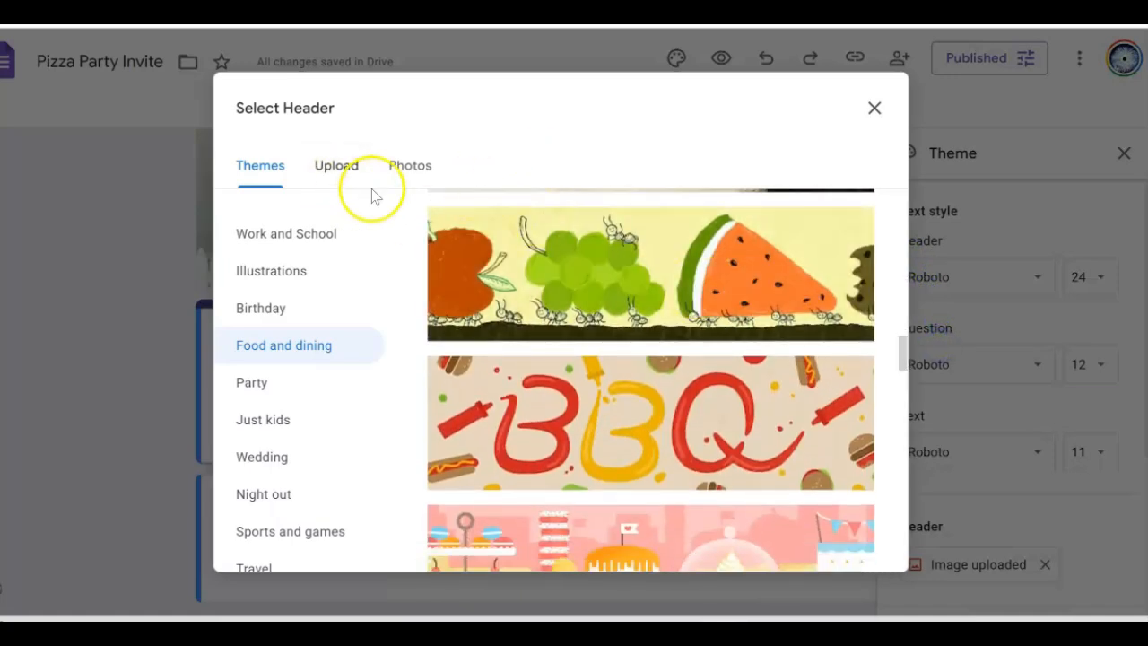
pyautogui.click(336, 165)
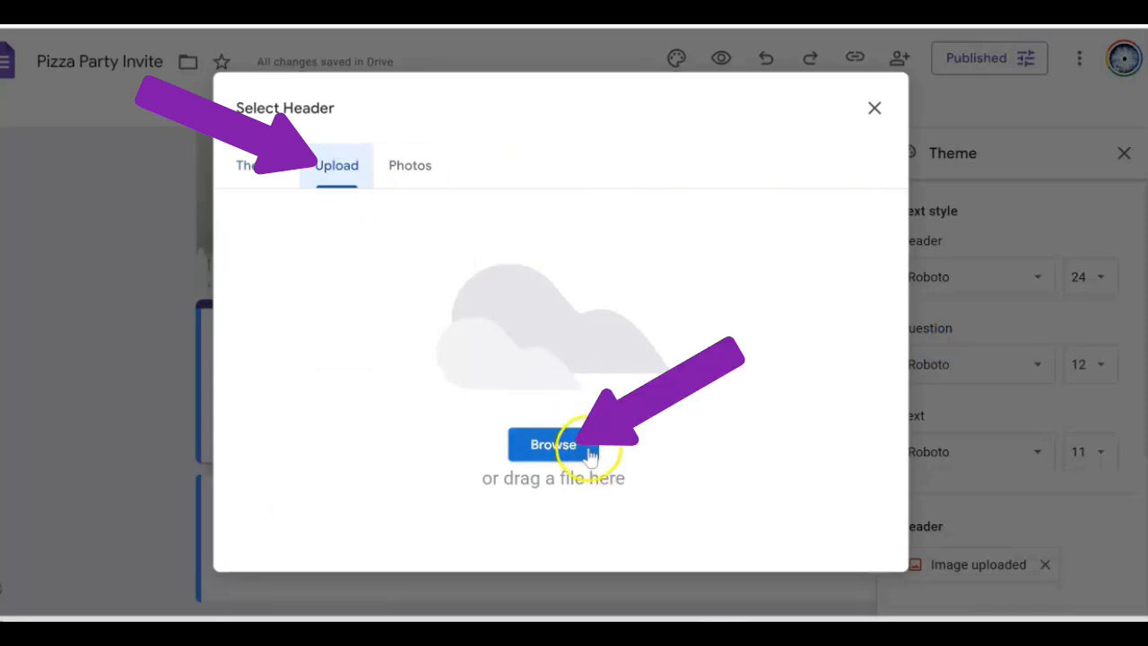
# Upload the Pizza Party gallery photo and crop it into a header strip
pyautogui.click(553, 444)
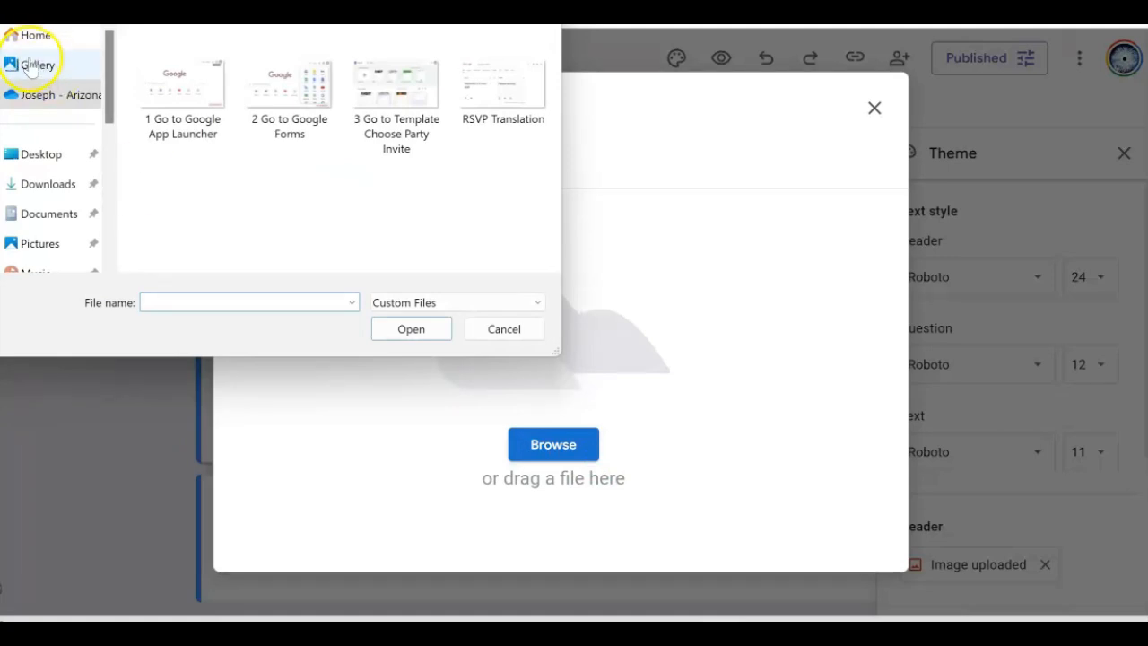
pyautogui.click(37, 65)
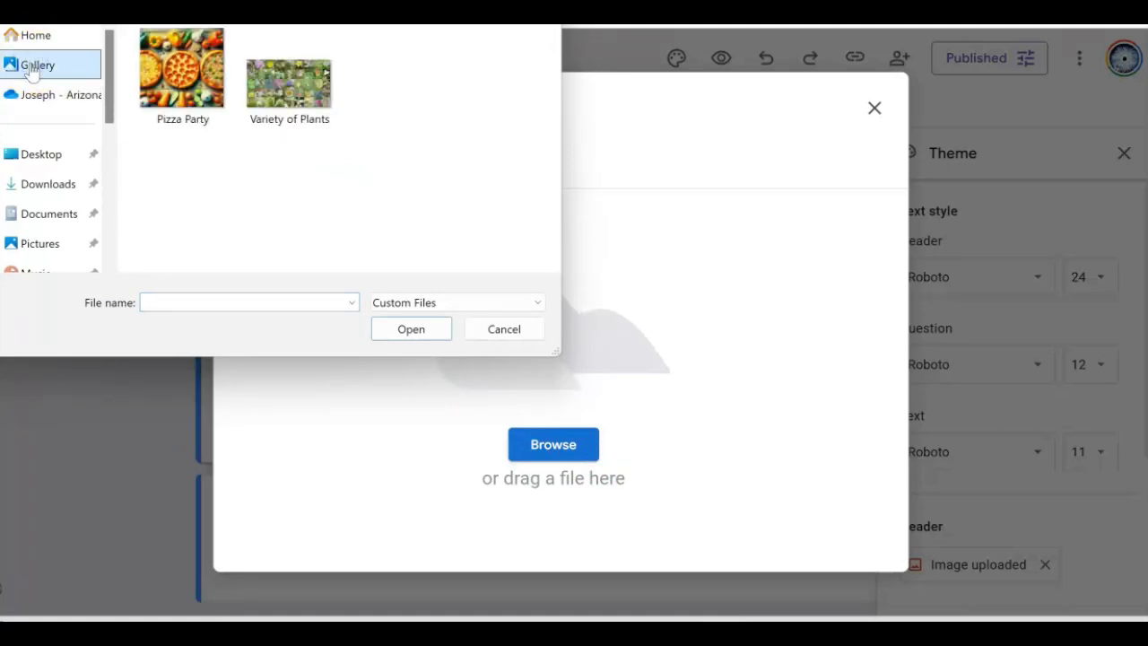
pyautogui.click(181, 70)
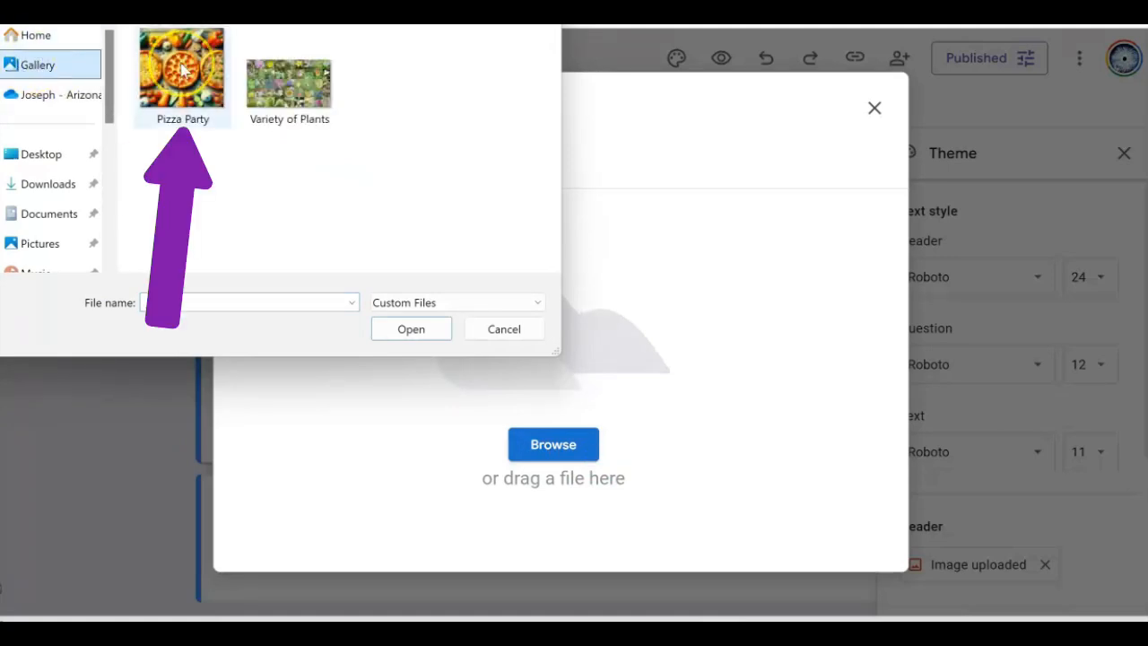
pyautogui.moveTo(182, 67)
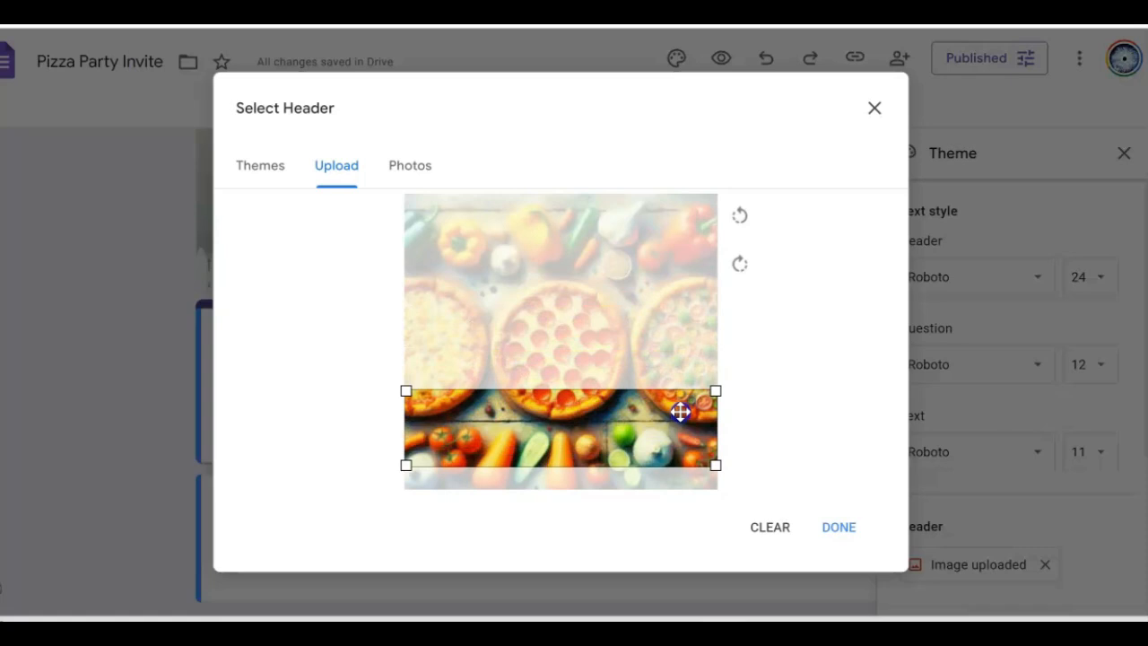
pyautogui.moveTo(680, 412); pyautogui.dragTo(680, 401)
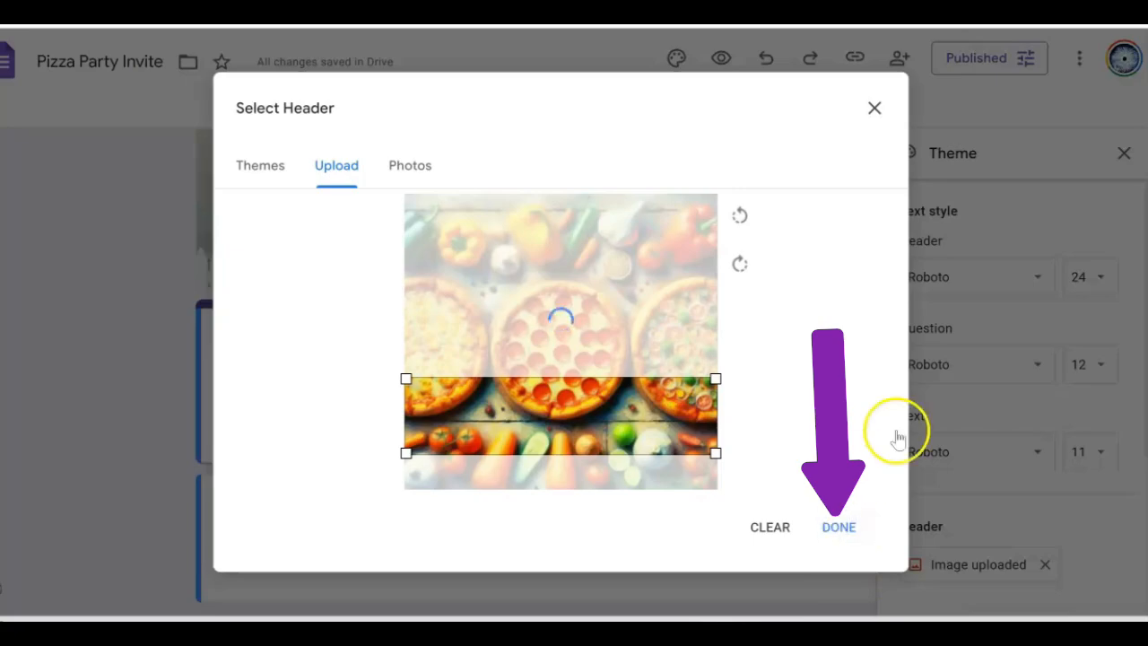
pyautogui.click(838, 526)
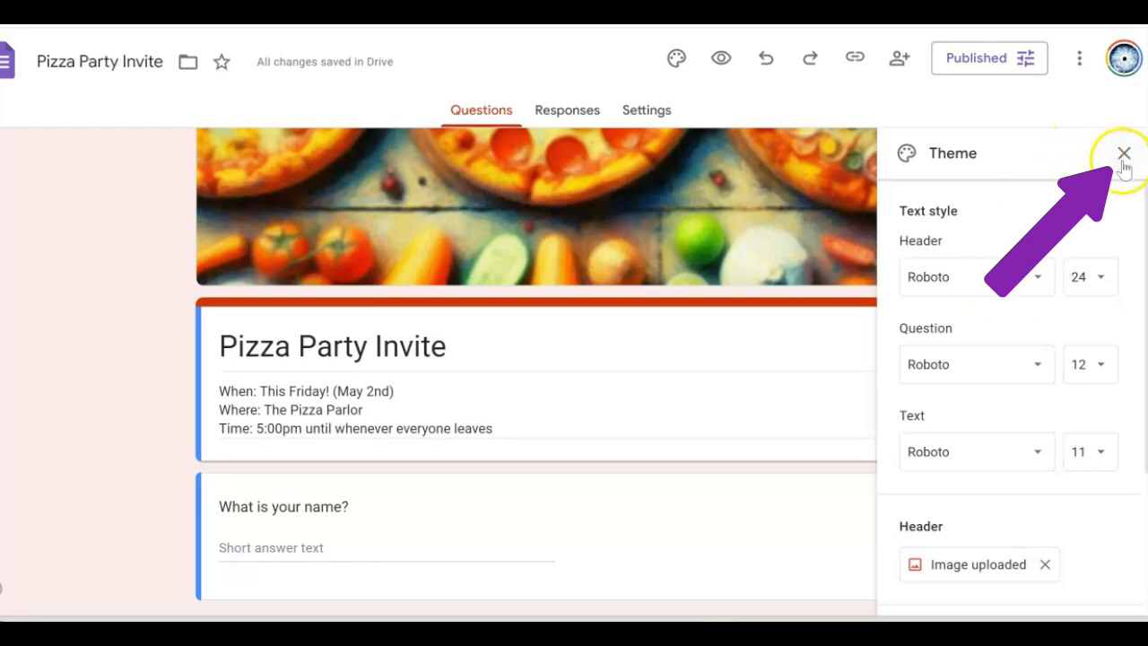
# Close the theme panel and verify response editing and the one-response limit in Settings
pyautogui.click(1124, 153)
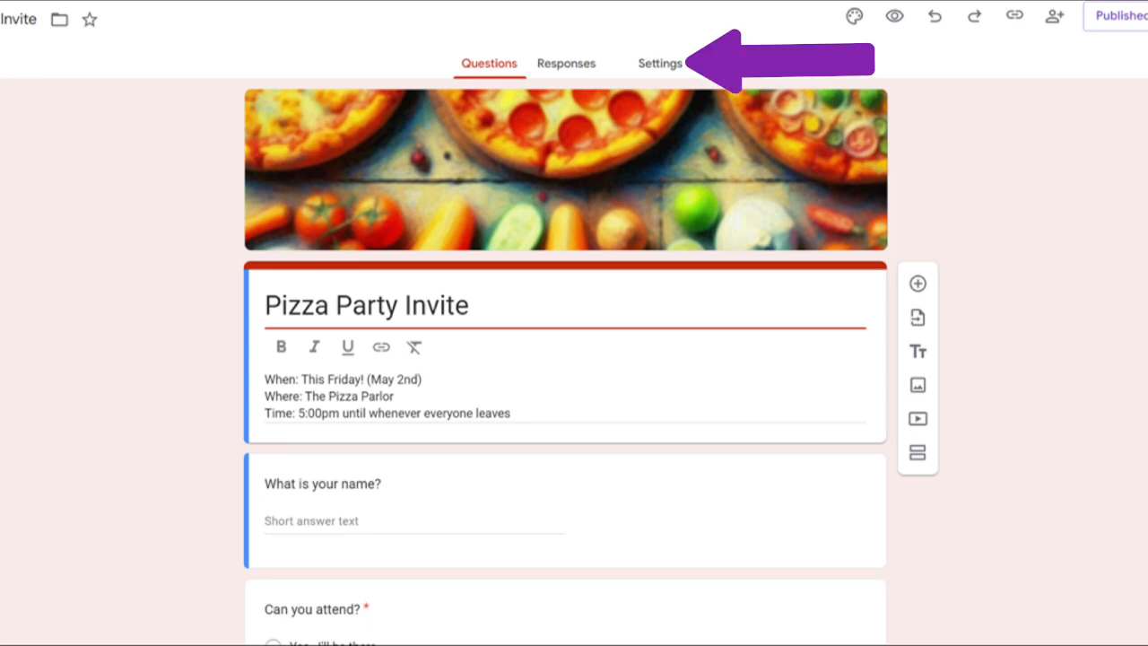
pyautogui.click(659, 63)
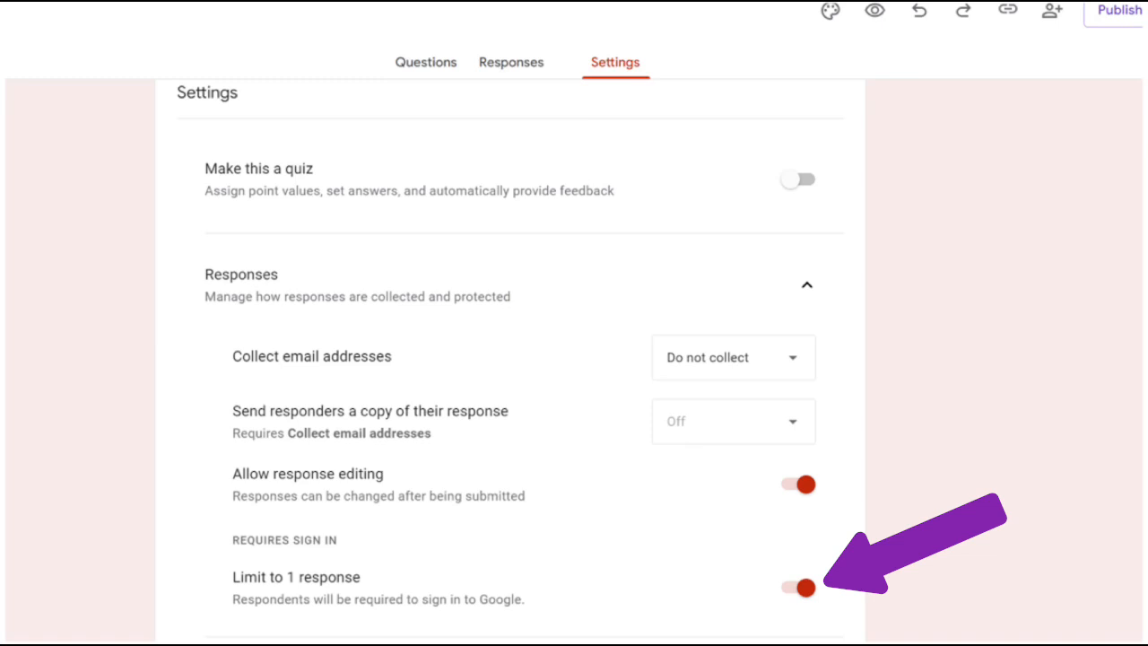
pyautogui.click(799, 587)
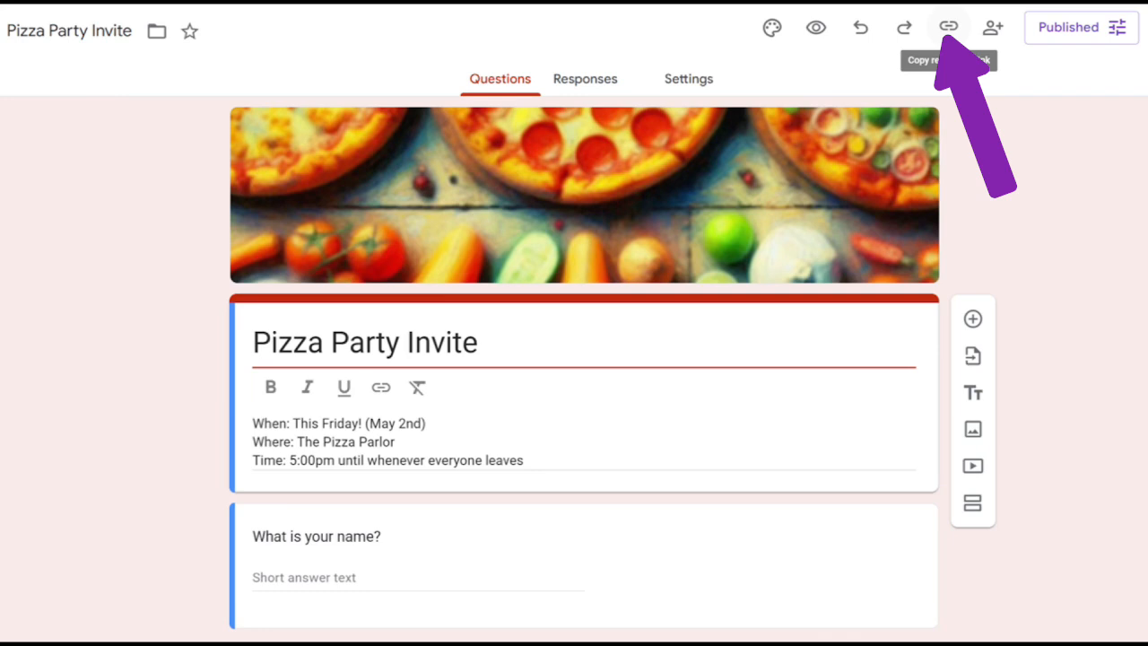
# Copy the Pizza Party Invite form's responder link from the toolbar
pyautogui.click(948, 27)
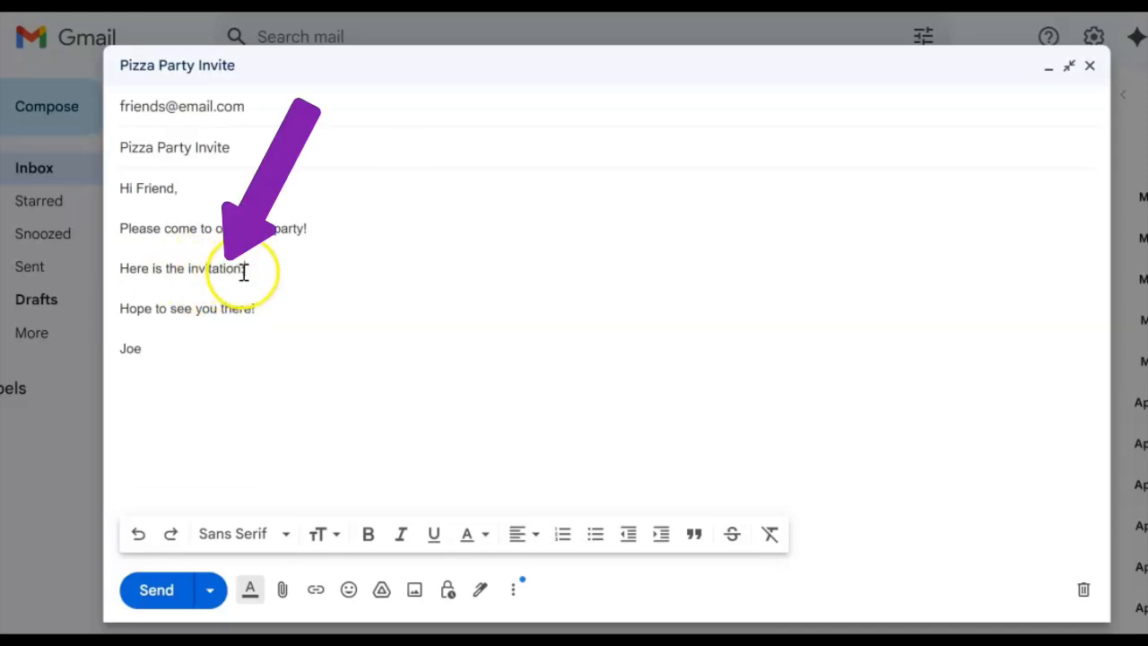
# Link the word 'invitation' to the copied form URL and send the email
pyautogui.doubleClick(210, 268)
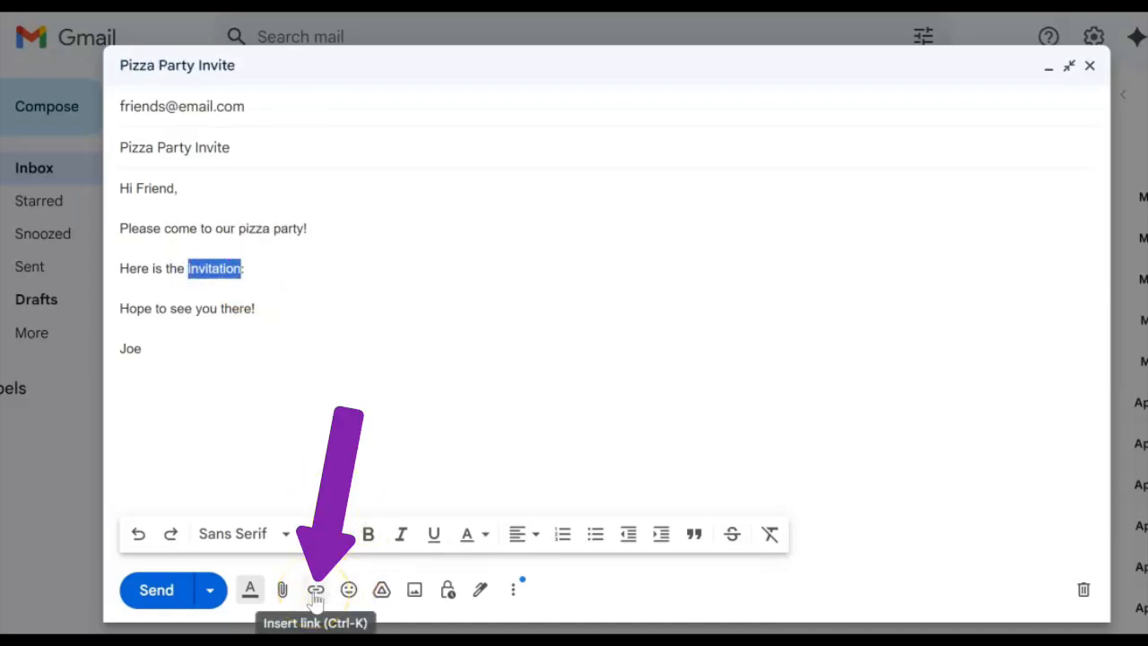
pyautogui.click(314, 589)
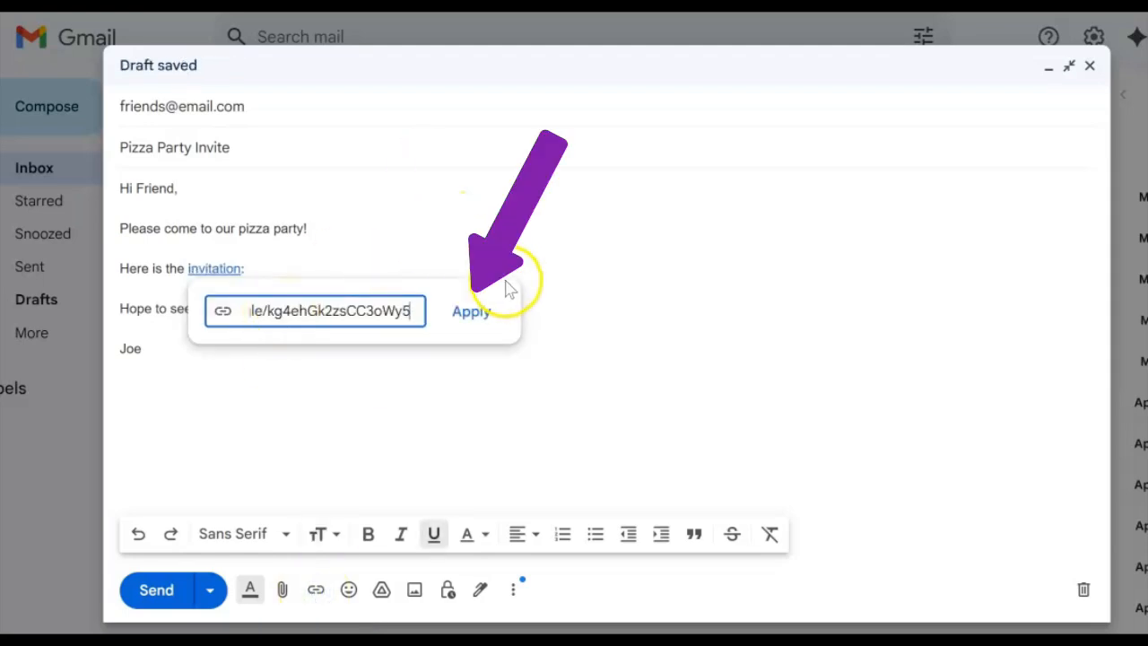
pyautogui.click(470, 311)
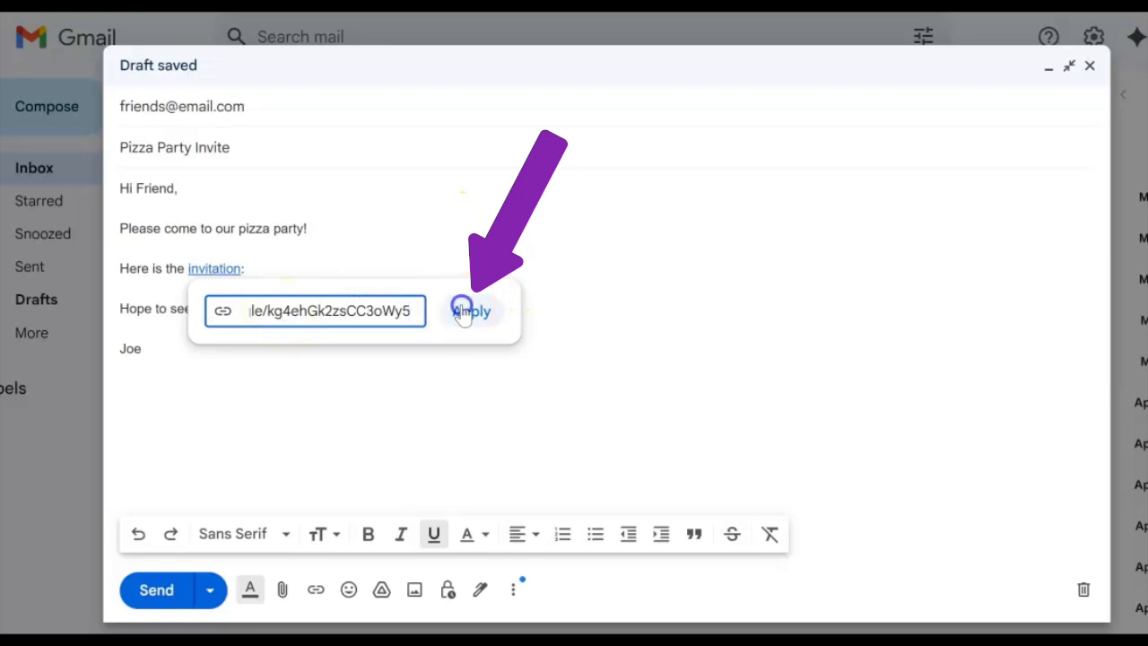
pyautogui.click(471, 310)
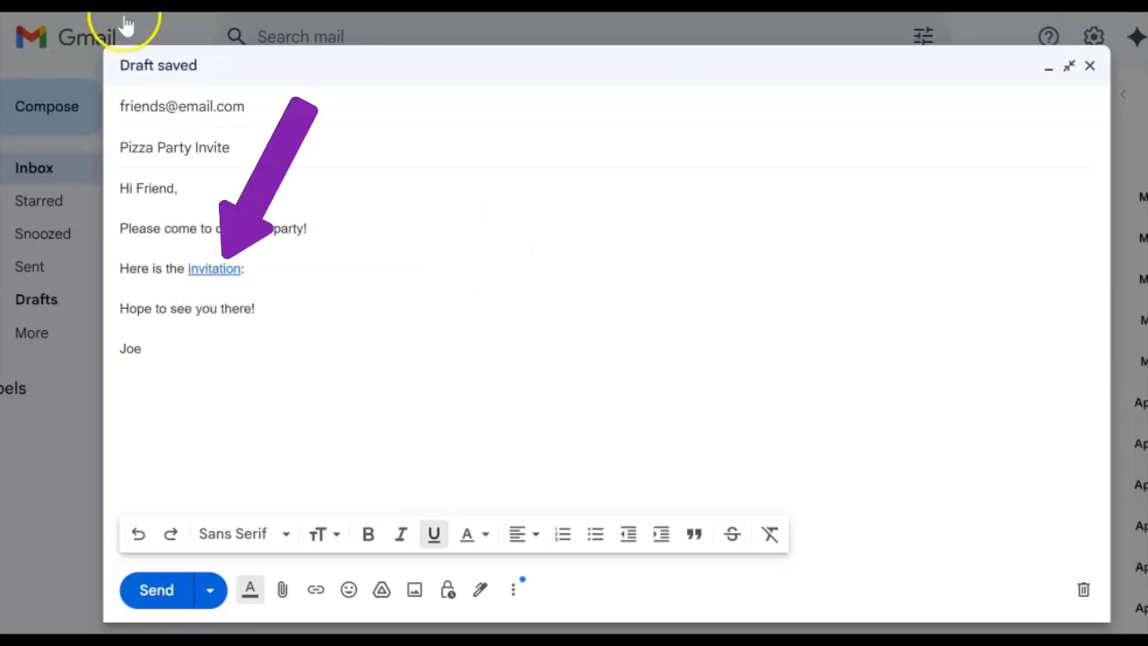
pyautogui.click(214, 269)
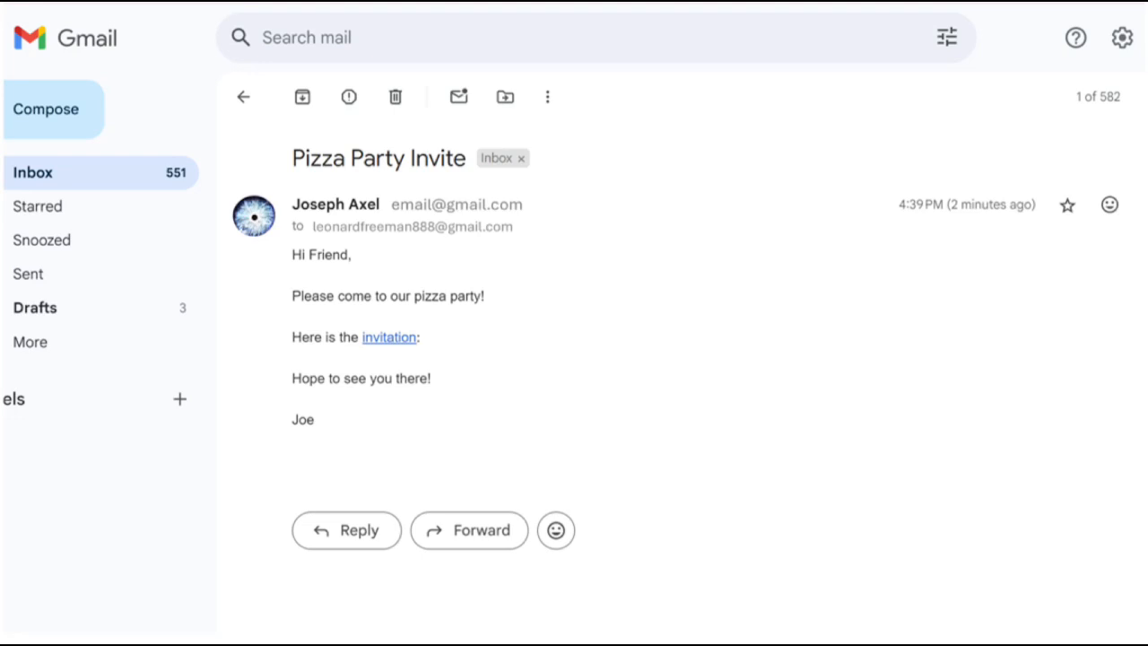
pyautogui.click(389, 336)
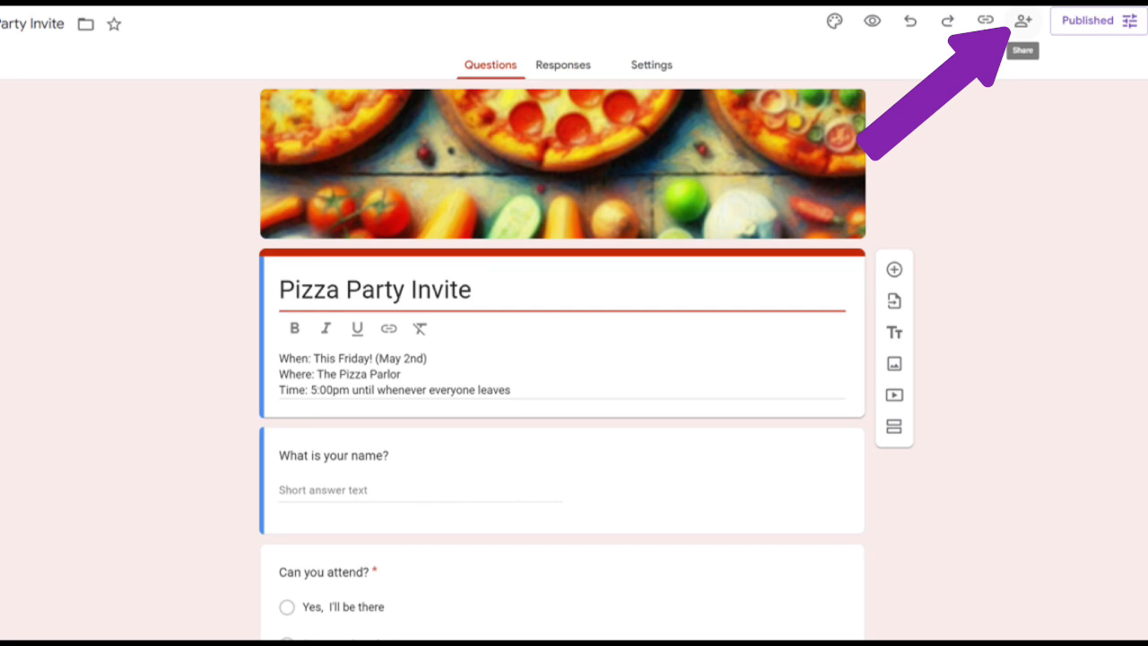
pyautogui.click(1023, 20)
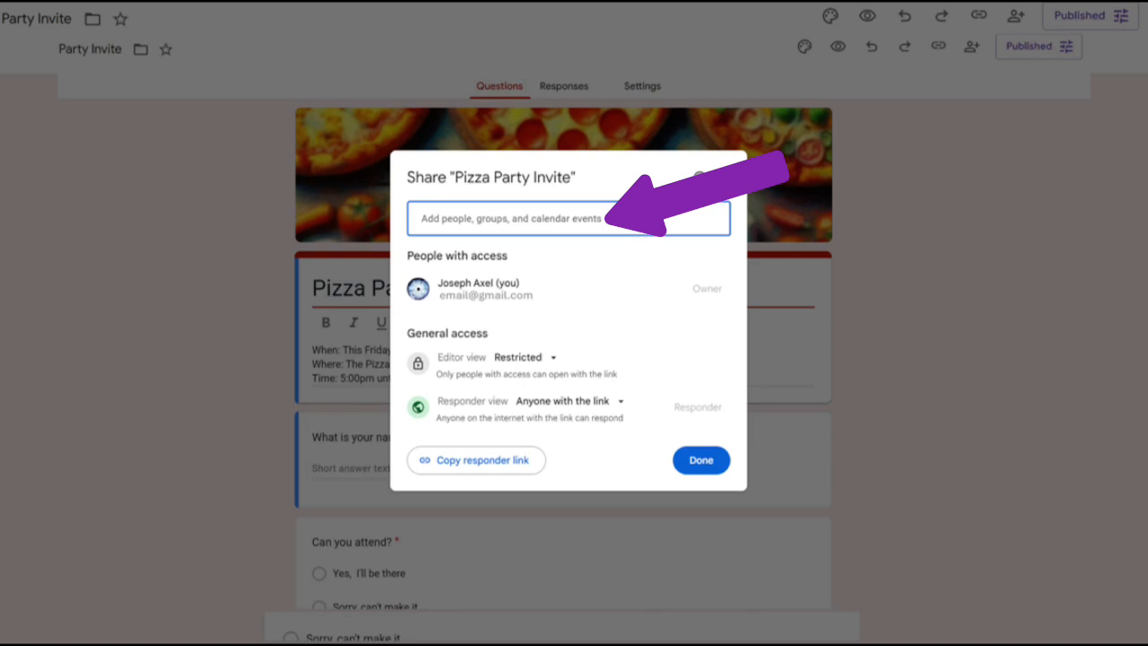
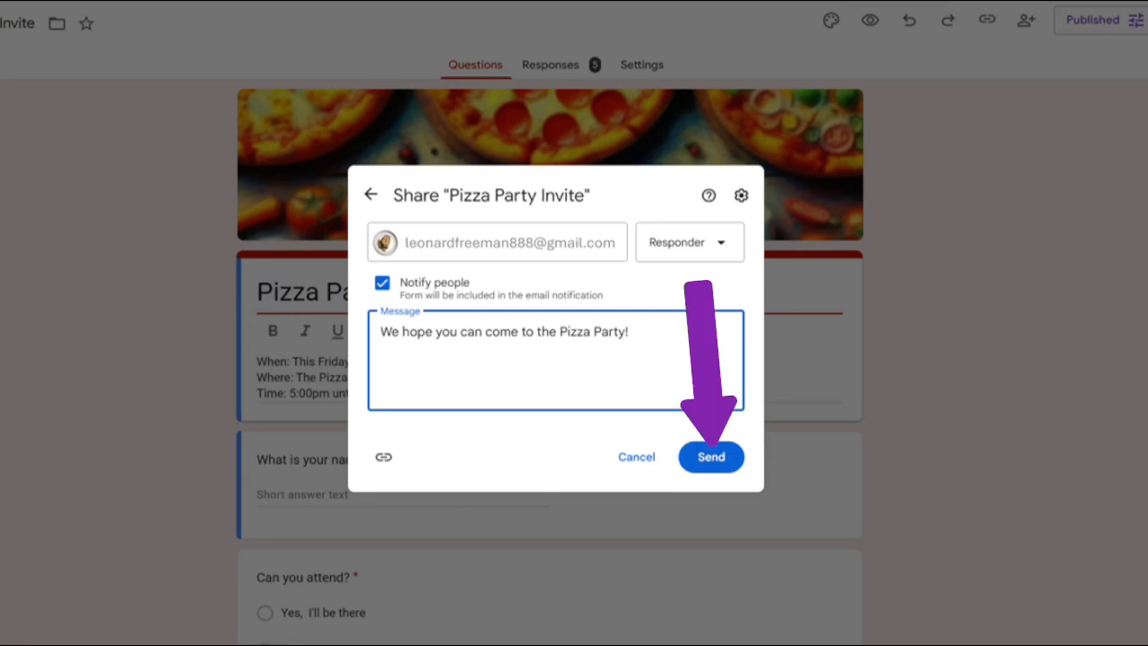
pyautogui.click(710, 456)
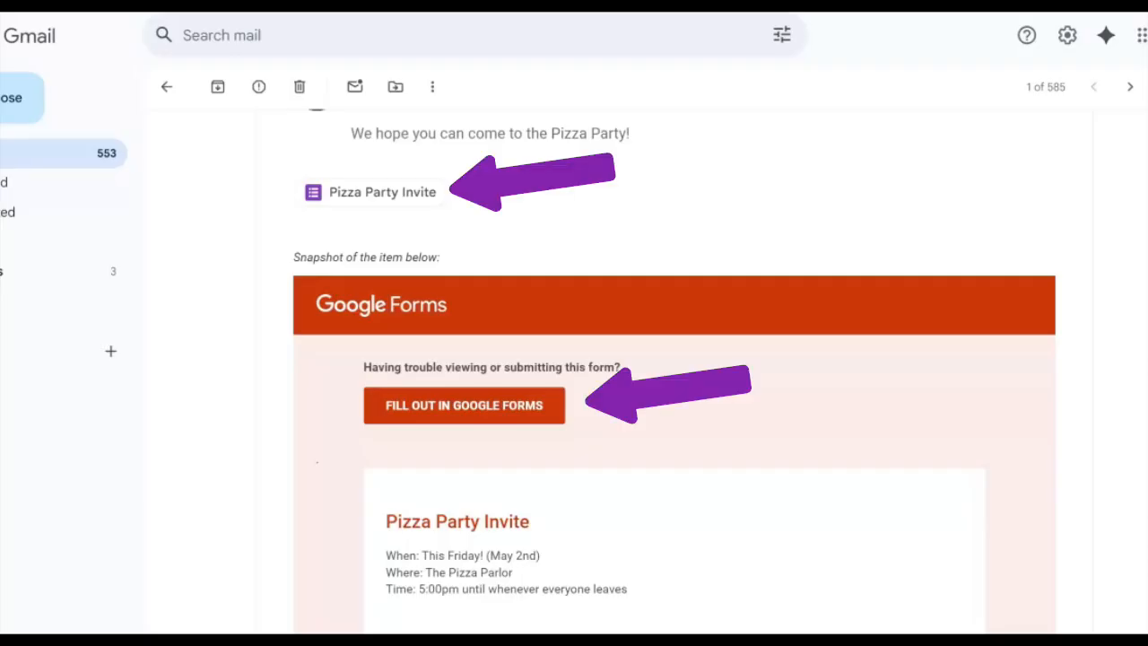
# Scroll through the Pizza Party Invite questions embedded in the invitation email
pyautogui.scroll(-3)
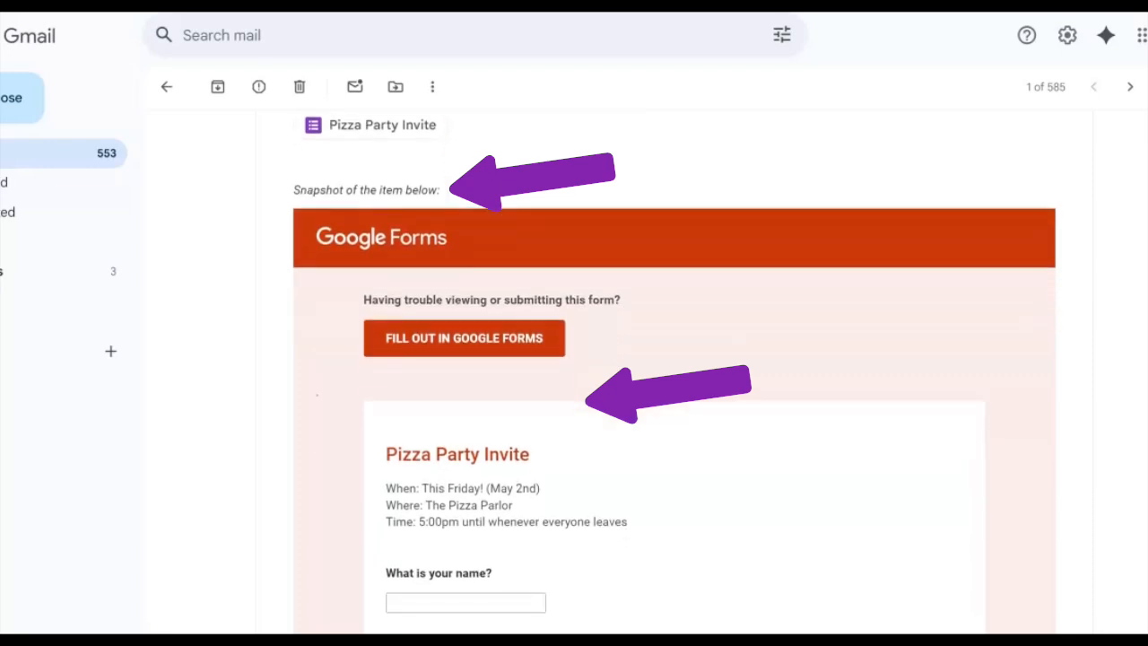
pyautogui.scroll(-3)
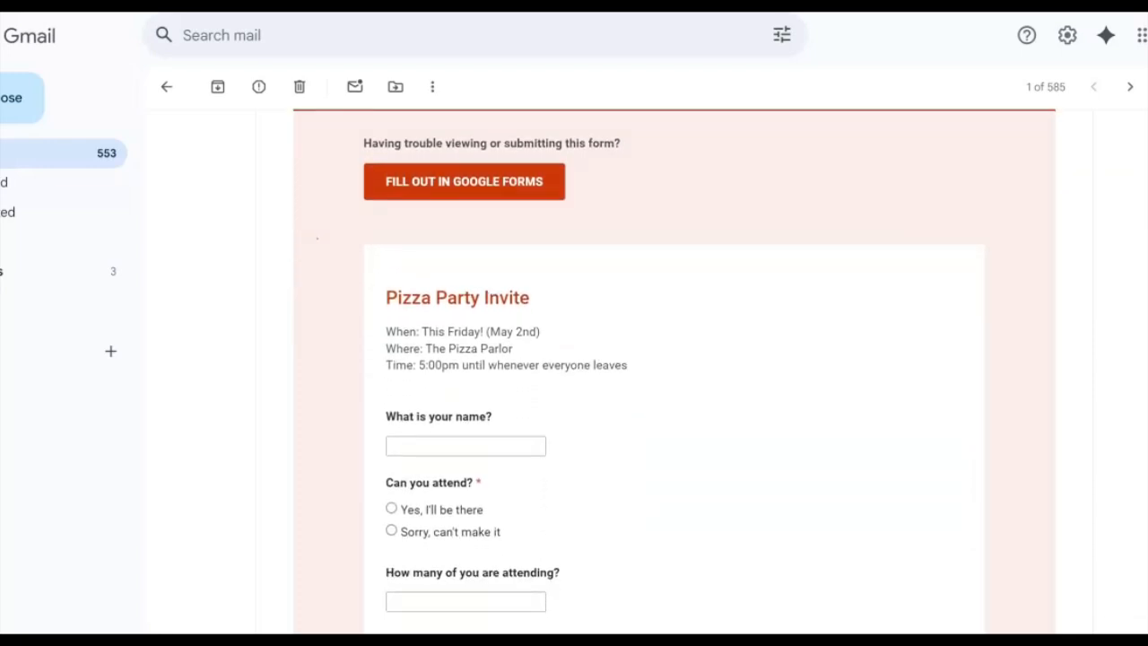
pyautogui.scroll(-3)
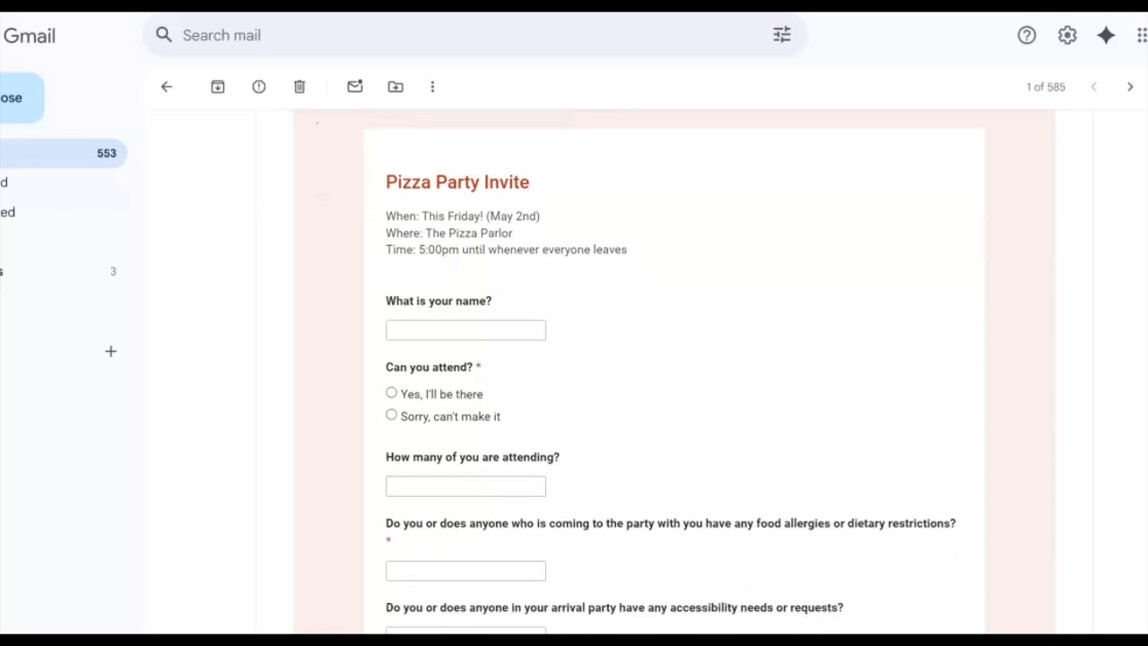
pyautogui.scroll(-3)
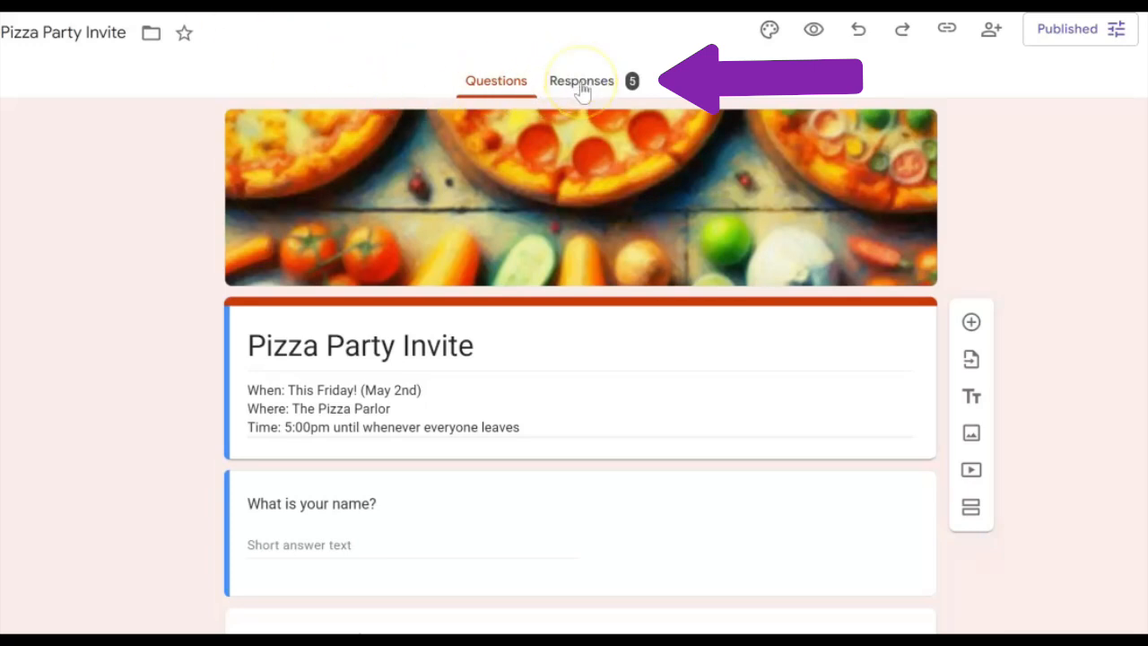
# Scroll the Responses Summary past names and attendance charts down to the allergy answers
pyautogui.click(582, 81)
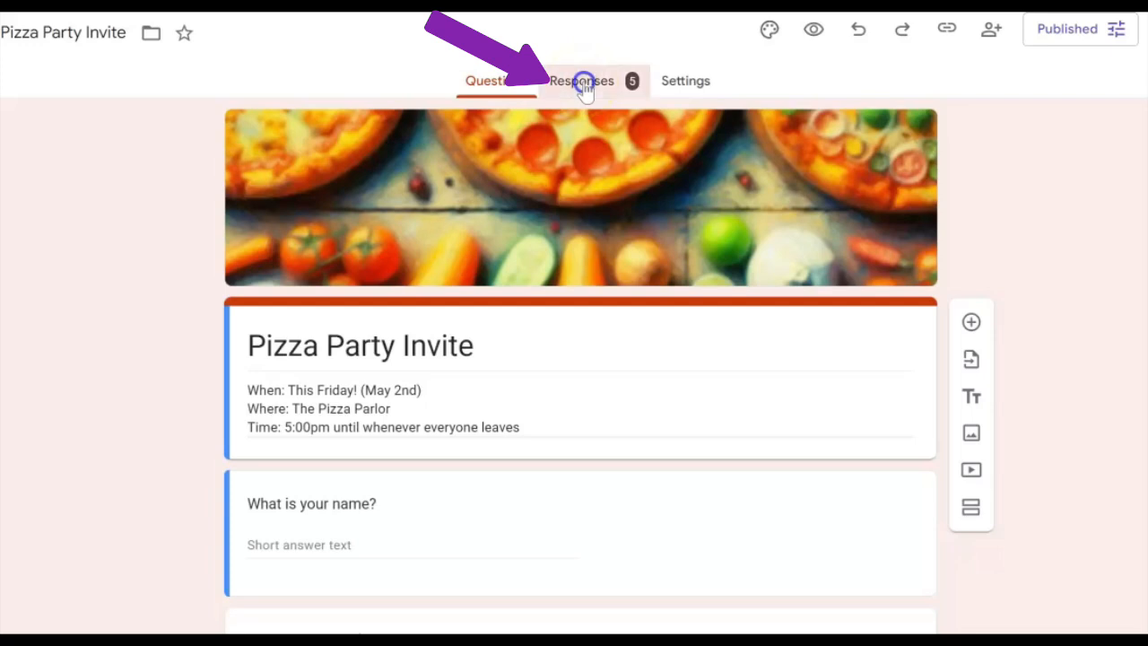
pyautogui.click(581, 80)
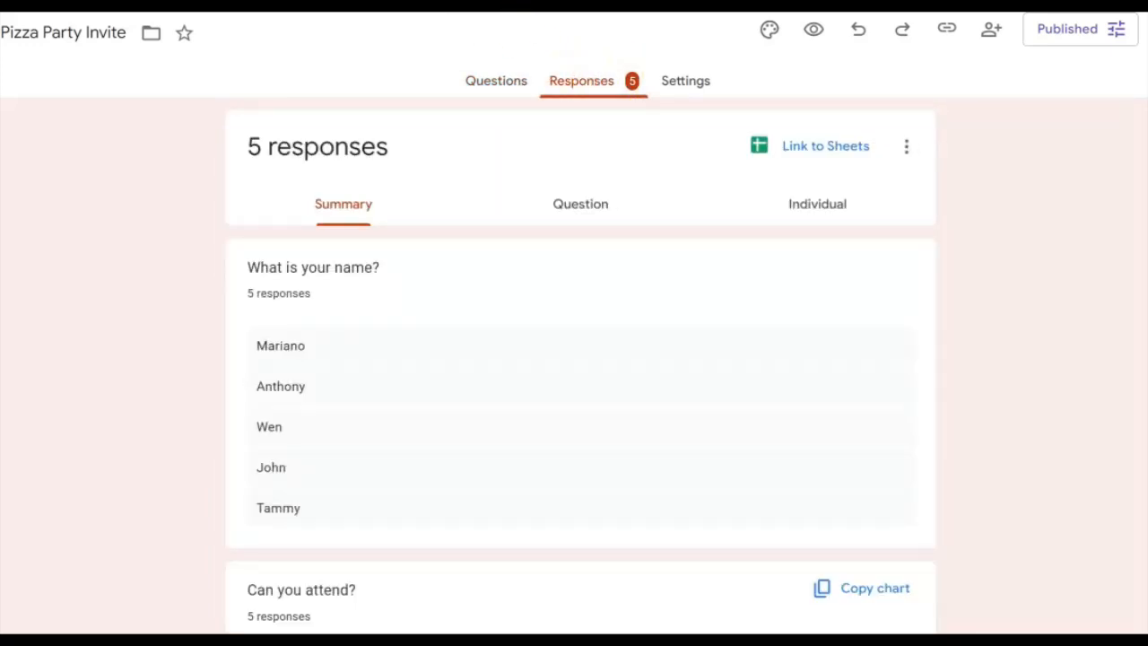
pyautogui.scroll(-3)
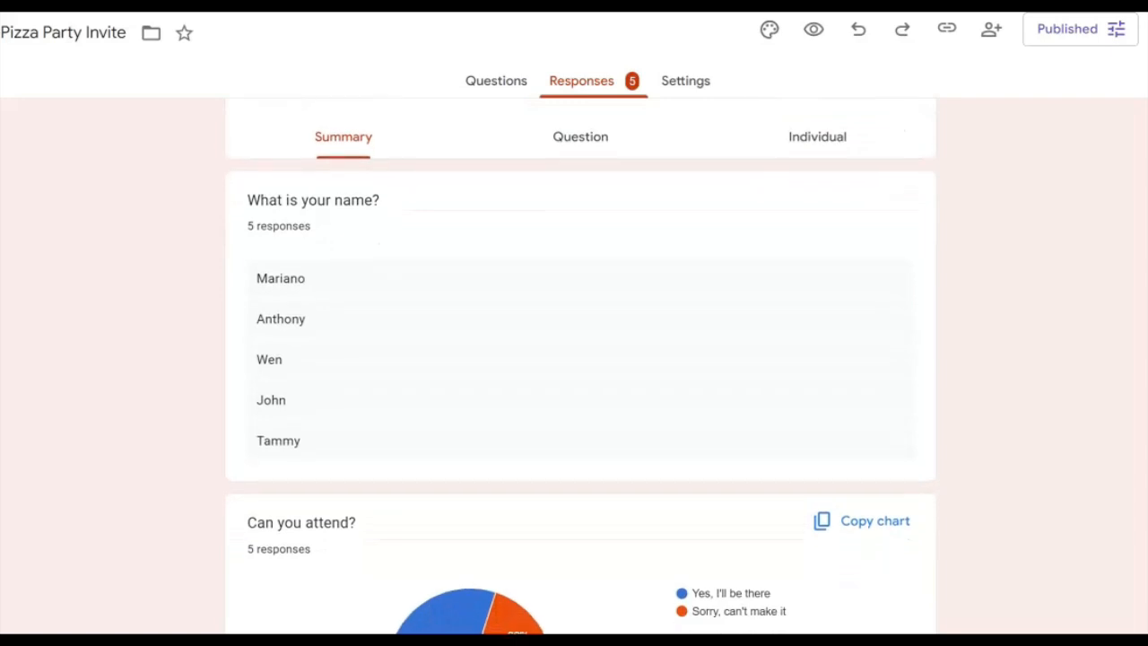
pyautogui.scroll(-3)
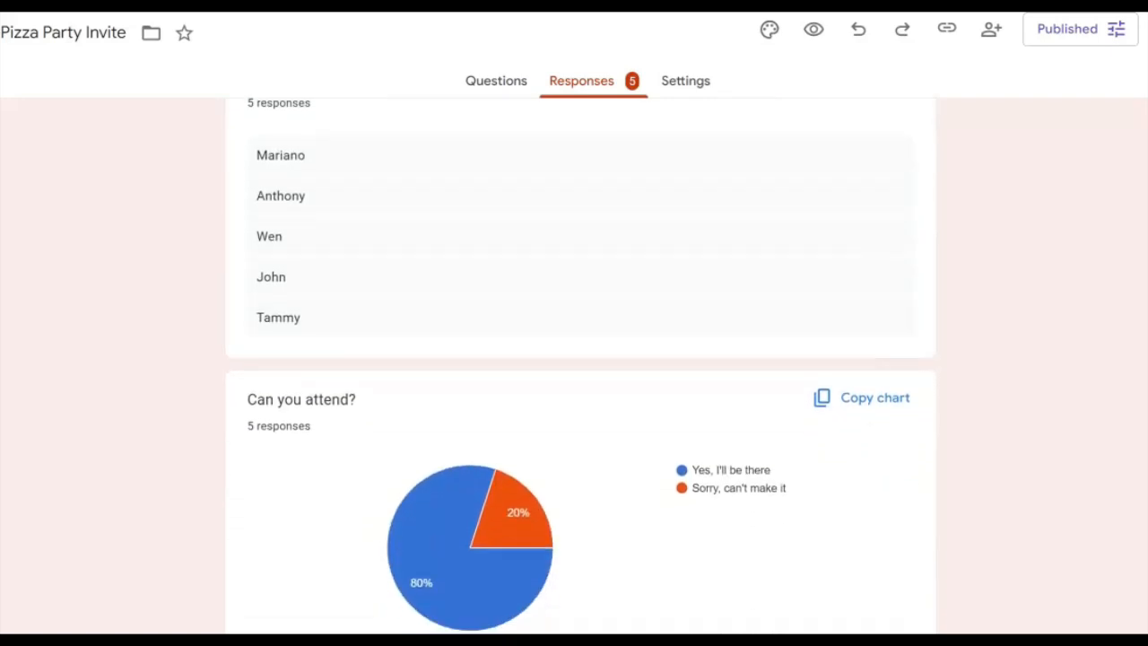
pyautogui.scroll(-3)
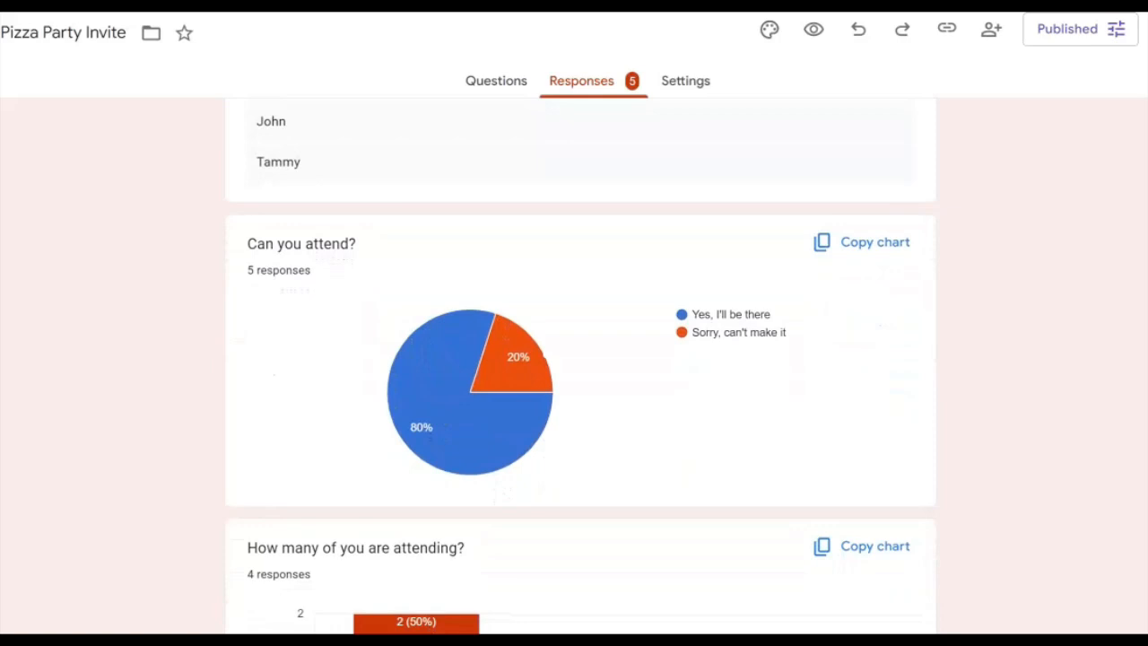
pyautogui.scroll(-3)
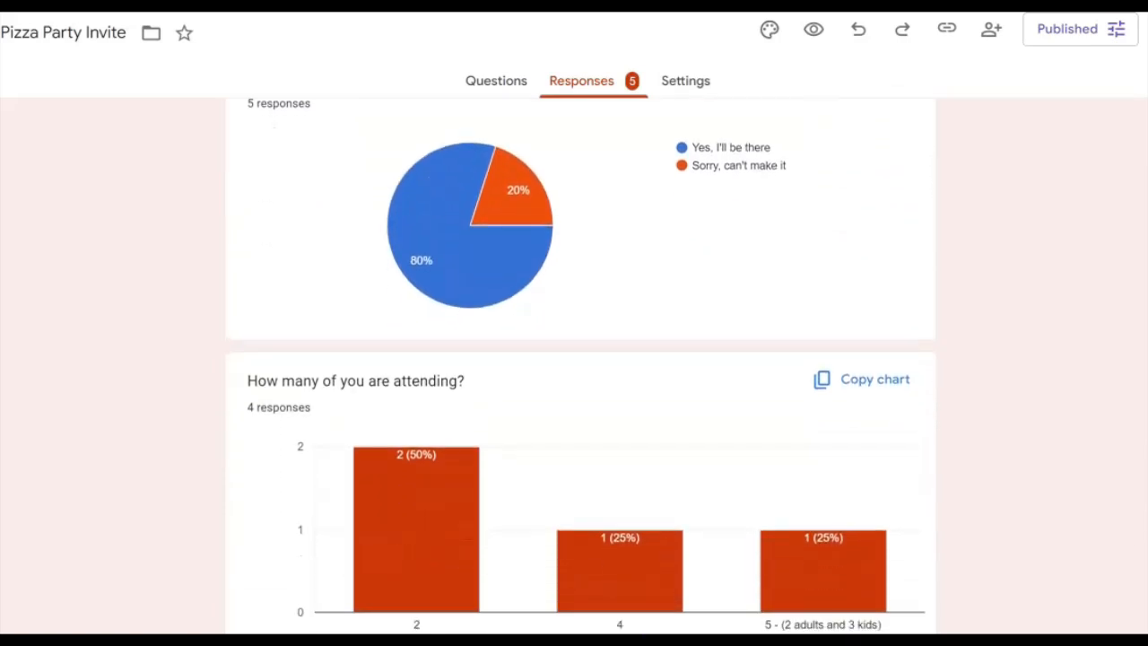
pyautogui.scroll(-3)
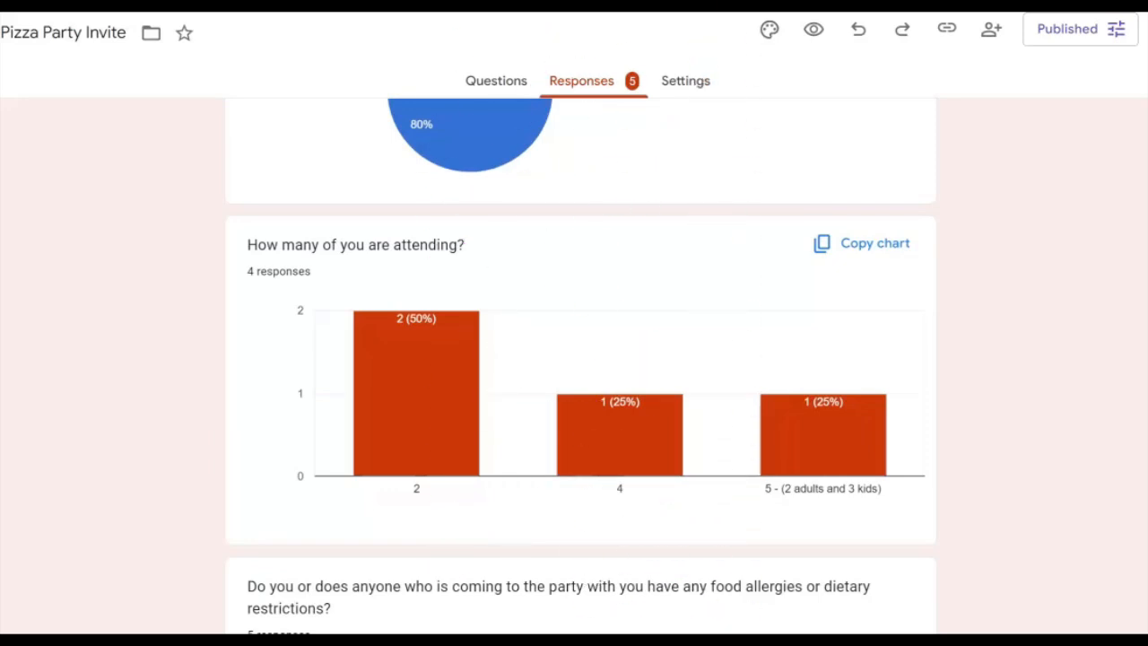
pyautogui.scroll(-3)
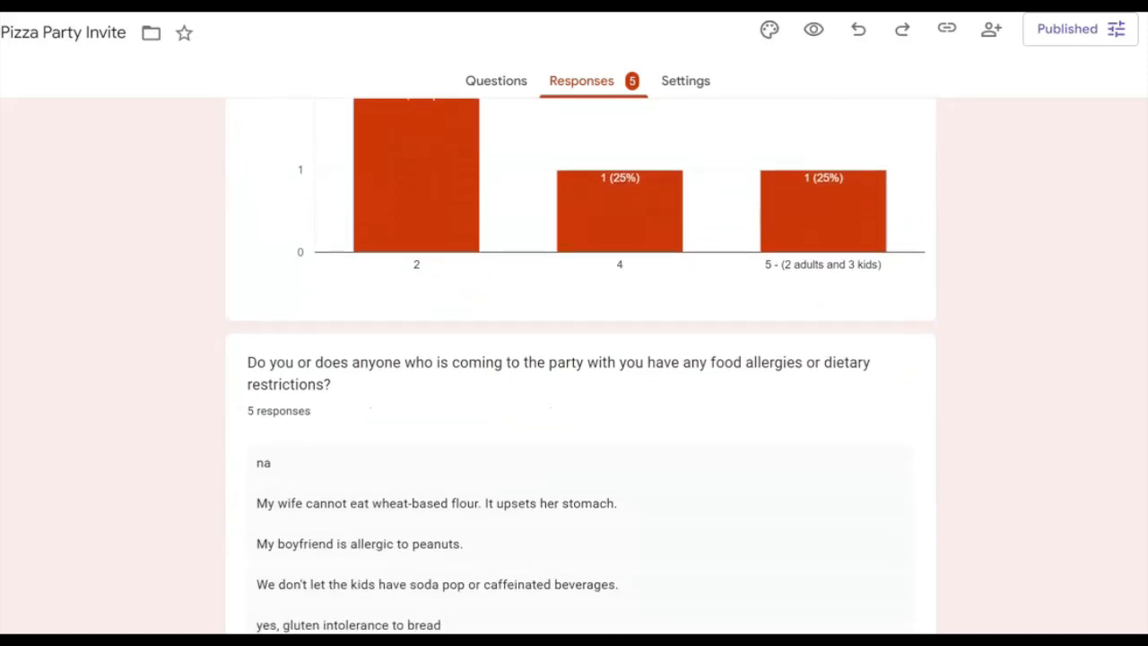
pyautogui.scroll(-3)
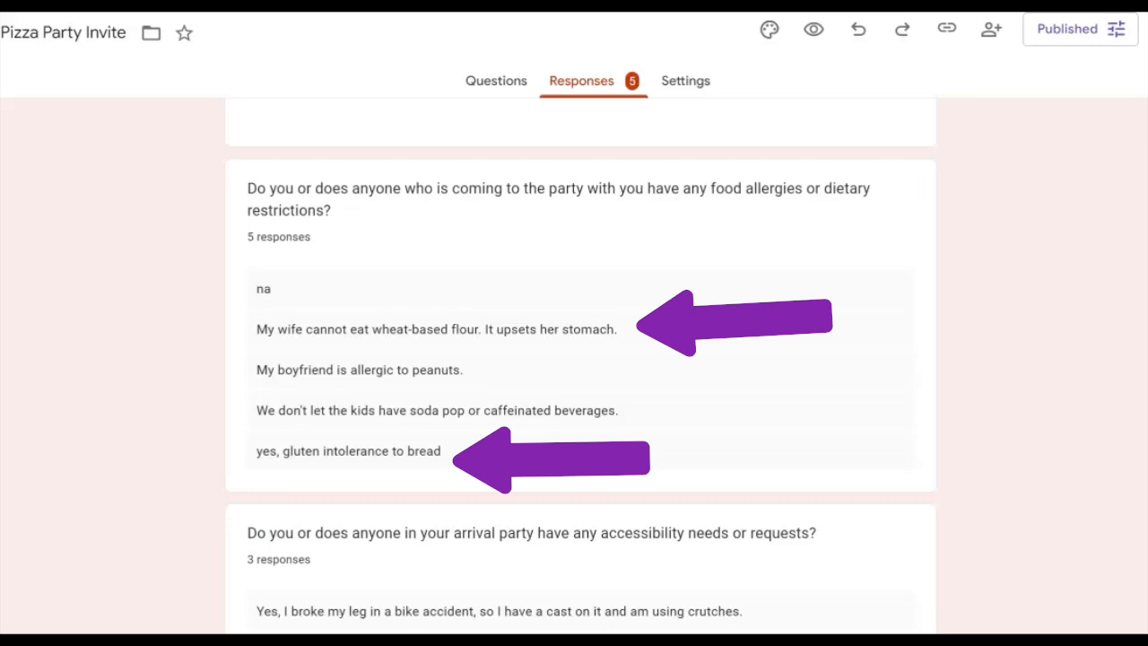
# Scroll through the food allergy and accessibility answers in the summary
pyautogui.scroll(-3)
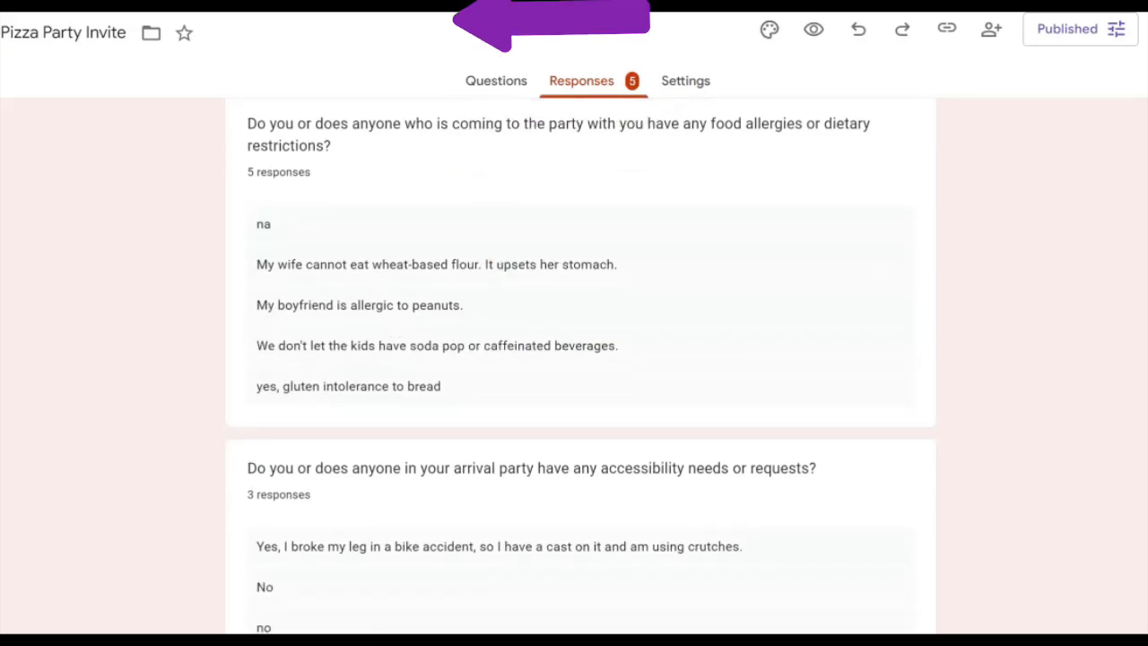
pyautogui.scroll(-3)
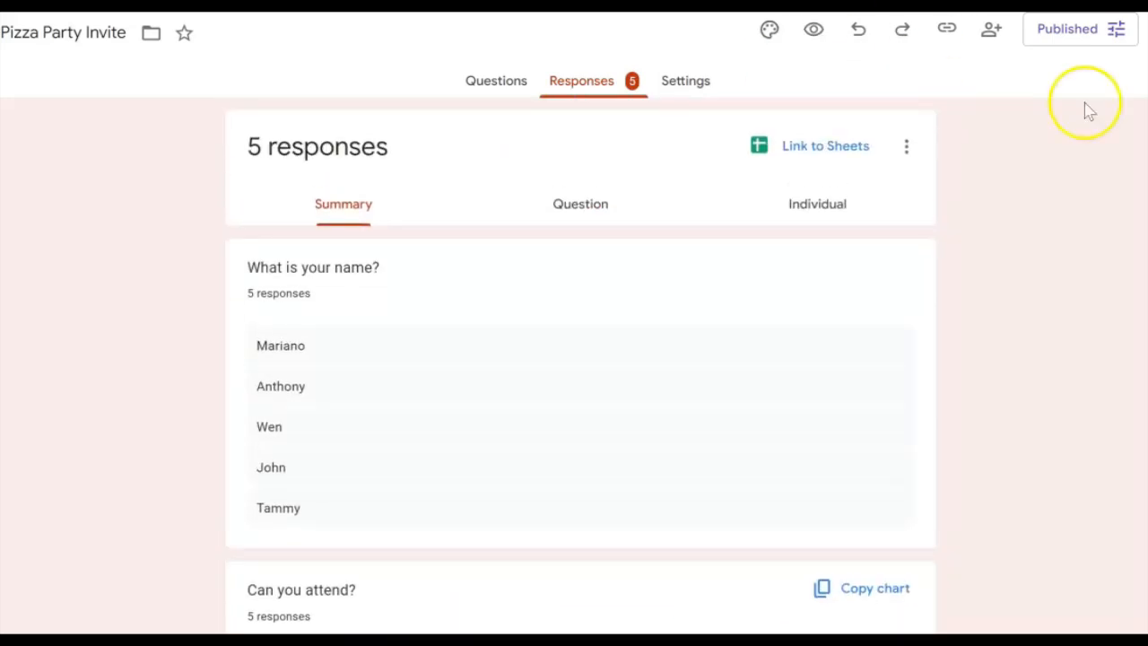
pyautogui.moveTo(817, 215)
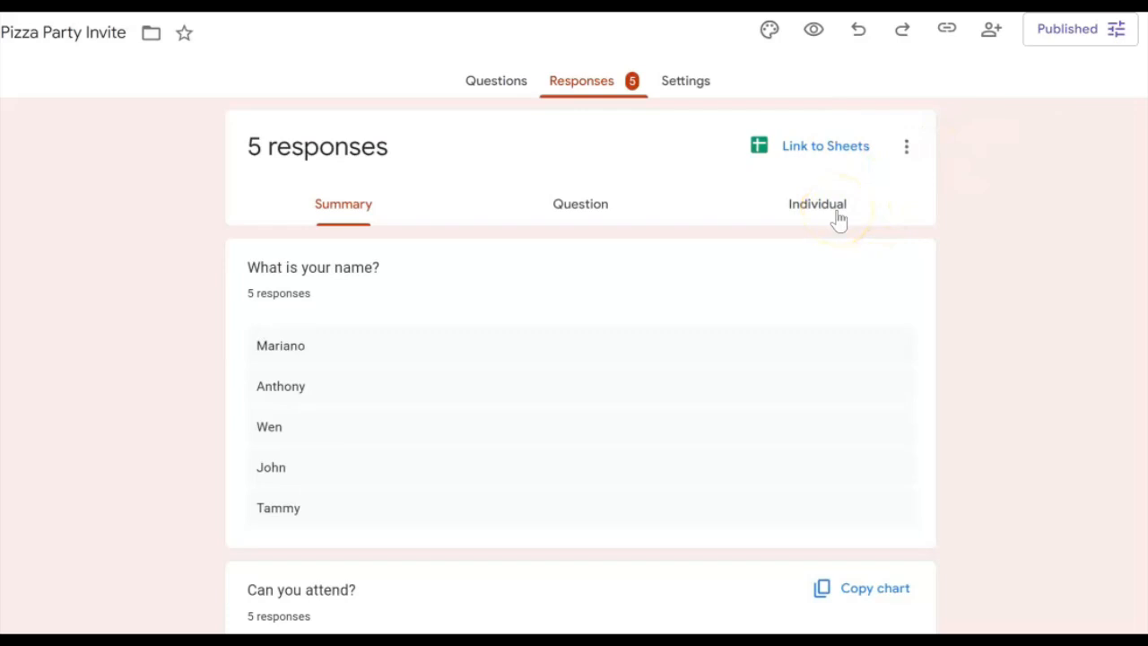
# Find the crutches answer under the accessibility question and open Anthony's Response 3
pyautogui.click(580, 204)
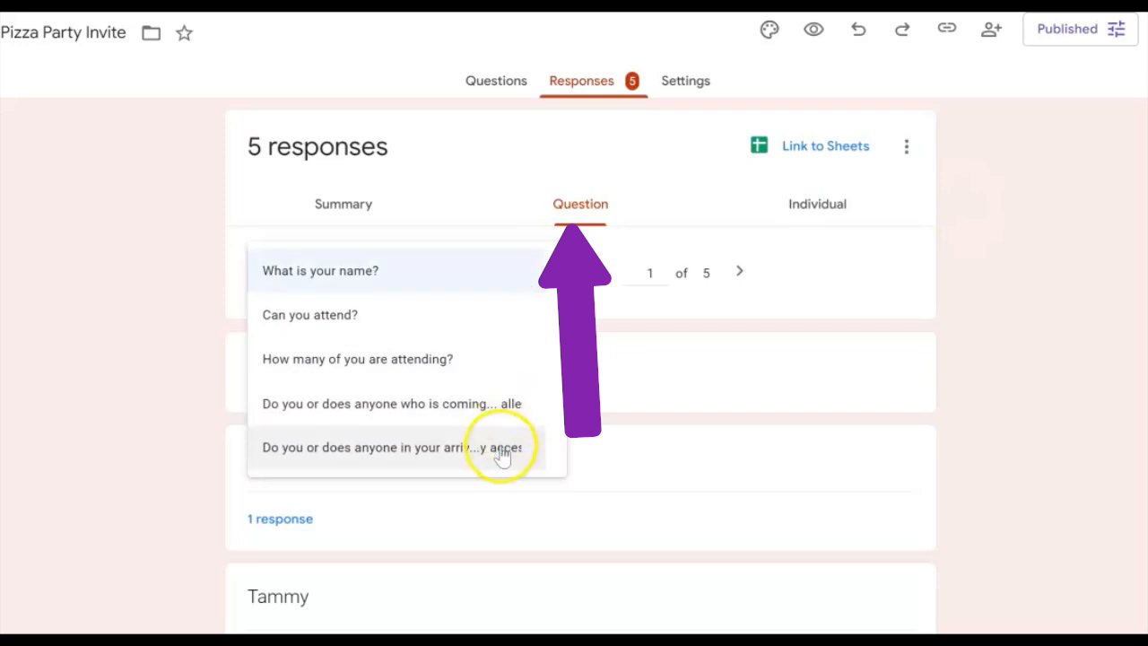
pyautogui.click(502, 447)
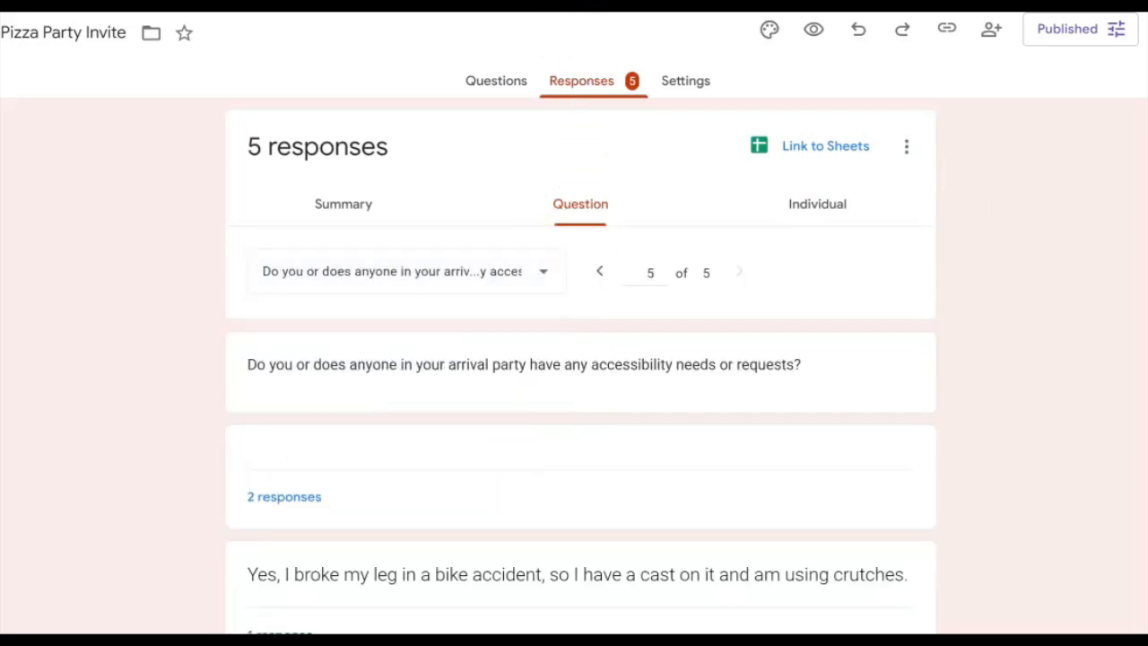
pyautogui.scroll(-3)
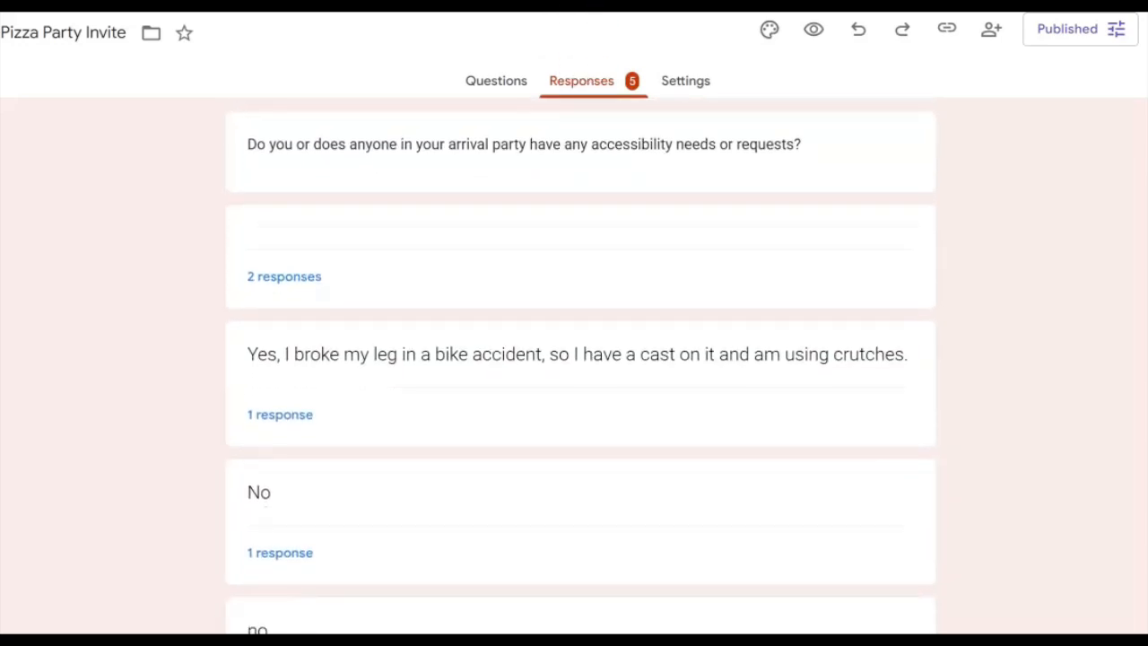
pyautogui.moveTo(280, 414)
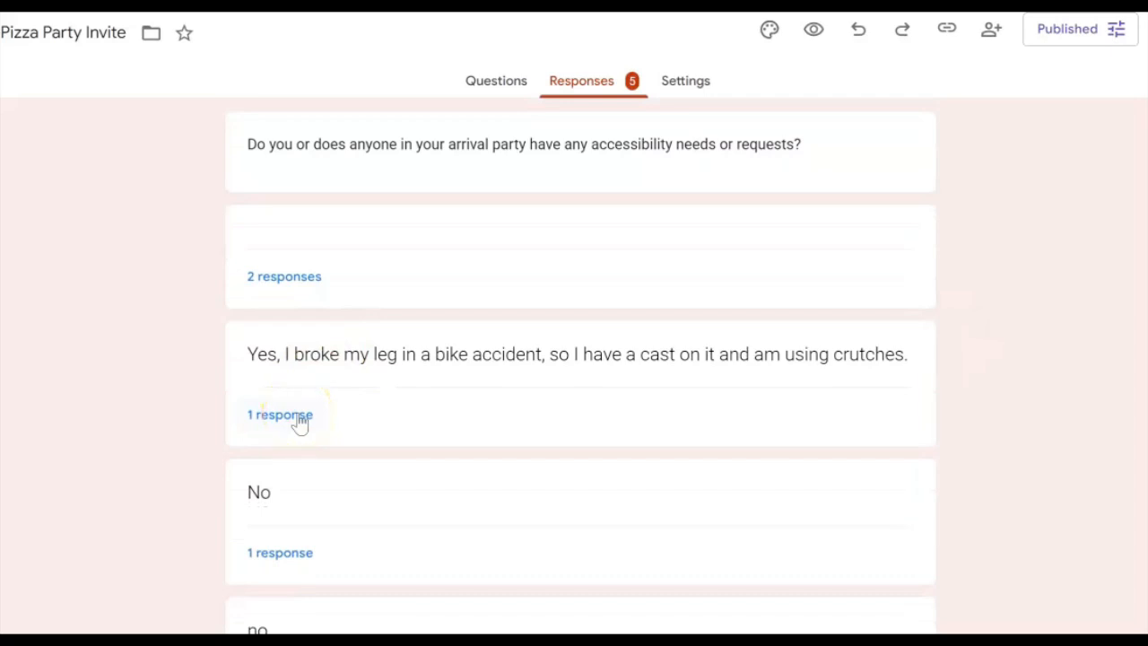
pyautogui.click(279, 414)
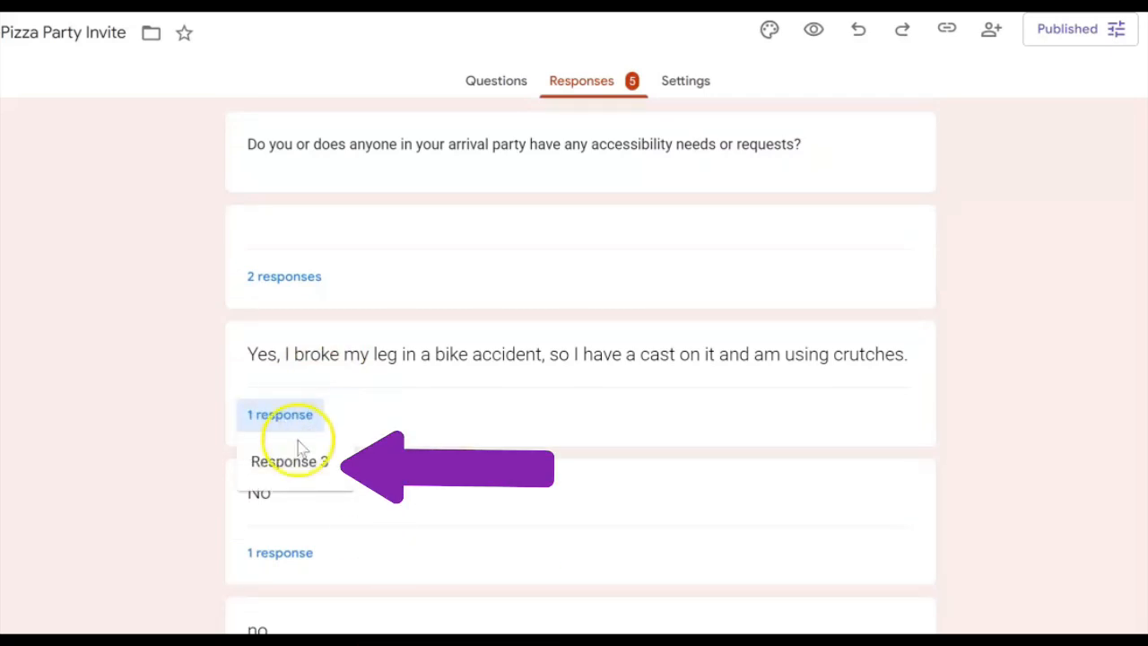
pyautogui.click(816, 203)
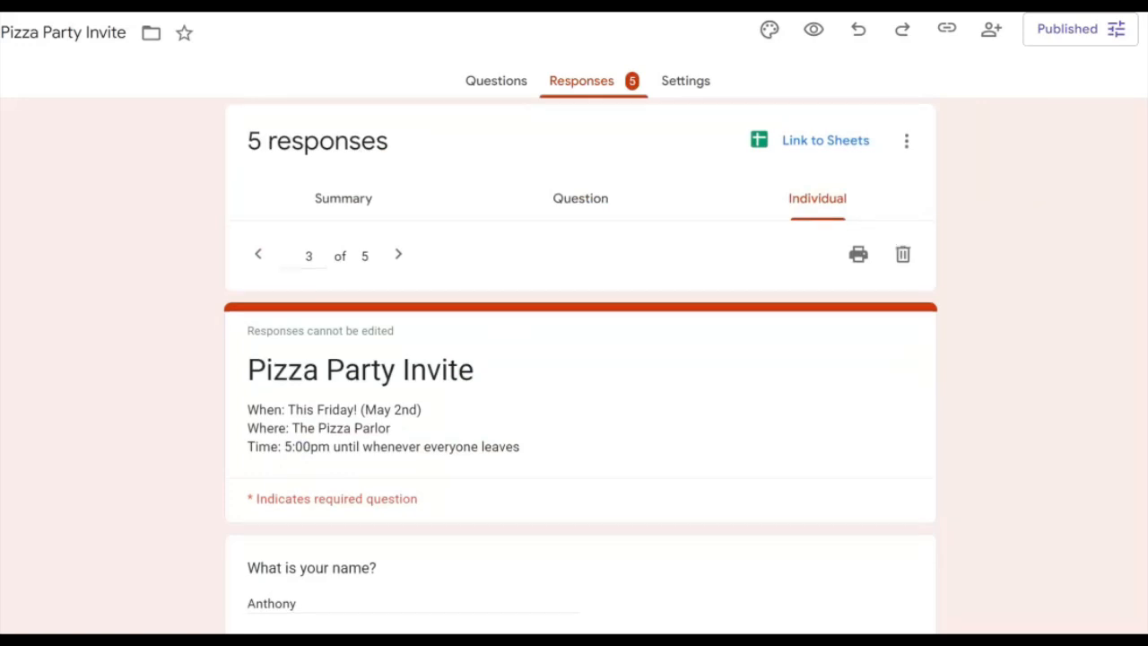
pyautogui.scroll(-3)
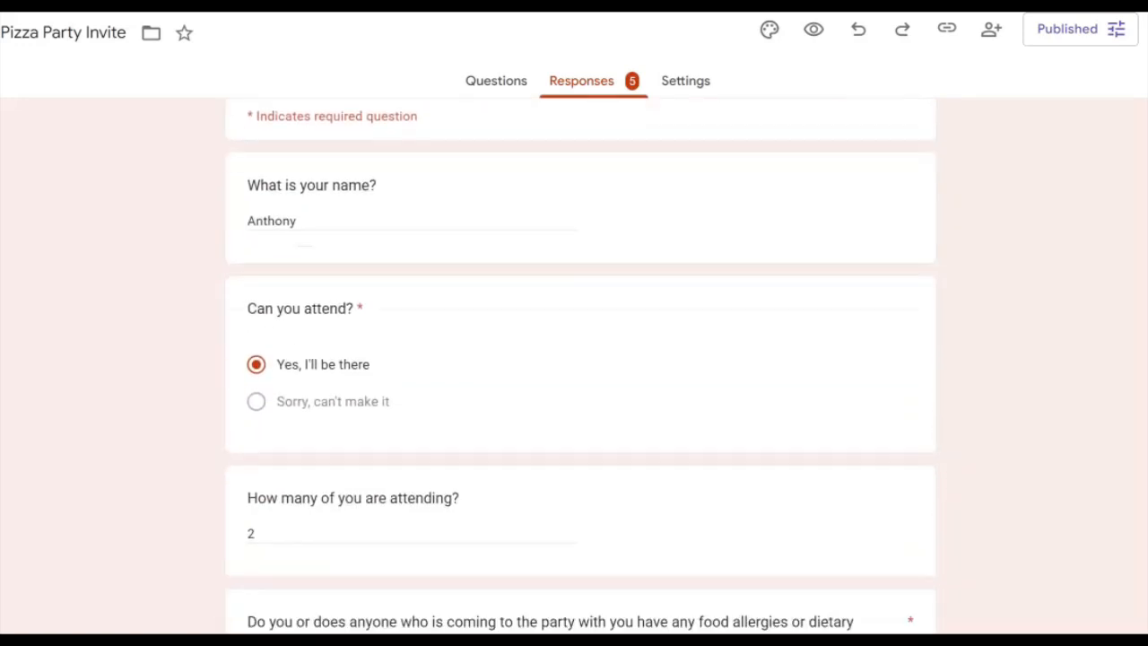
pyautogui.scroll(-3)
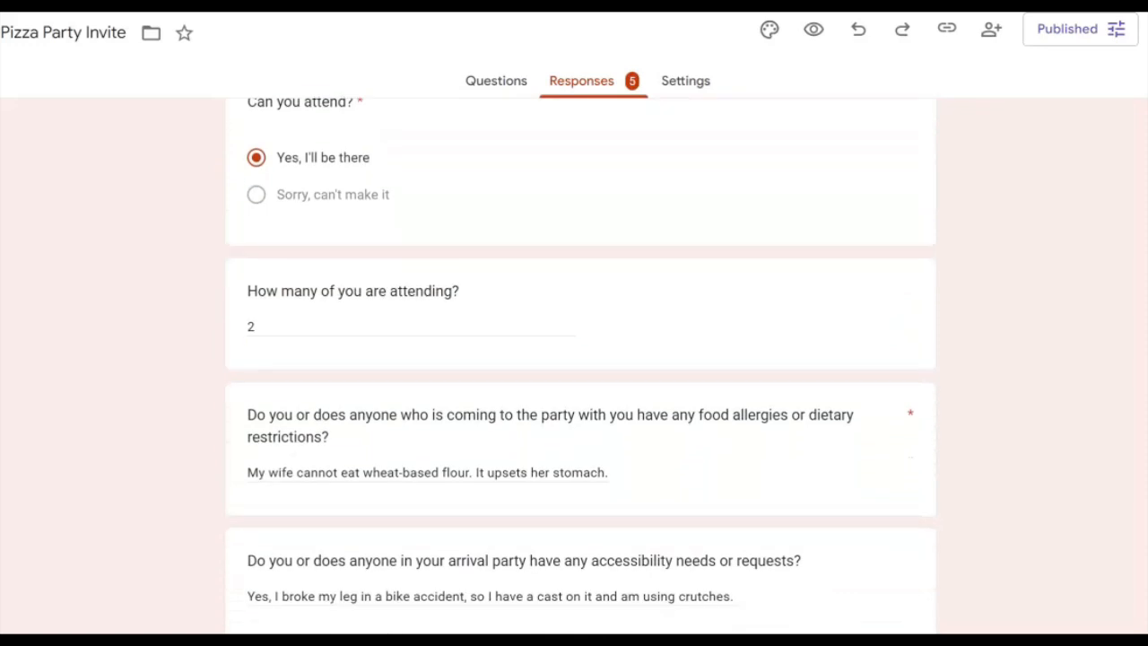
pyautogui.scroll(-3)
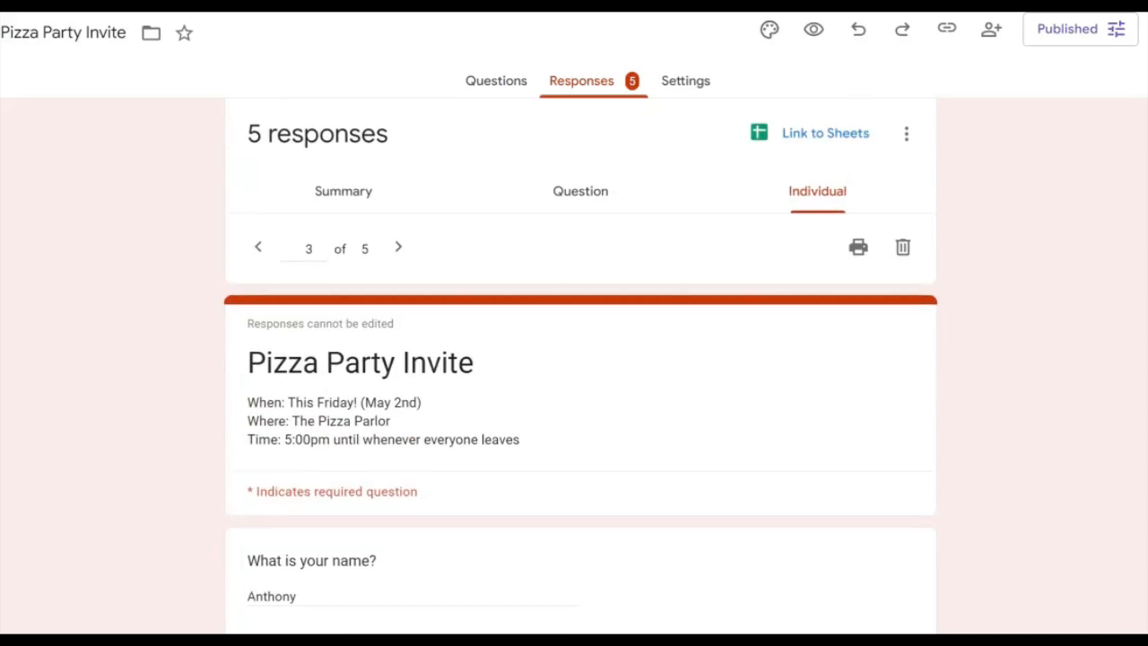
# Switch to the Question view and select the 'Can you attend?' question
pyautogui.click(580, 191)
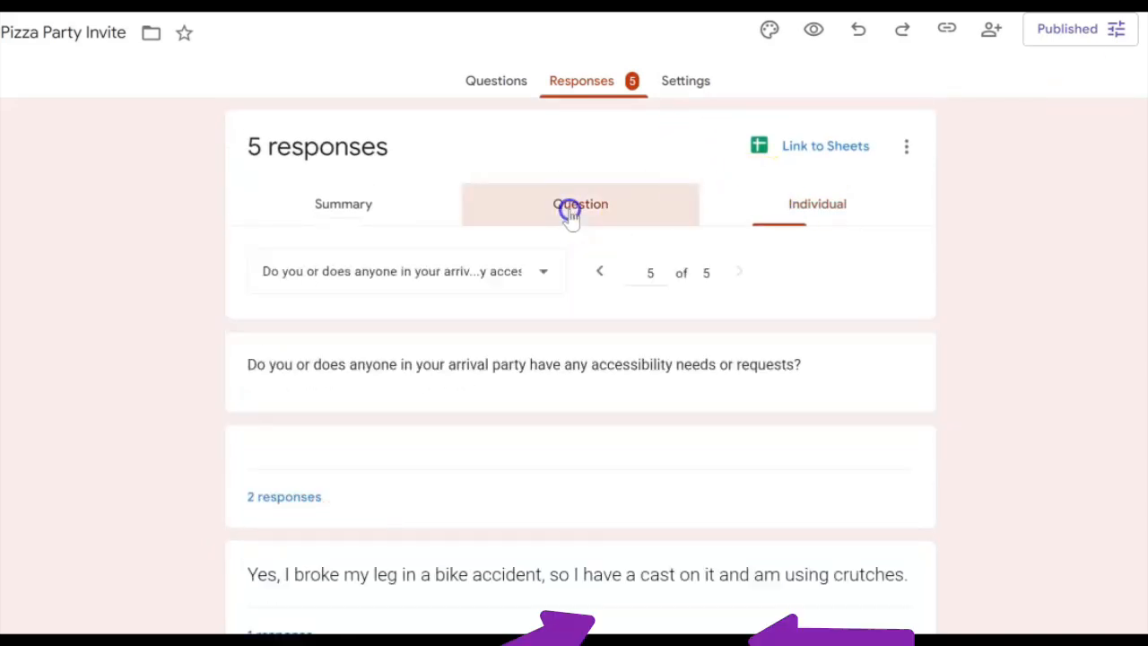
pyautogui.click(580, 203)
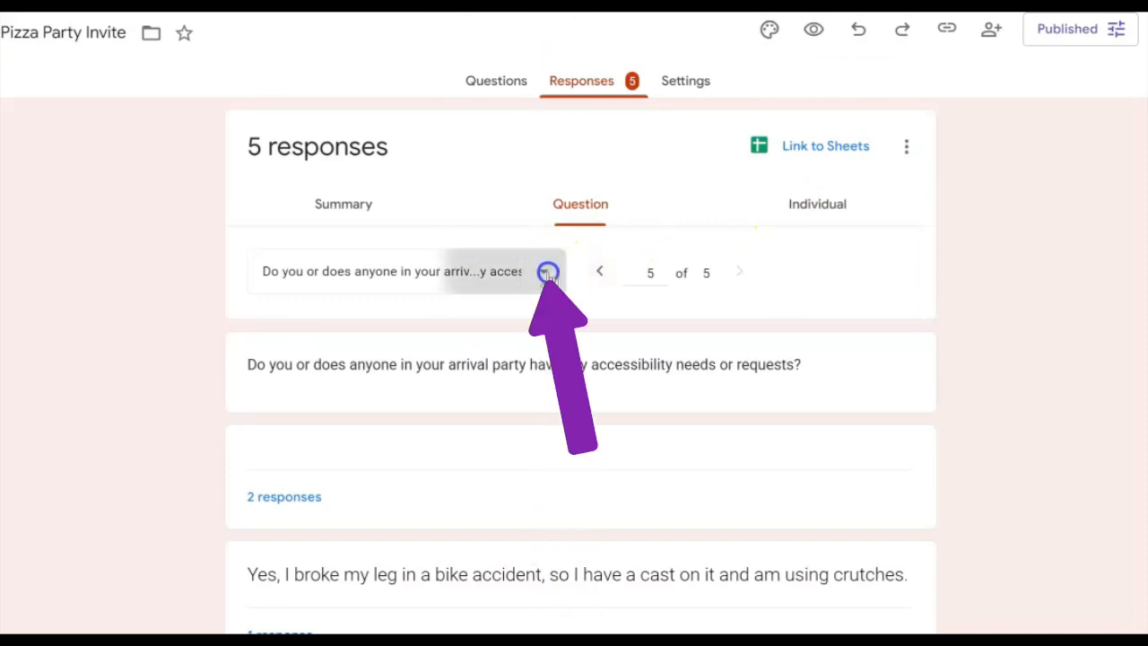
pyautogui.click(548, 271)
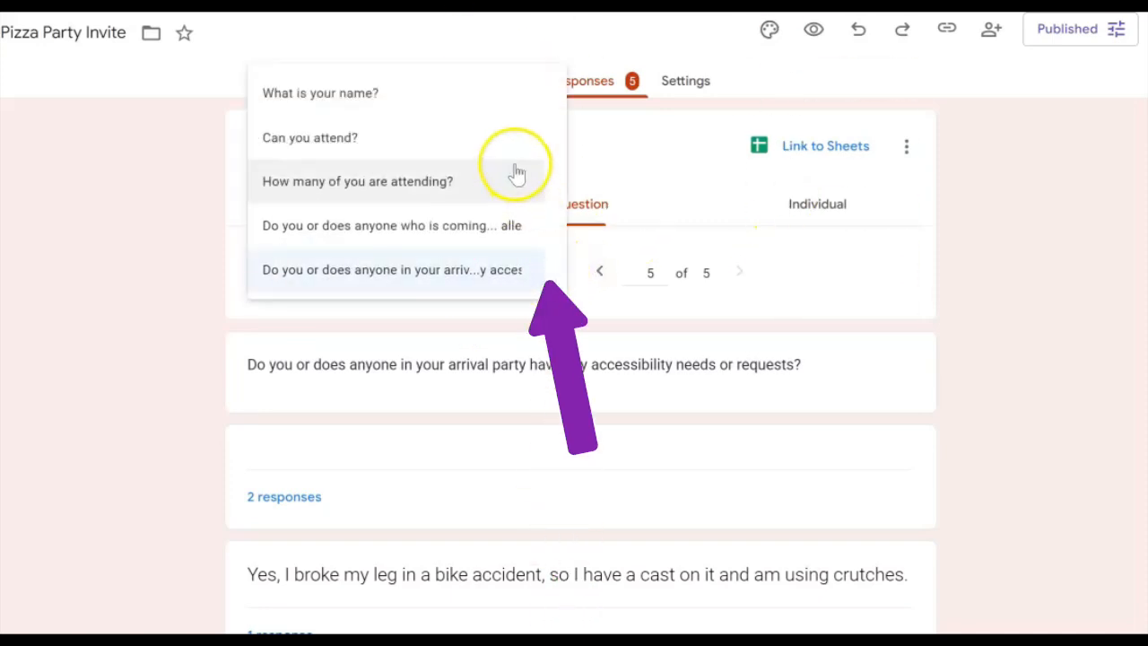
pyautogui.click(309, 137)
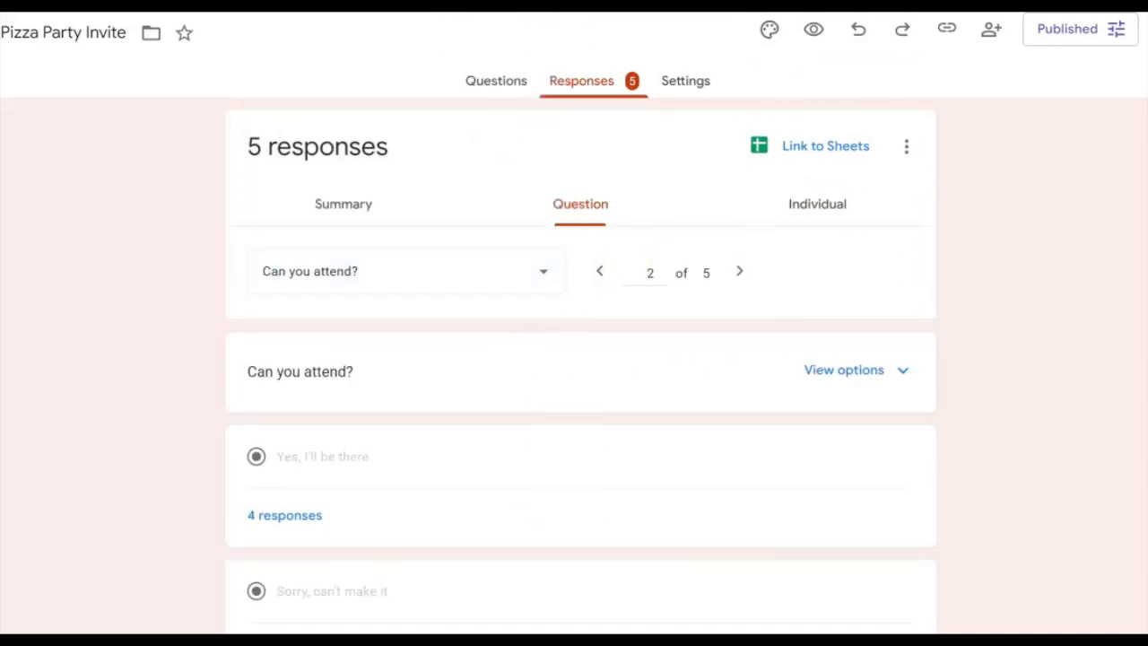
pyautogui.scroll(-3)
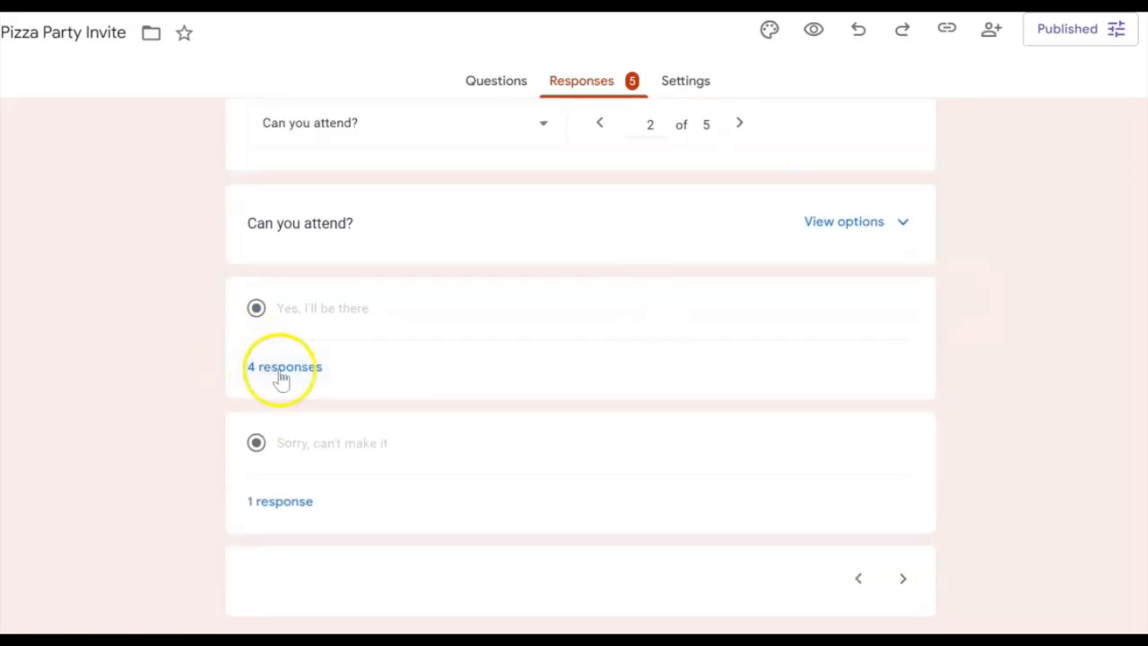
# Open Tammy's Response 1 from the four 'Yes, I'll be there' answers
pyautogui.click(284, 366)
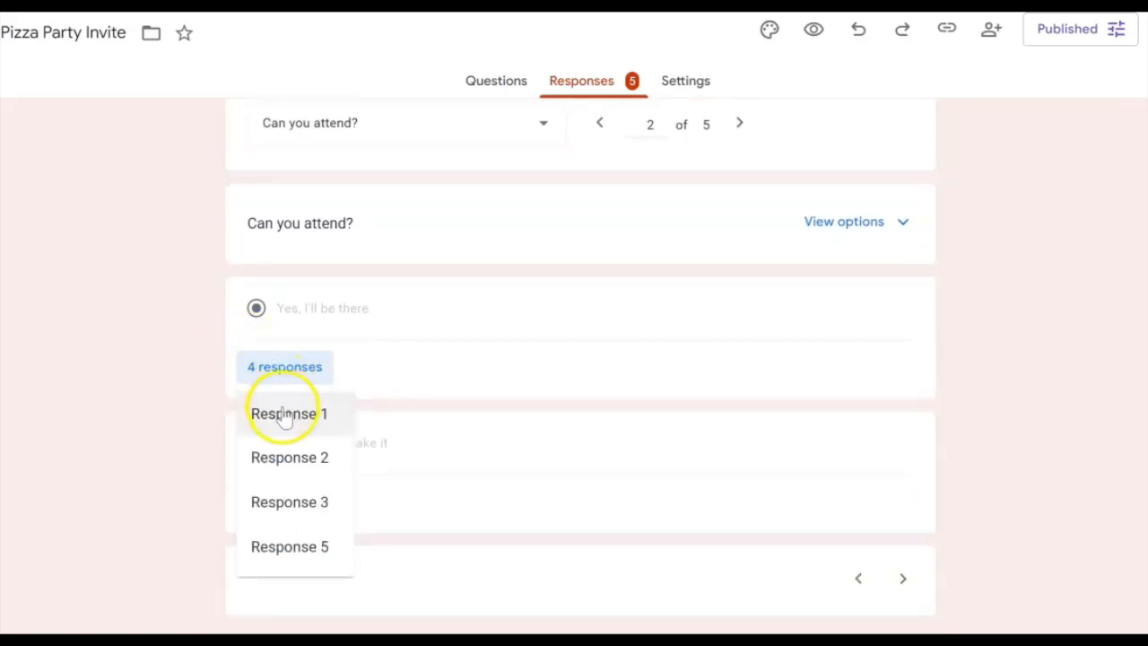
pyautogui.click(288, 414)
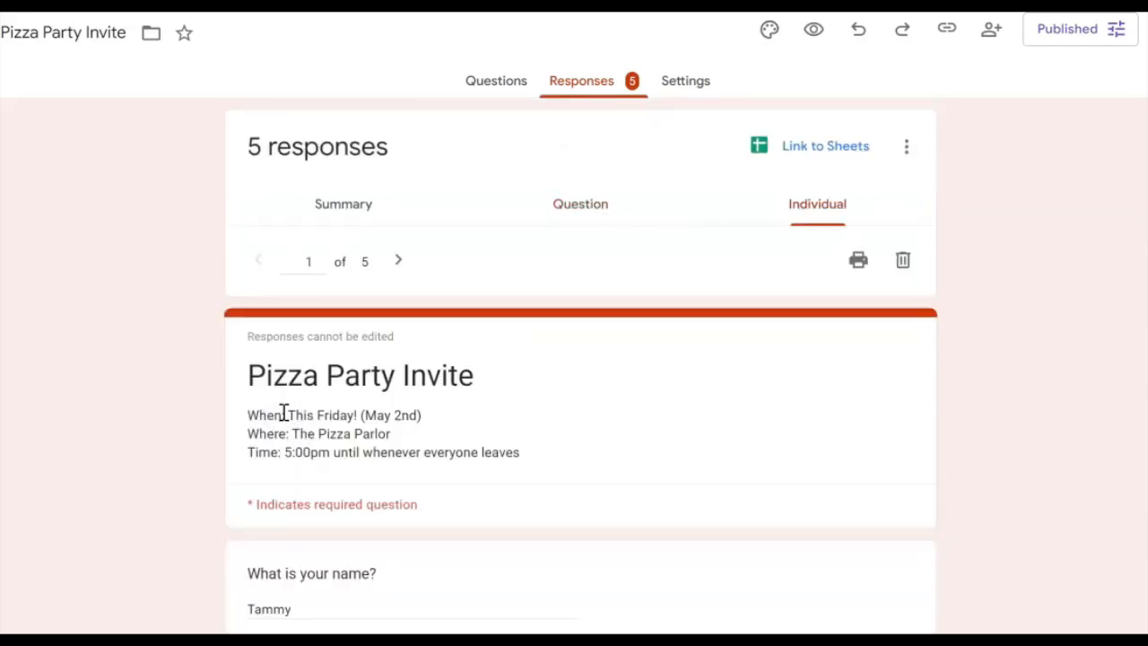
pyautogui.scroll(-3)
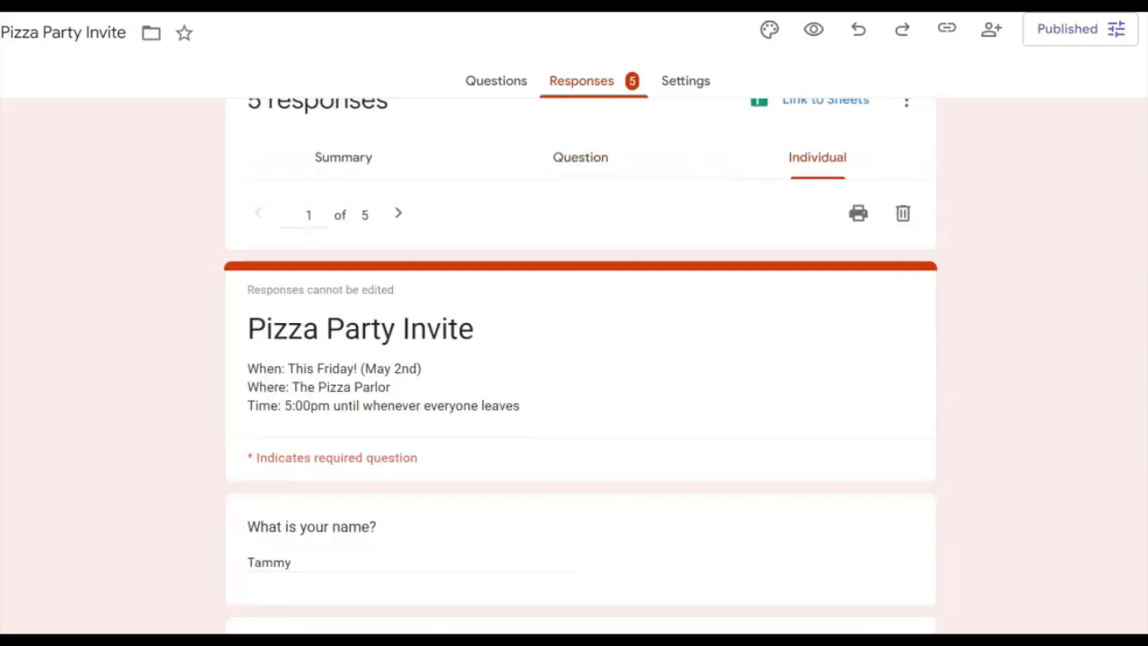
pyautogui.scroll(-3)
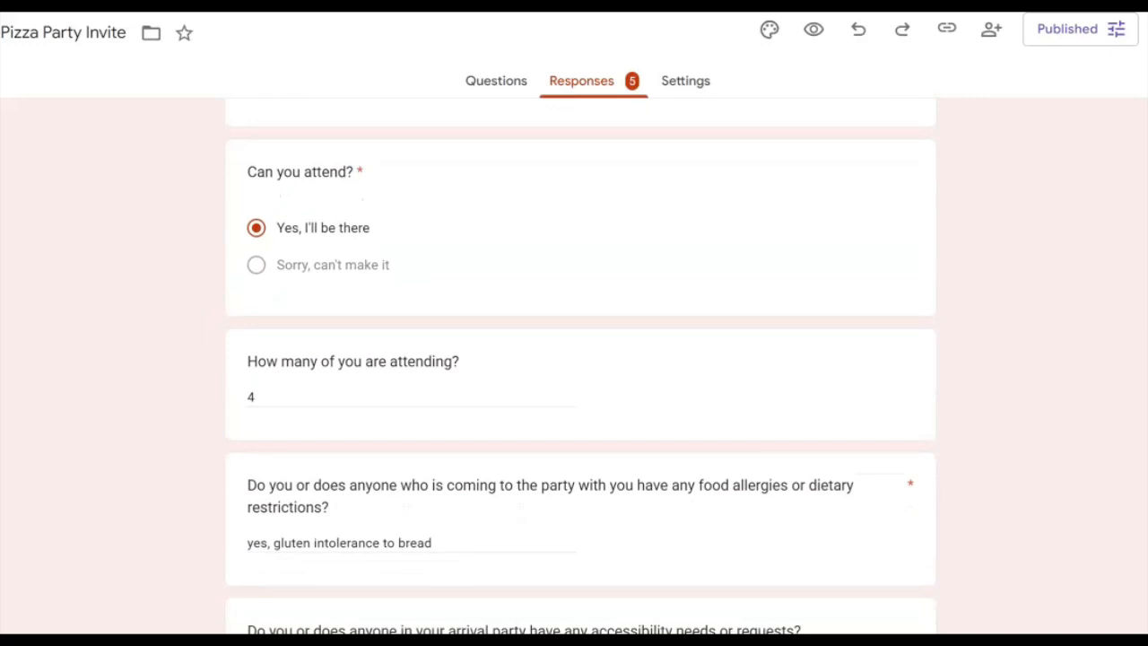
pyautogui.scroll(-3)
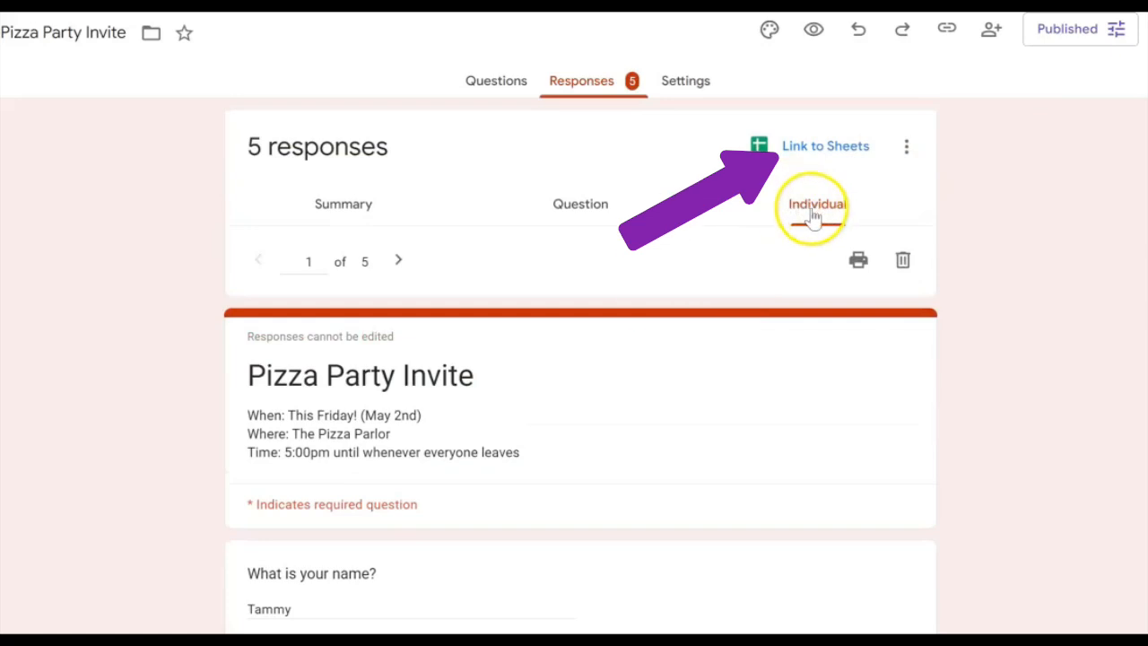
pyautogui.moveTo(812, 151)
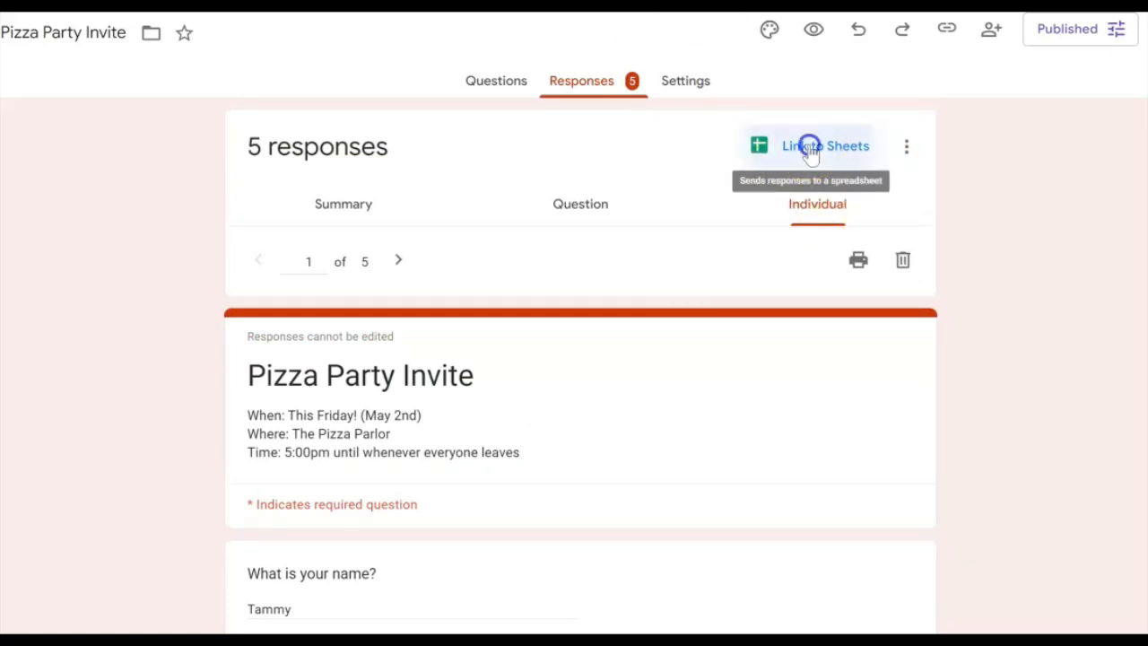
# Link responses to a new 'Pizza Party Invite (Responses)' spreadsheet
pyautogui.click(823, 145)
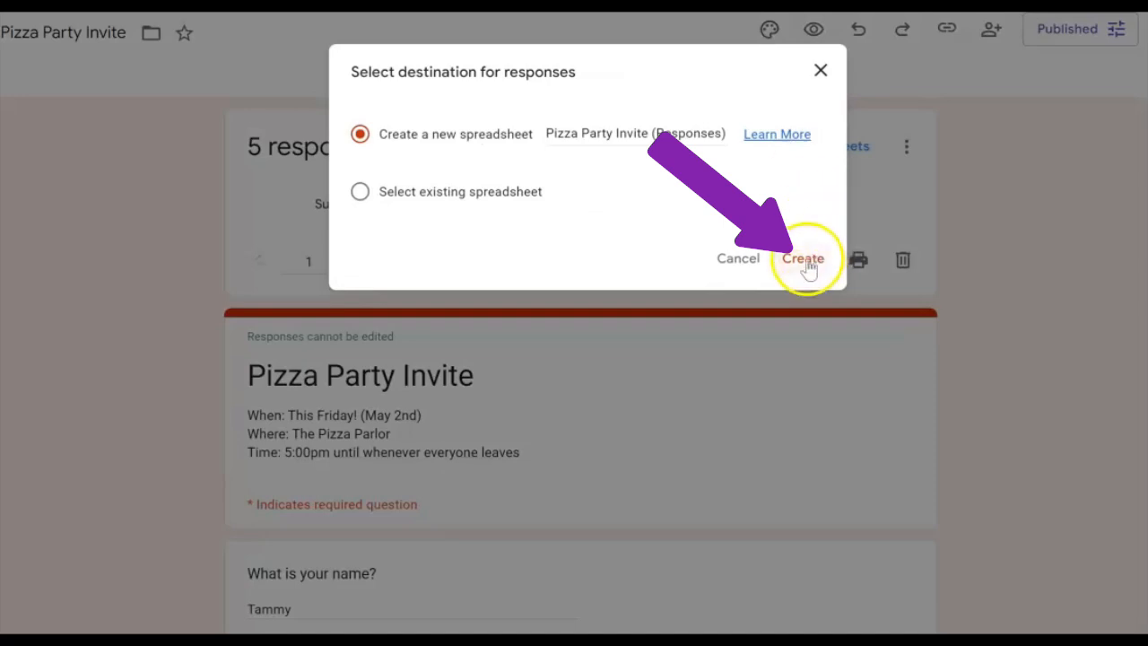
pyautogui.click(802, 258)
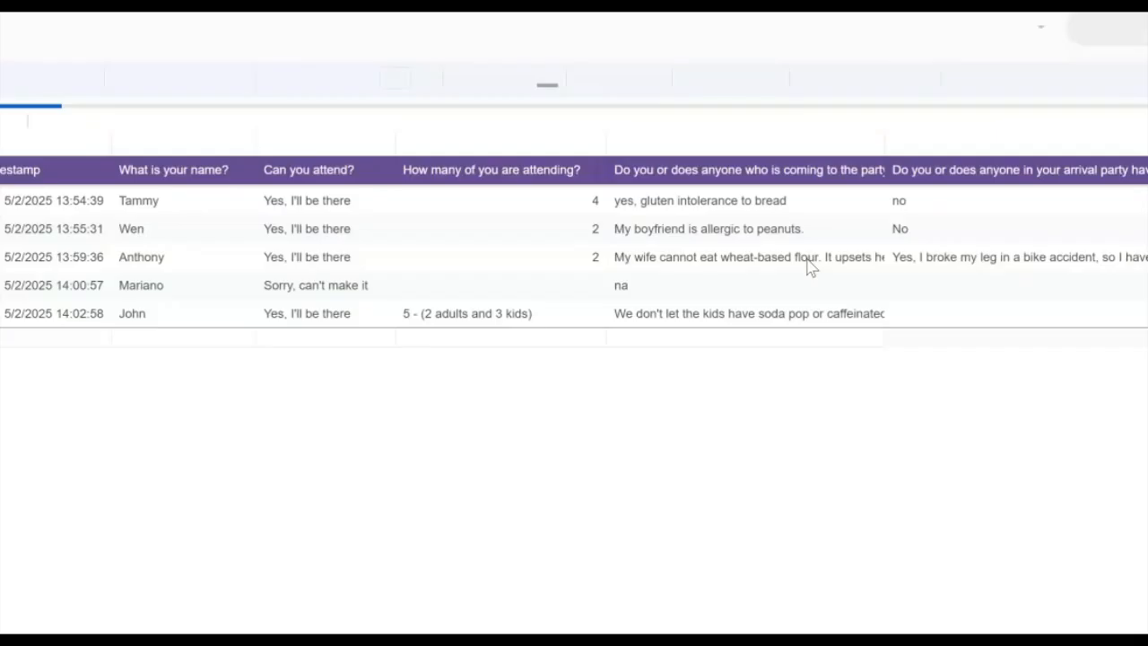